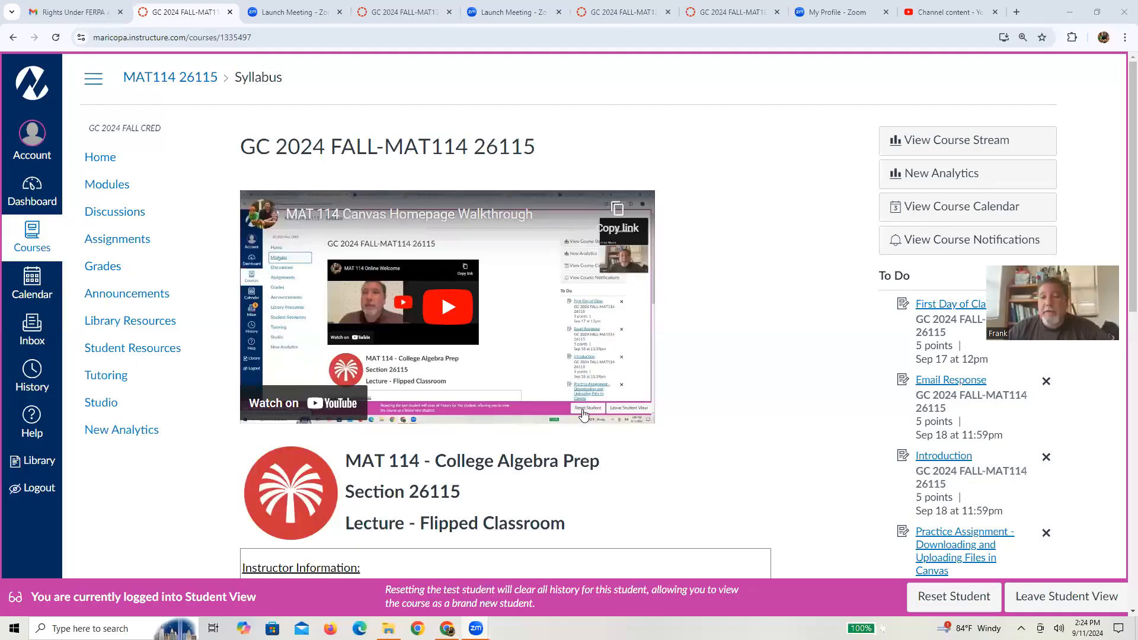
mouse_move(685, 415)
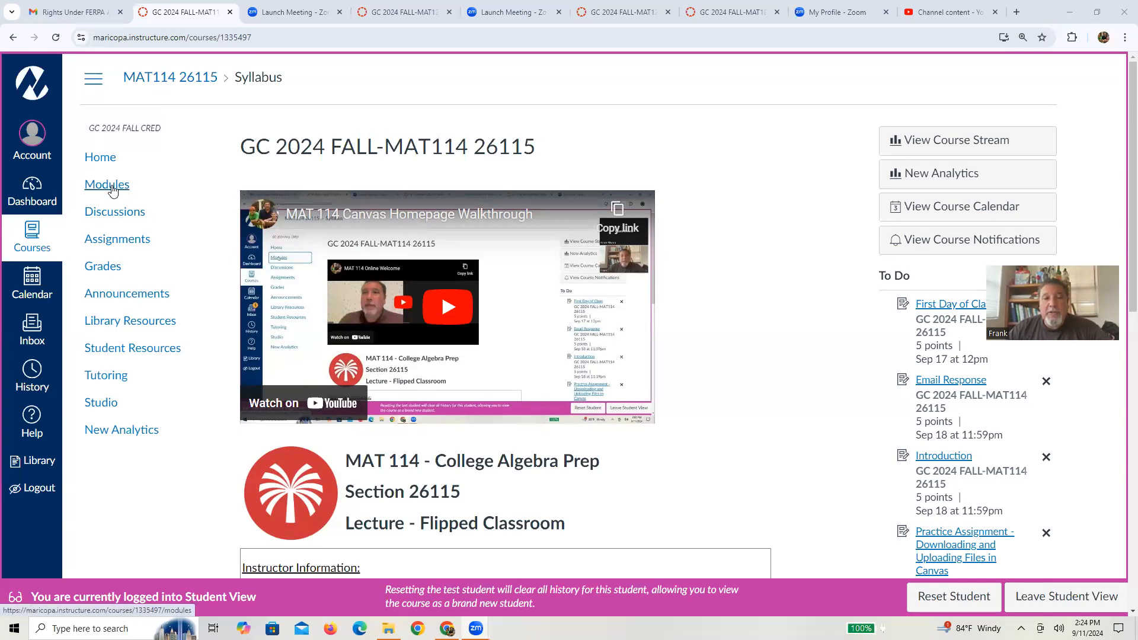
Go to the MAT114 course Modules list from the course navigation
left_click(107, 184)
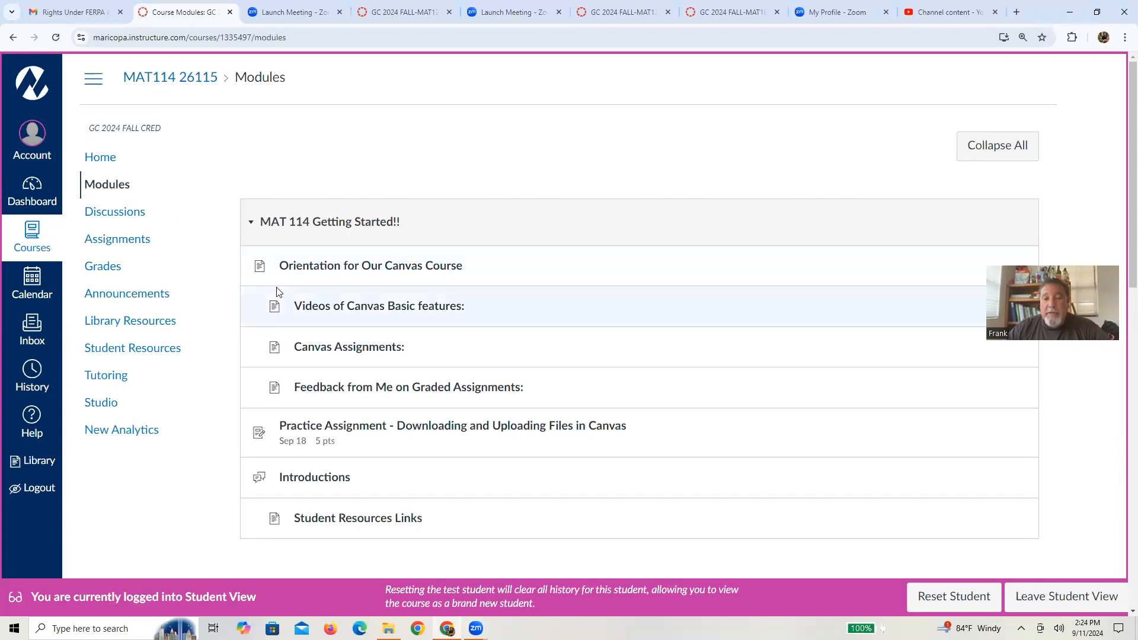
mouse_move(444, 432)
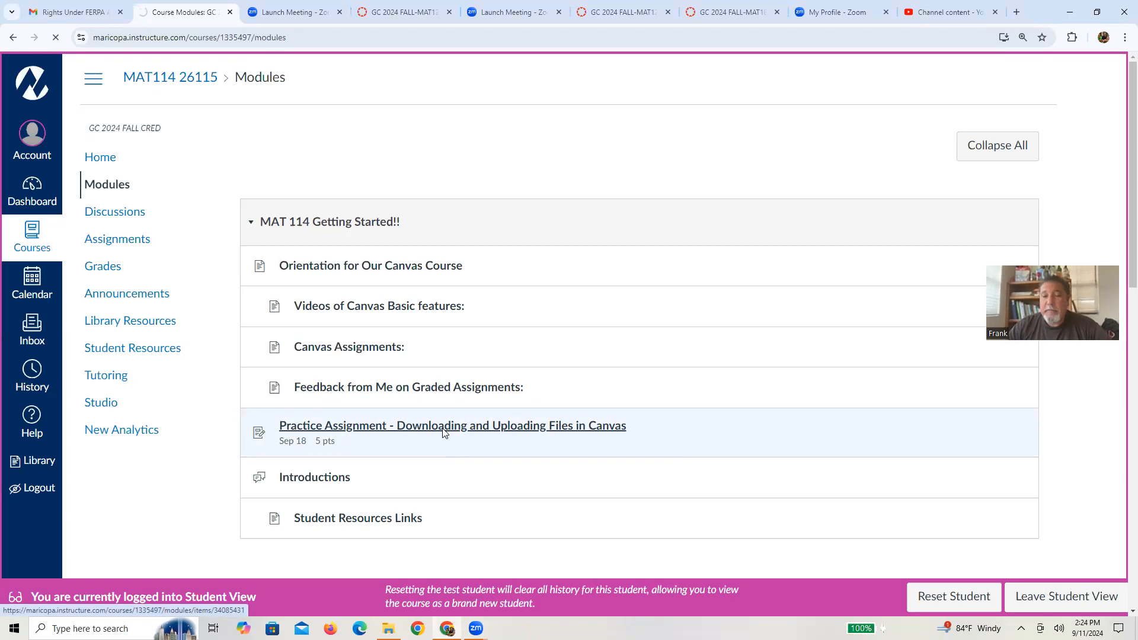
Open the Practice Assignment - Downloading and Uploading Files page and highlight its numbered practice steps
left_click(453, 426)
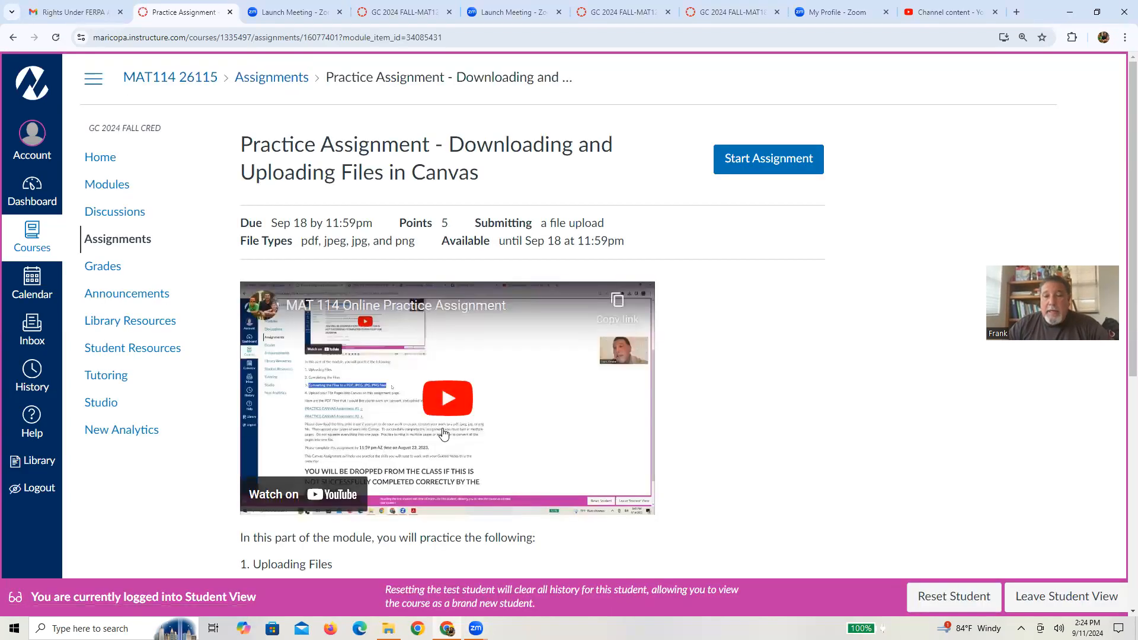
mouse_move(759, 519)
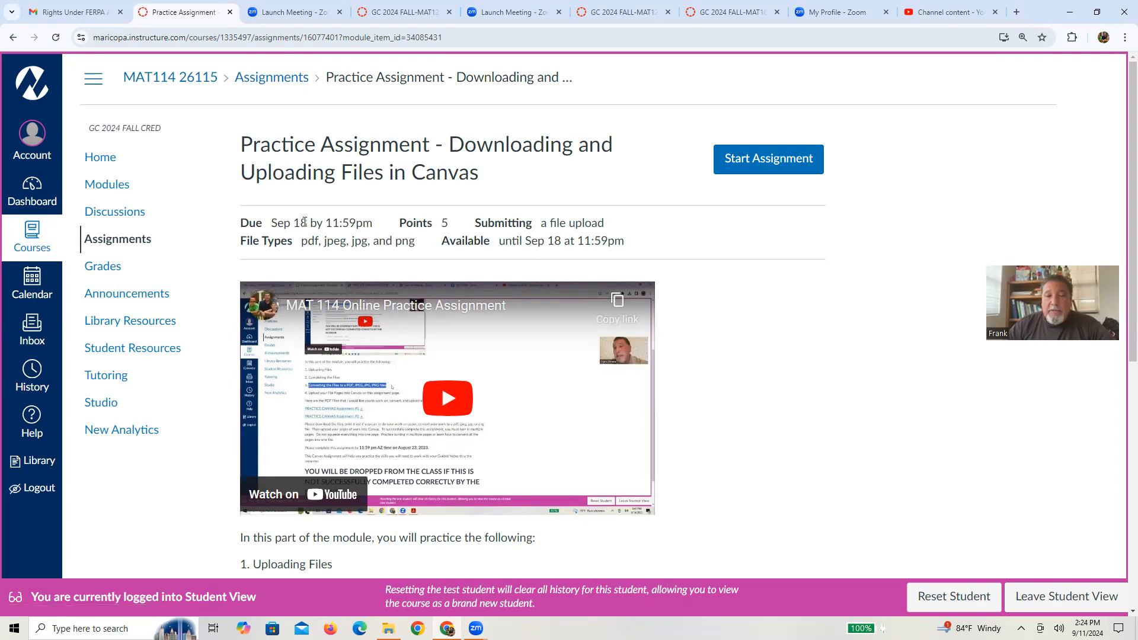
mouse_move(500, 234)
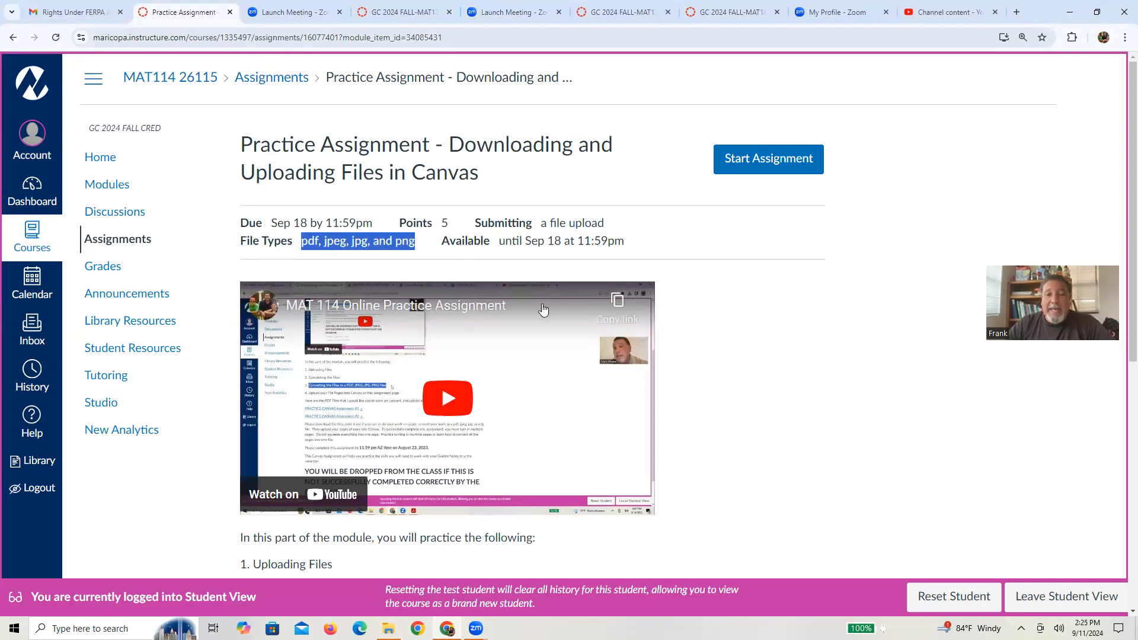
mouse_move(742, 384)
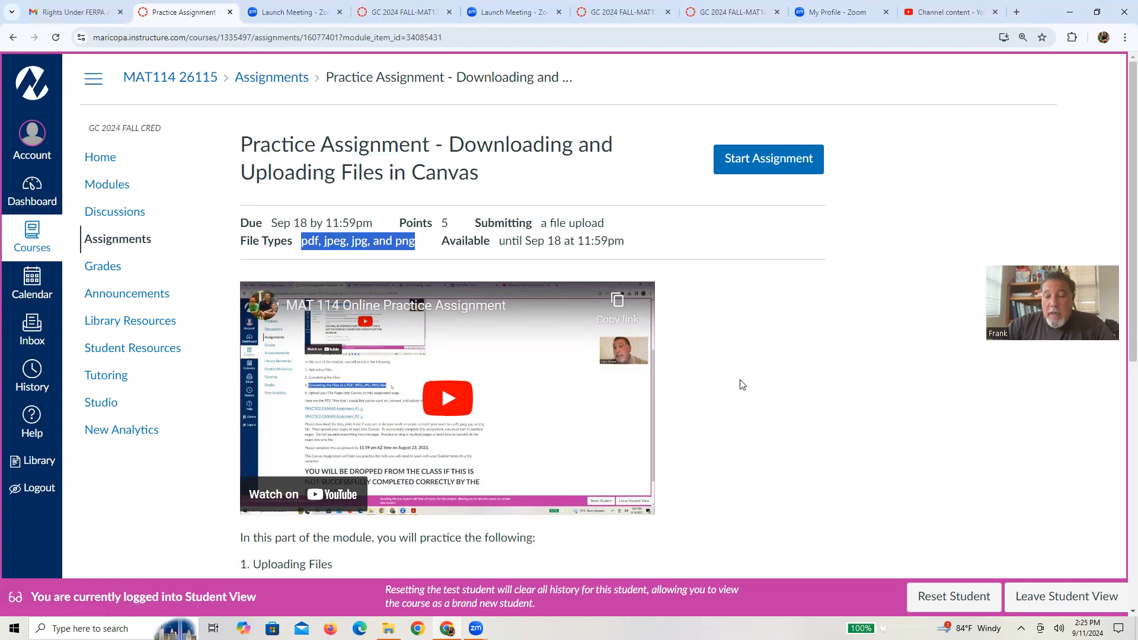
scroll("down", 3)
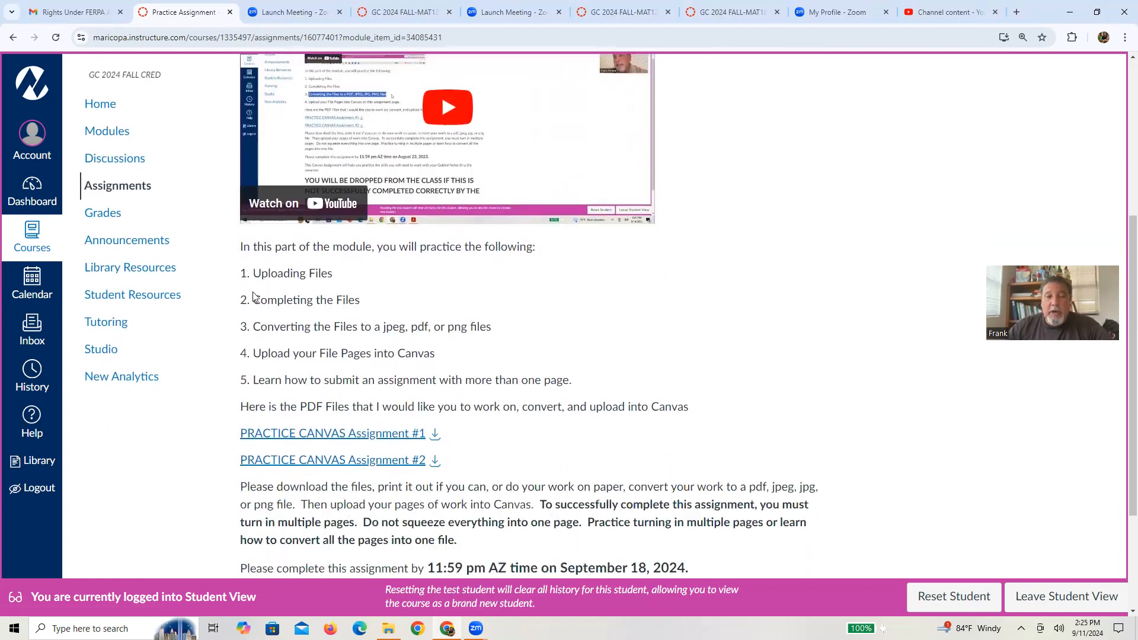
left_click_drag(253, 272, 307, 300)
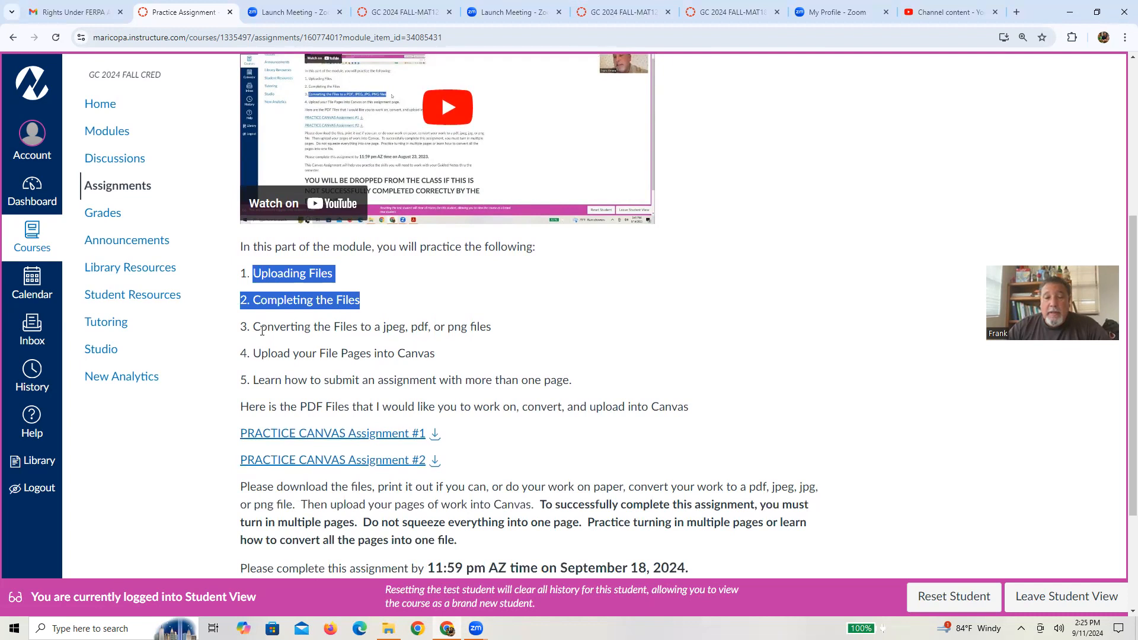
left_click(261, 328)
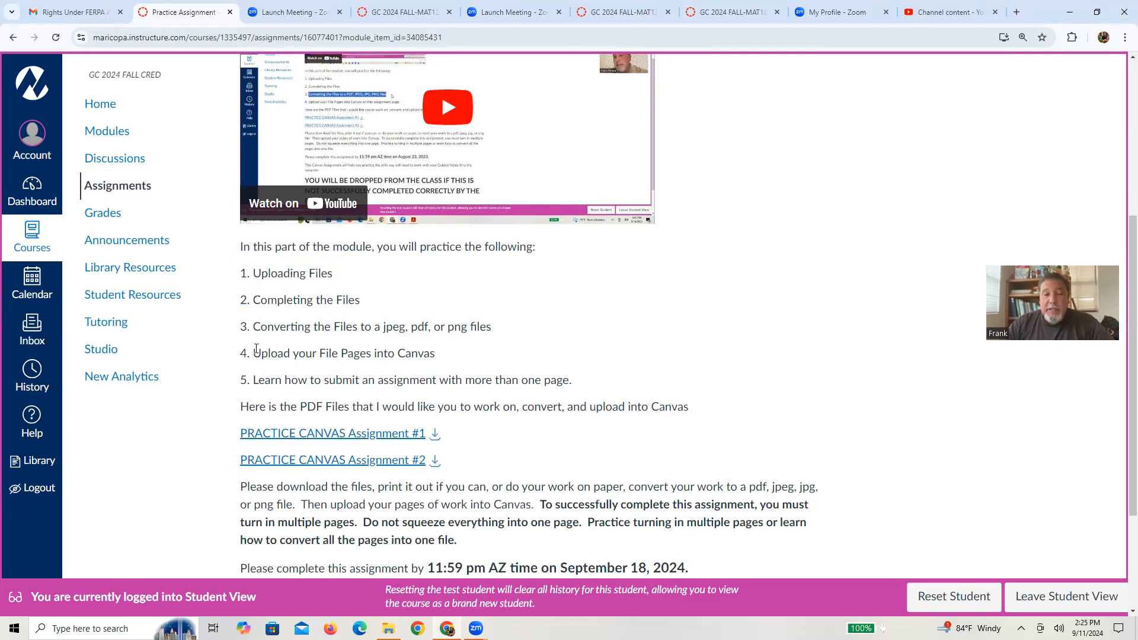
left_click_drag(252, 354, 406, 353)
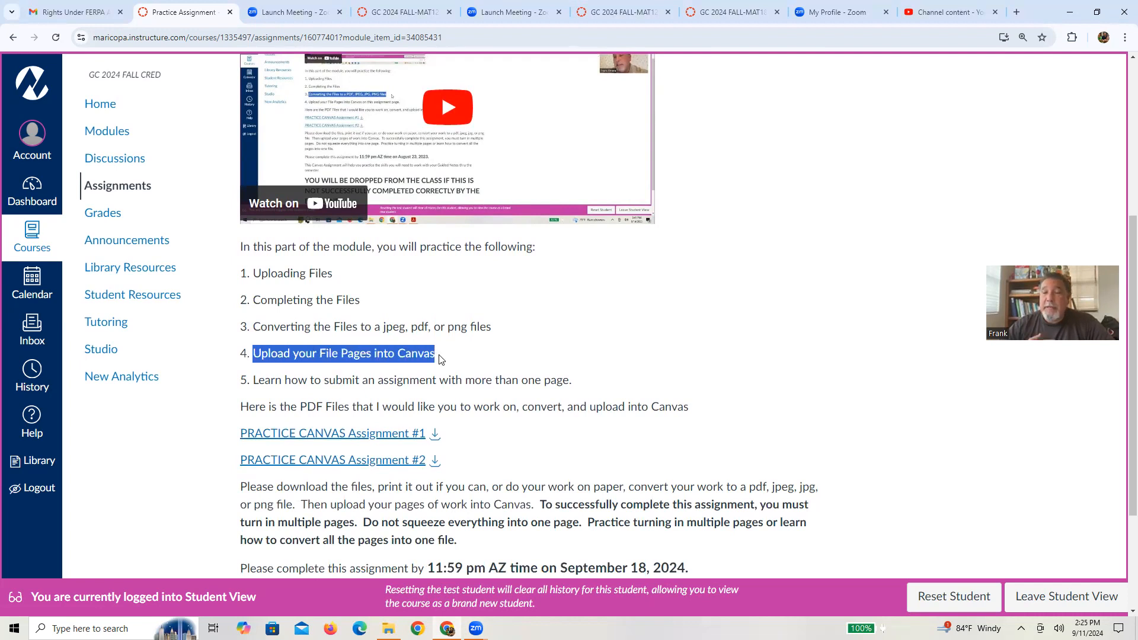
mouse_move(327, 379)
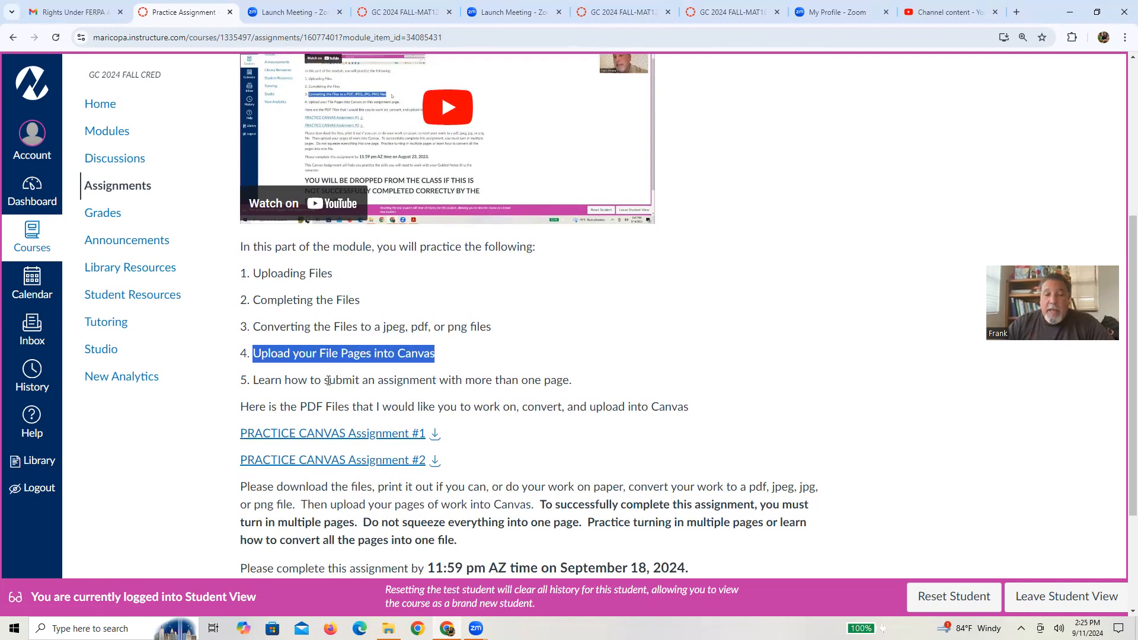
mouse_move(557, 391)
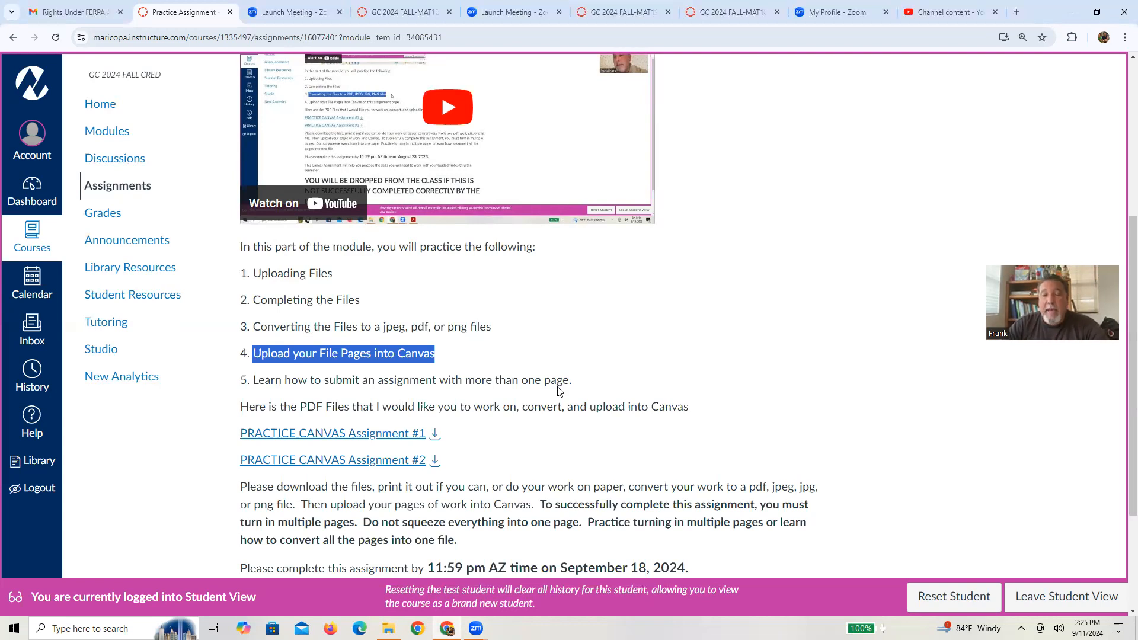
Try downloading PRACTICE CANVAS Assignment #1 and check the browser download history showing it unavailable
scroll("down", 3)
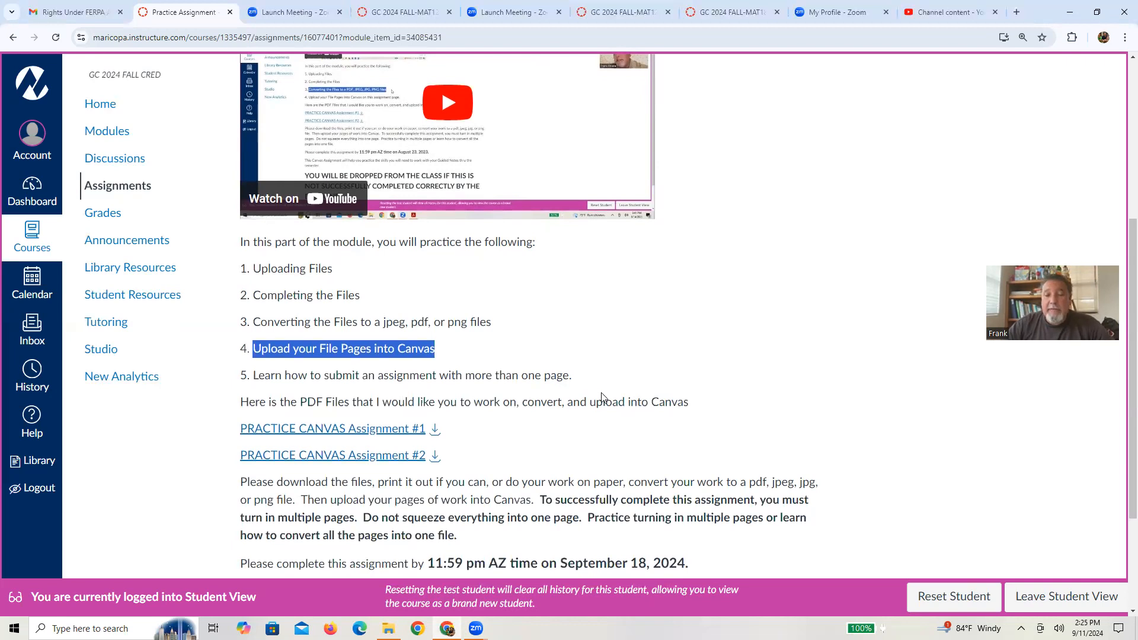
scroll("down", 3)
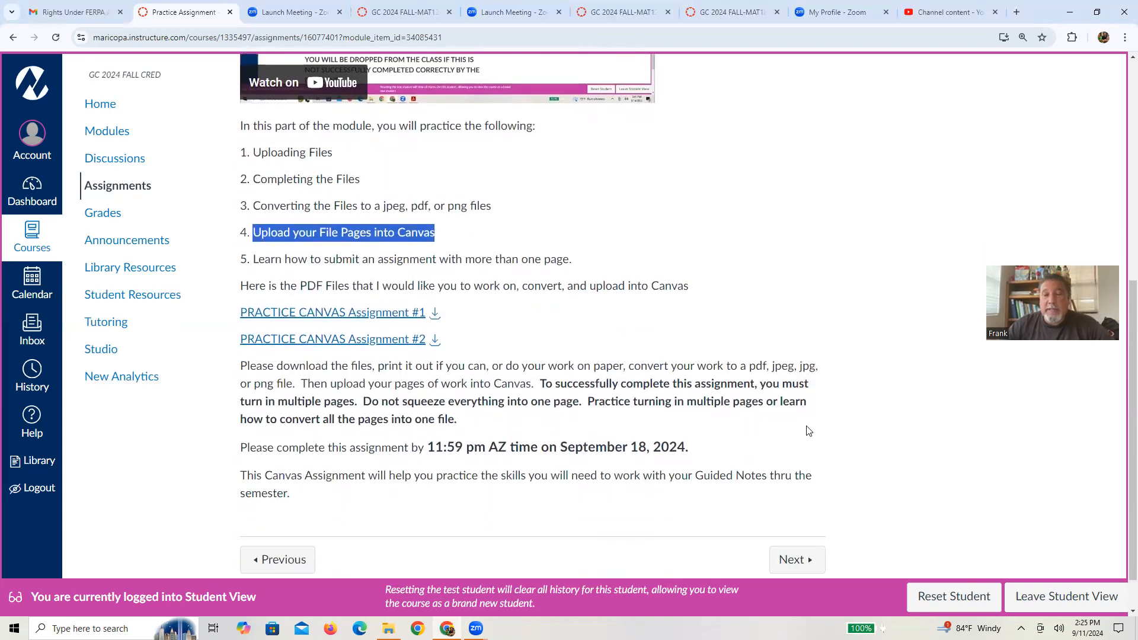
mouse_move(317, 320)
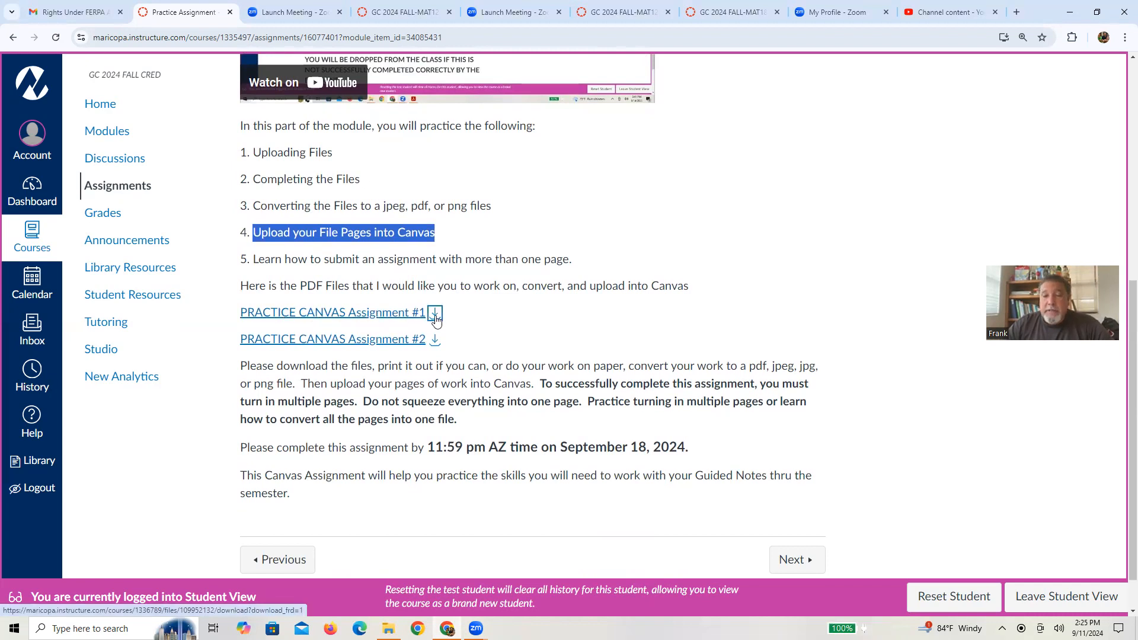
left_click(434, 311)
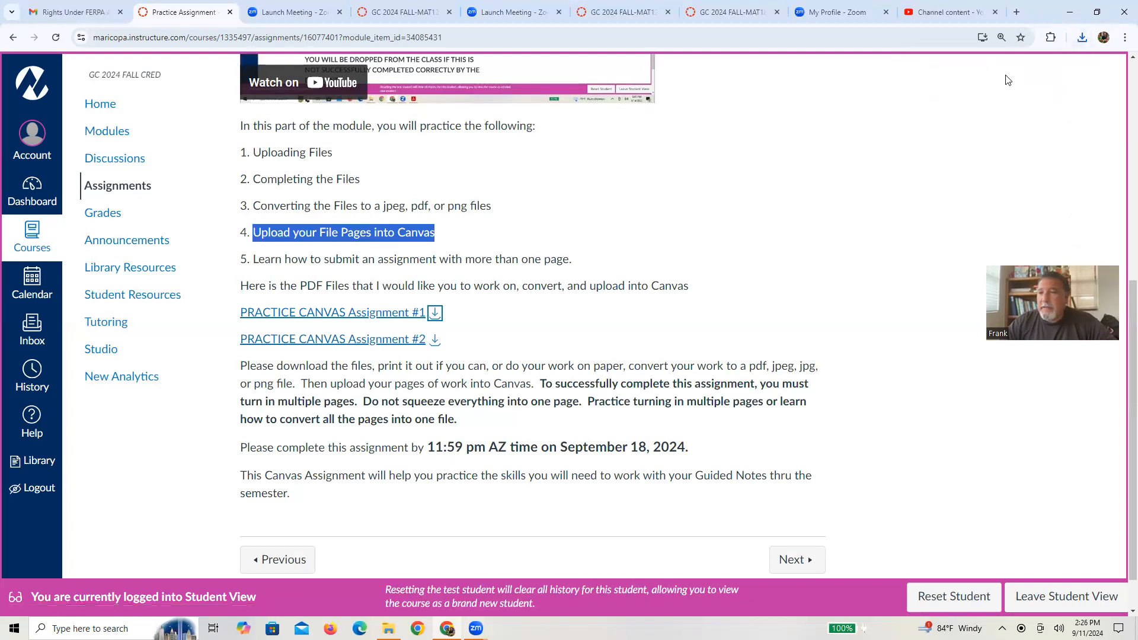
left_click(1084, 37)
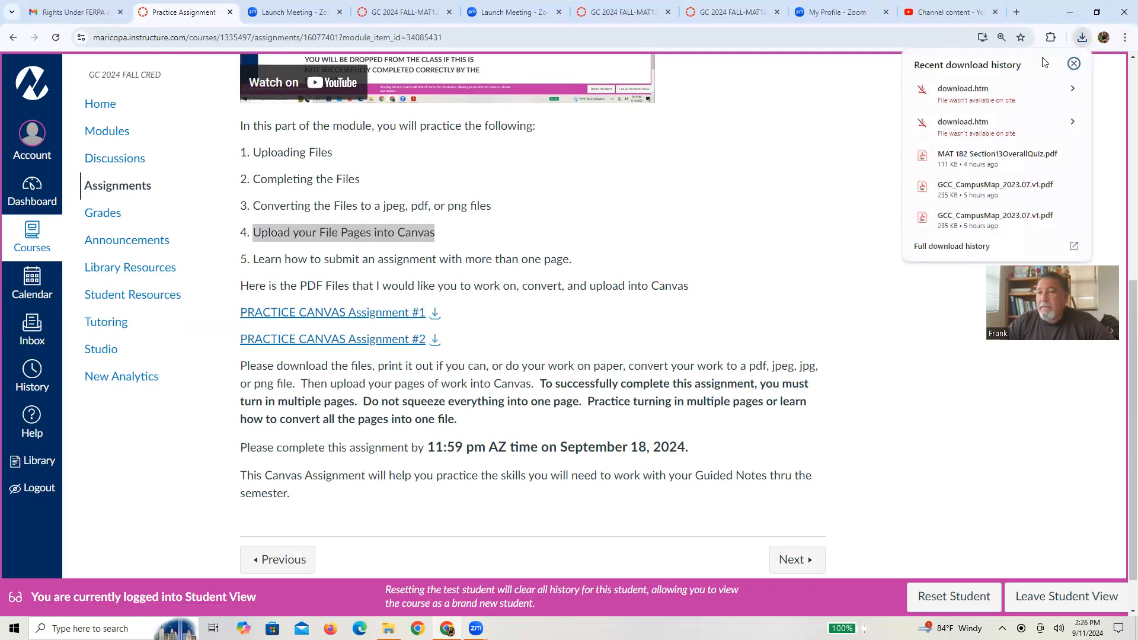
mouse_move(718, 214)
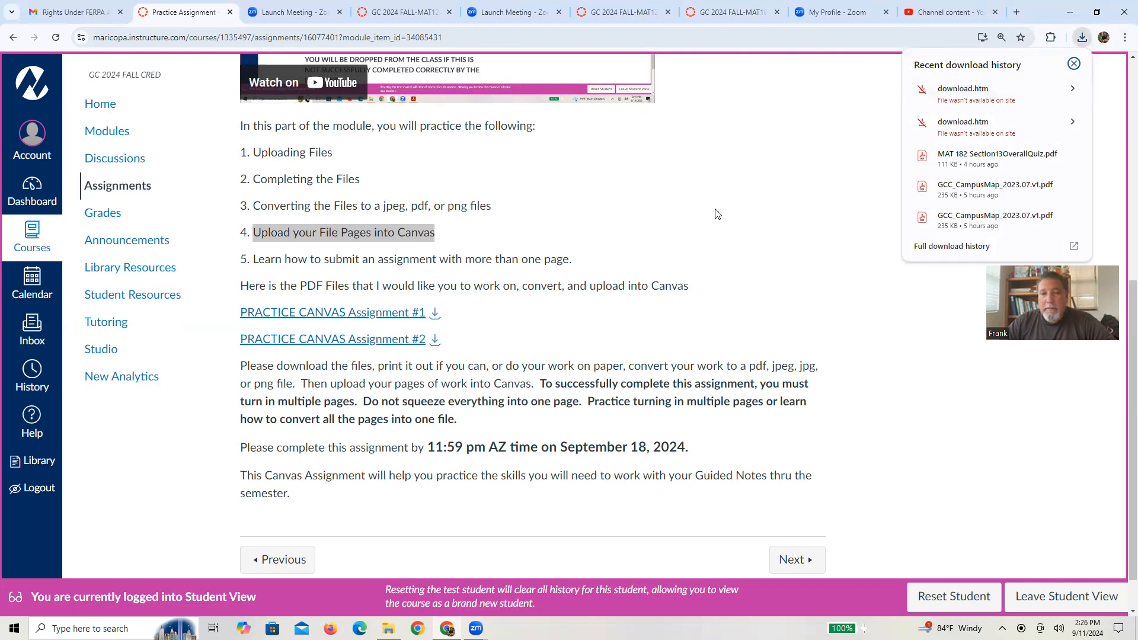
left_click(1074, 62)
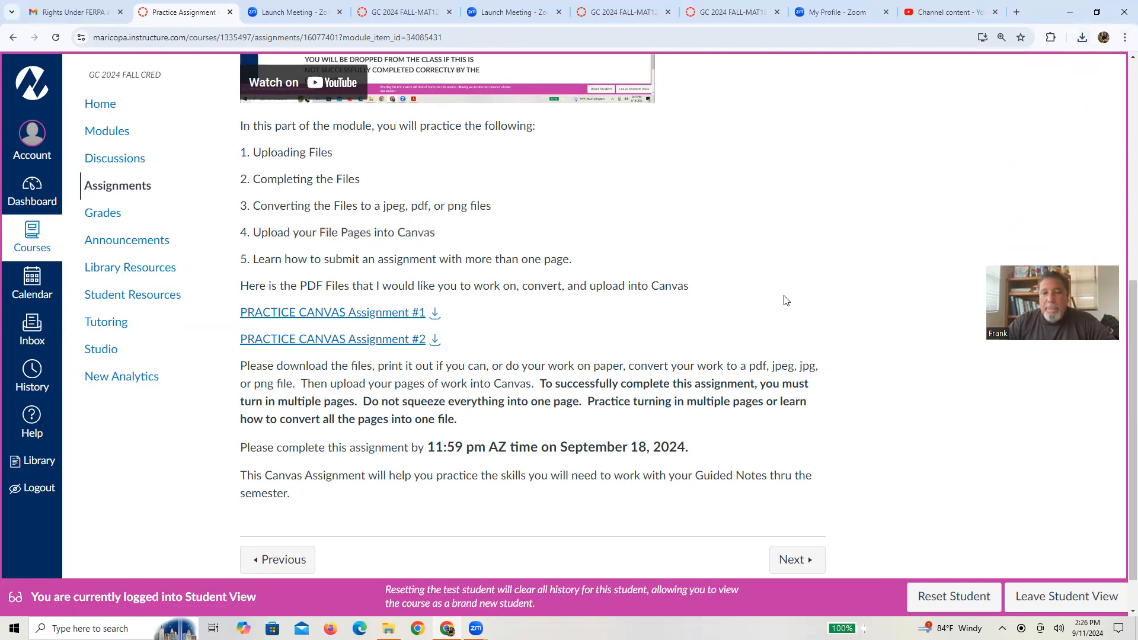
Download and look over the PRACTICE CANVAS Assignment #1 PDF, then return to the assignment page
left_click(1067, 595)
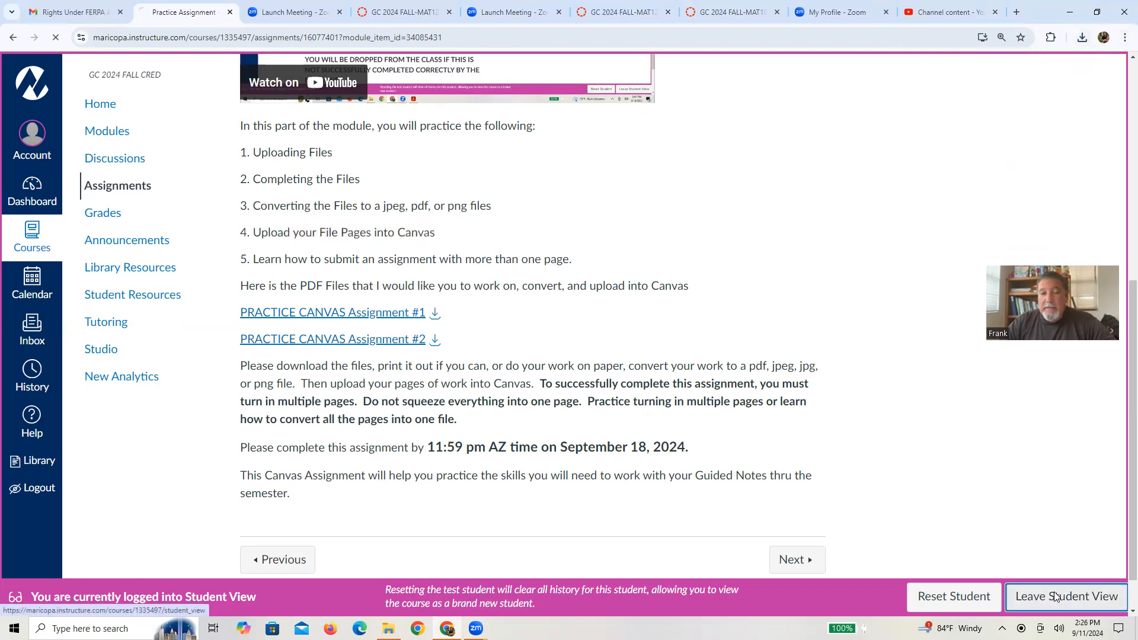
left_click(1067, 596)
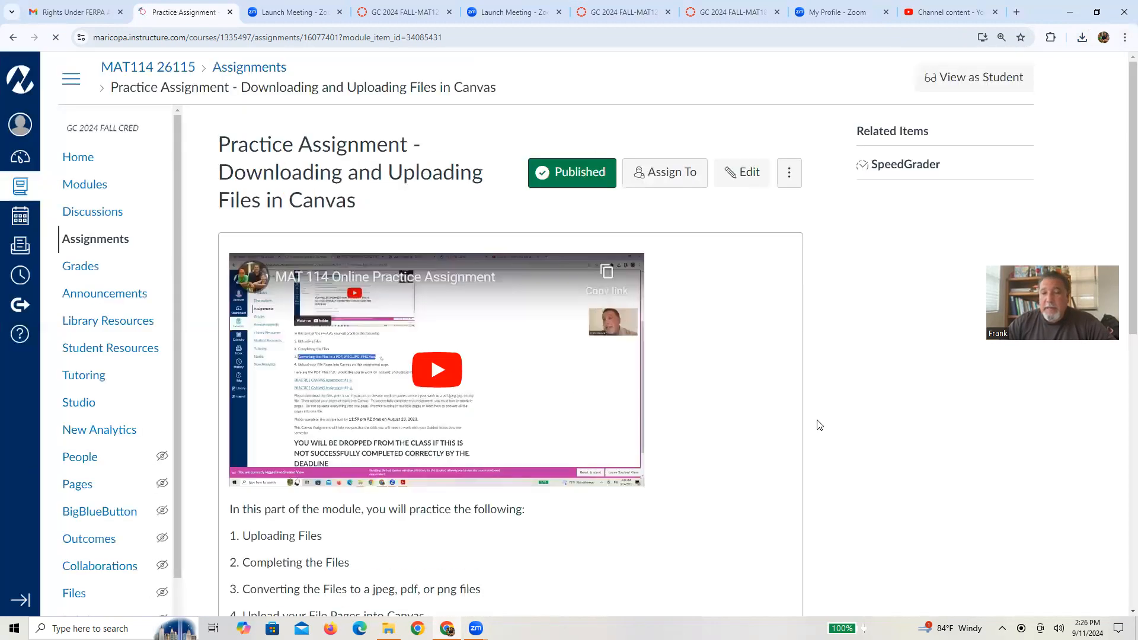
scroll("down", 3)
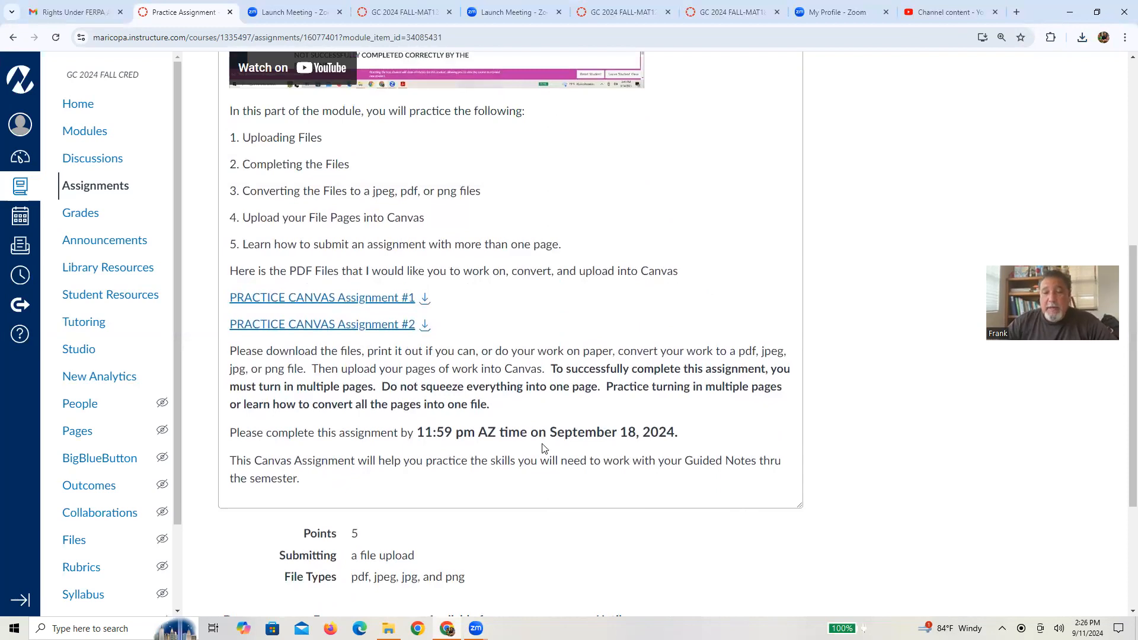
left_click(425, 298)
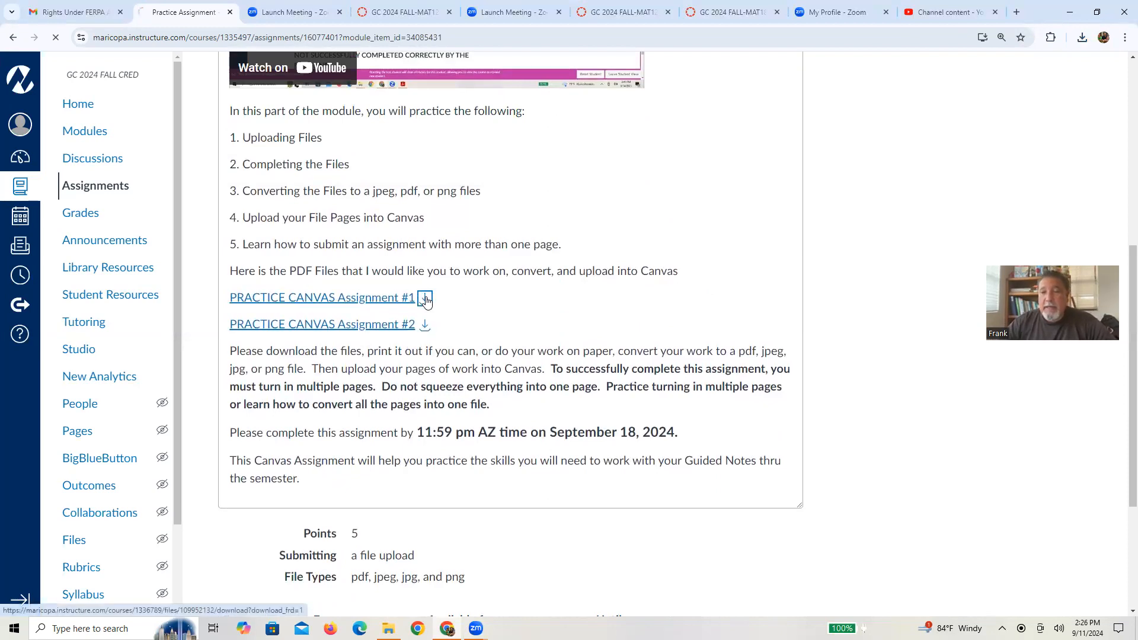
left_click(425, 298)
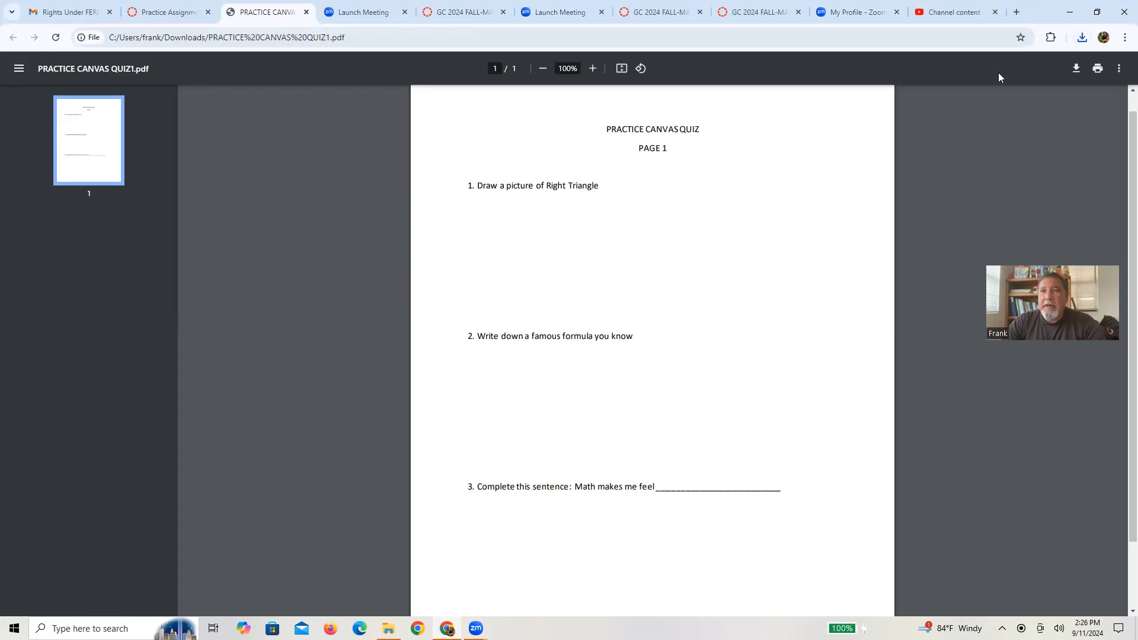
scroll("down", 3)
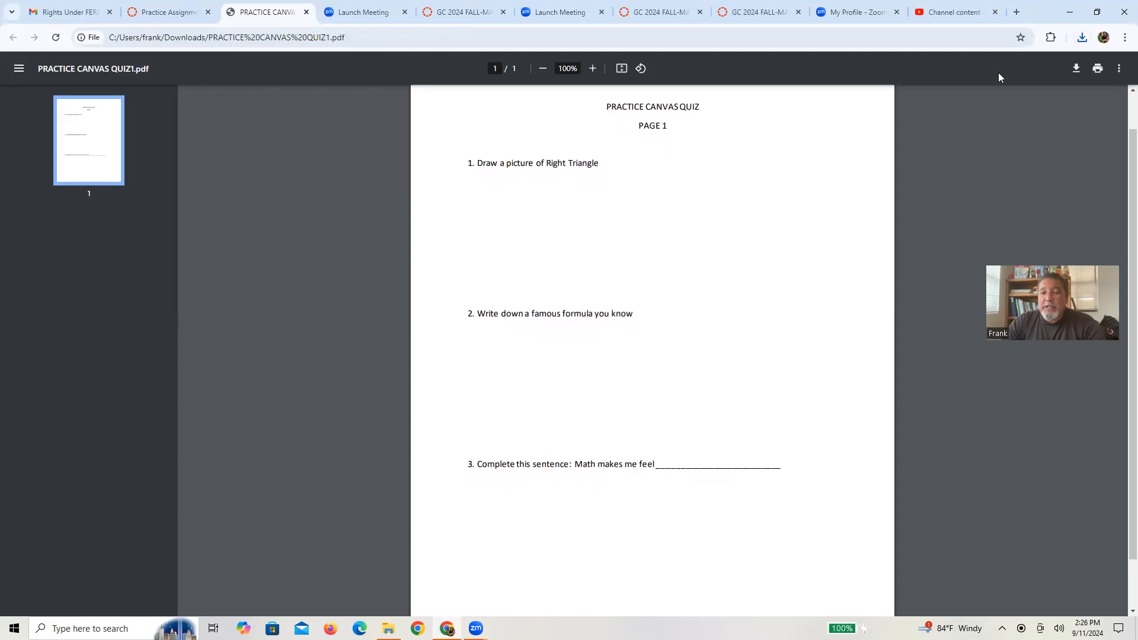
scroll("down", 3)
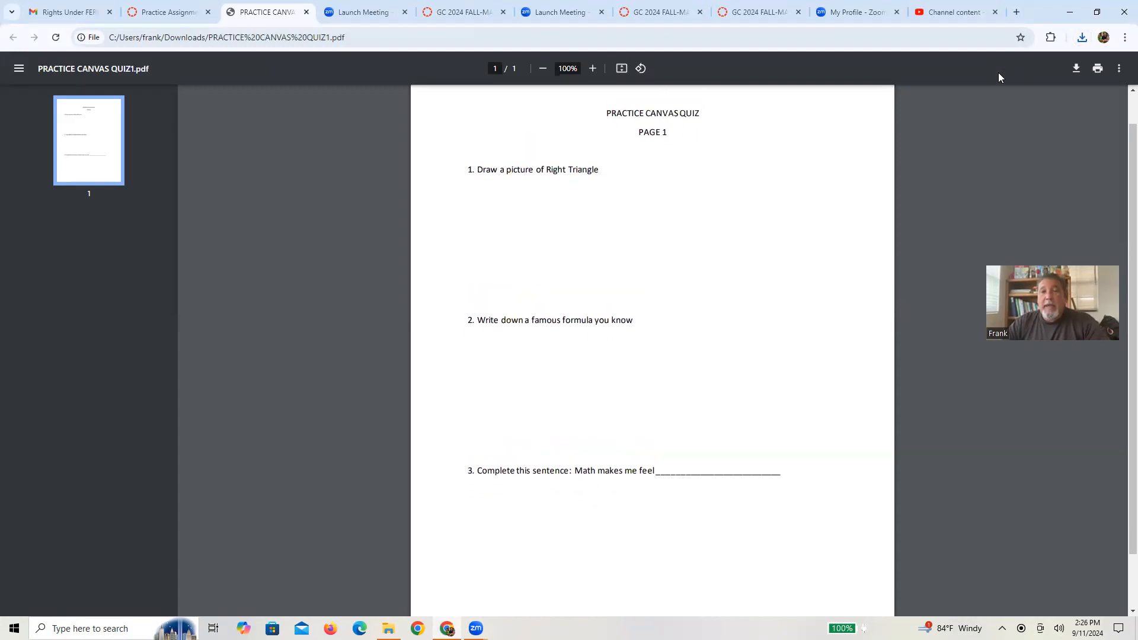
left_click(168, 12)
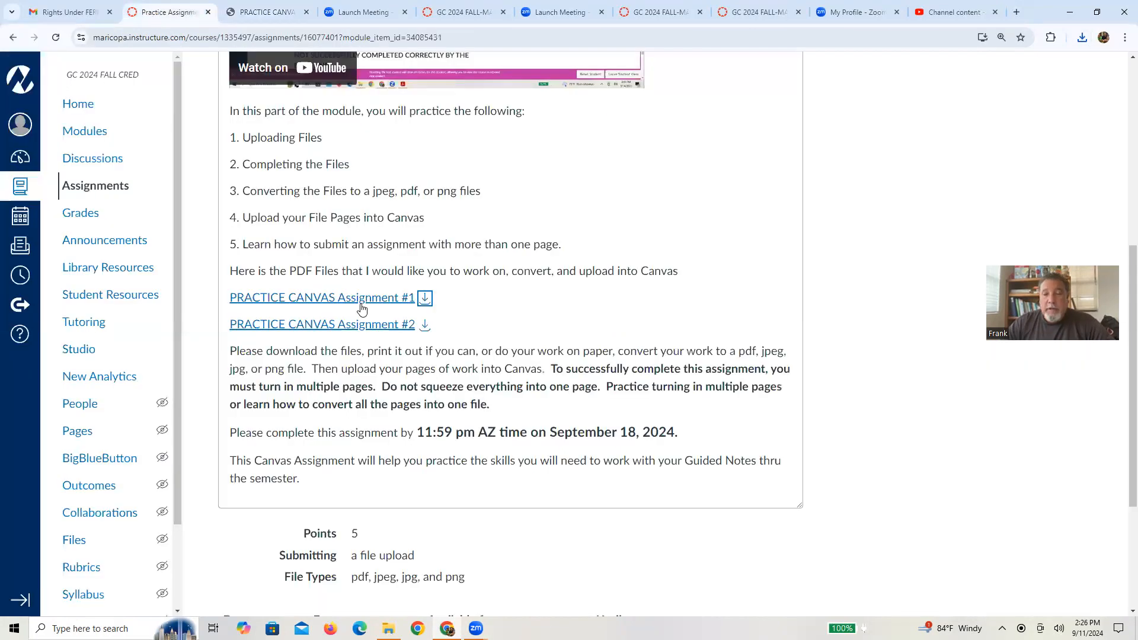
Download and view the PRACTICE CANVAS Assignment #2 PDF, then come back to the assignment page
left_click(424, 324)
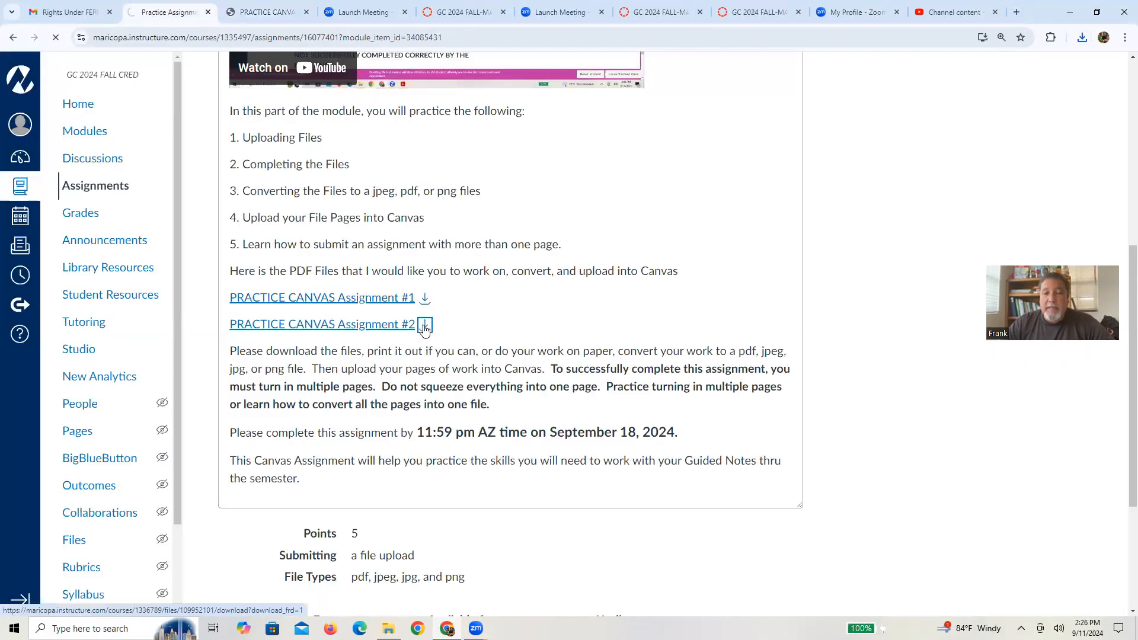
left_click(424, 324)
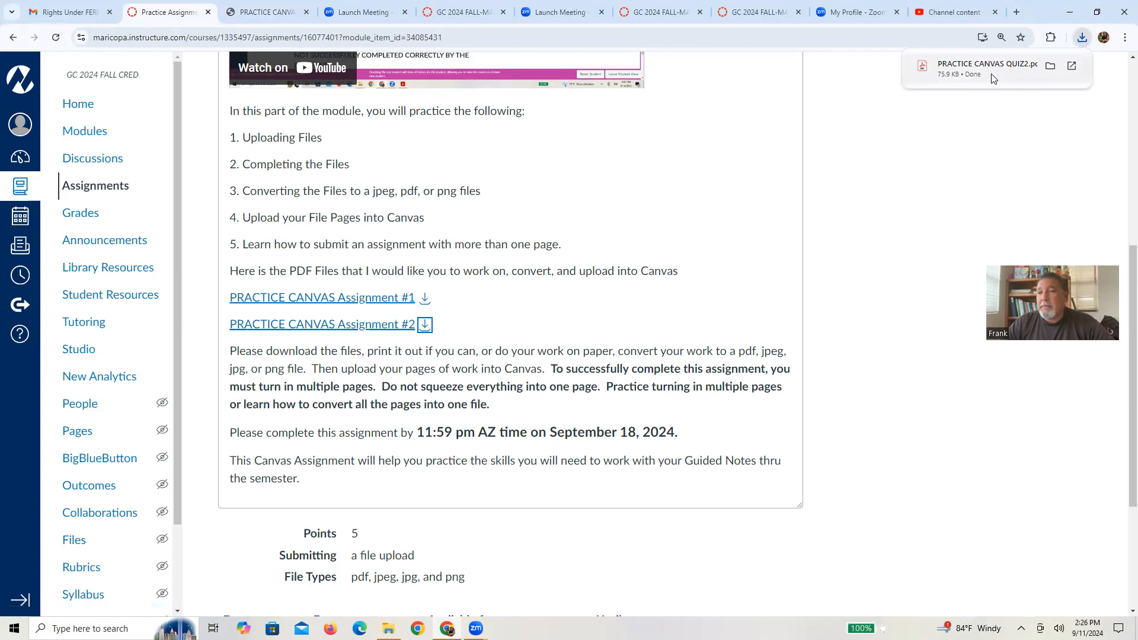
left_click(987, 64)
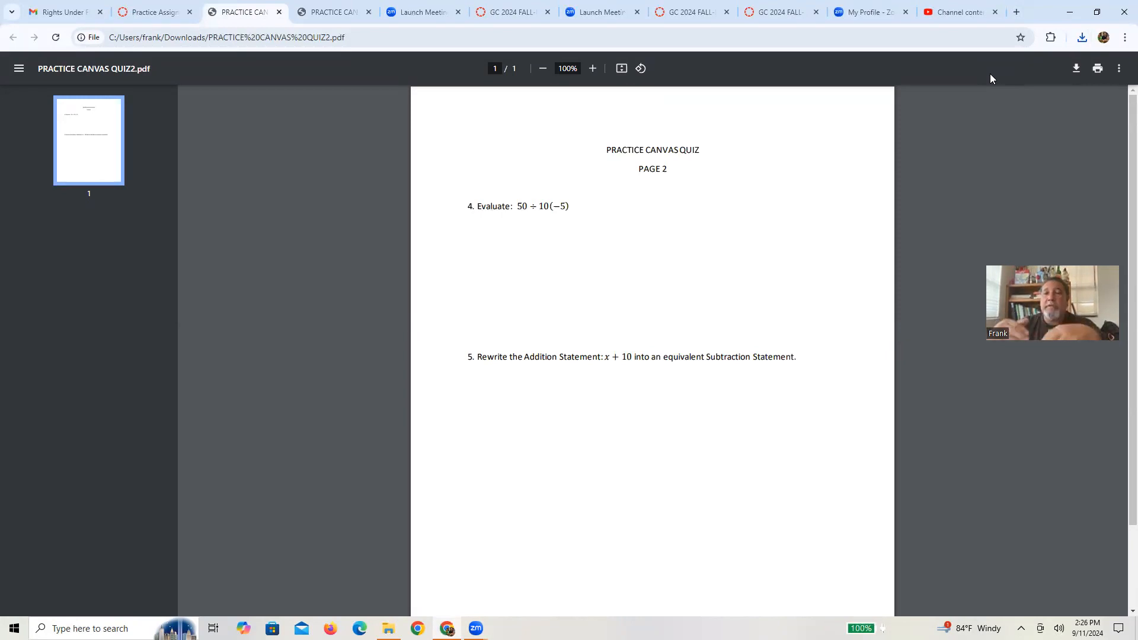
left_click(150, 12)
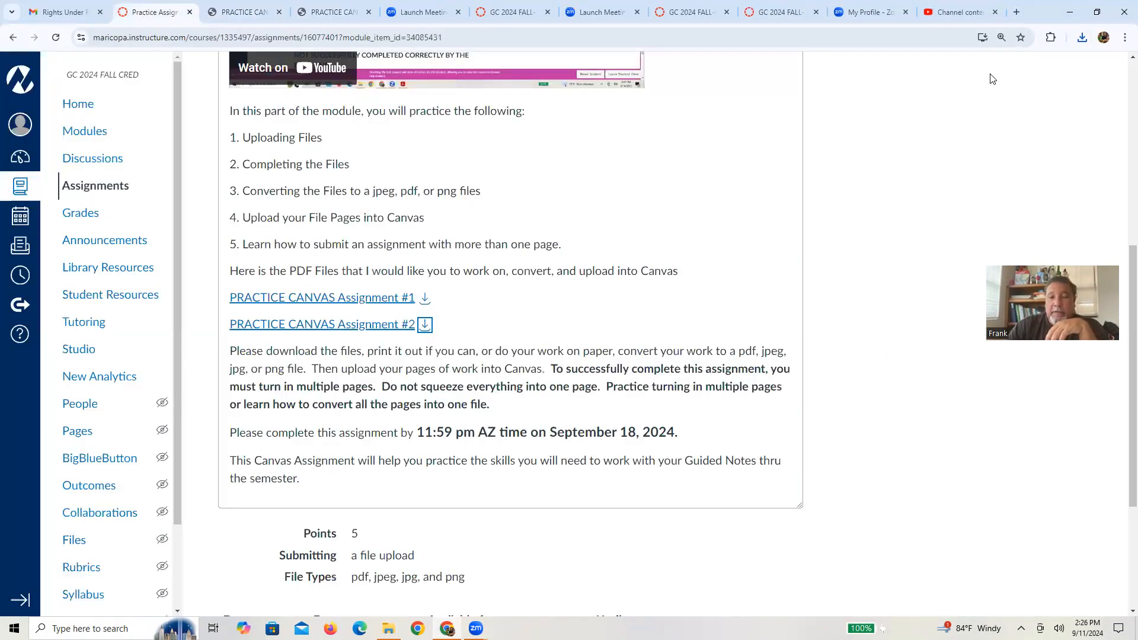
scroll("up", 3)
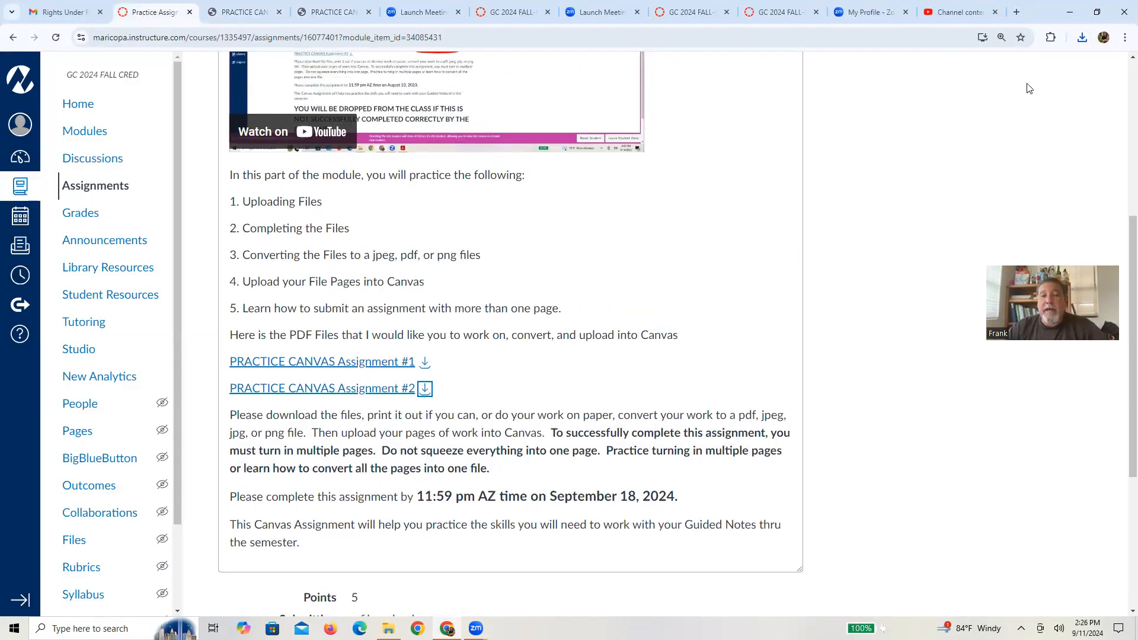
mouse_move(352, 233)
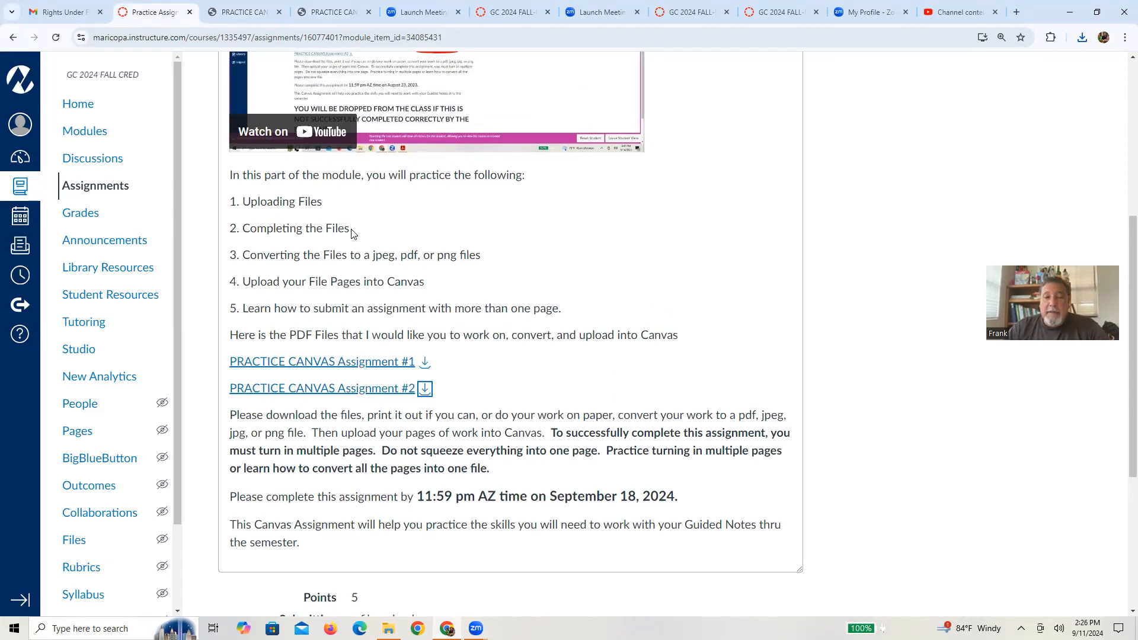
double_click(250, 229)
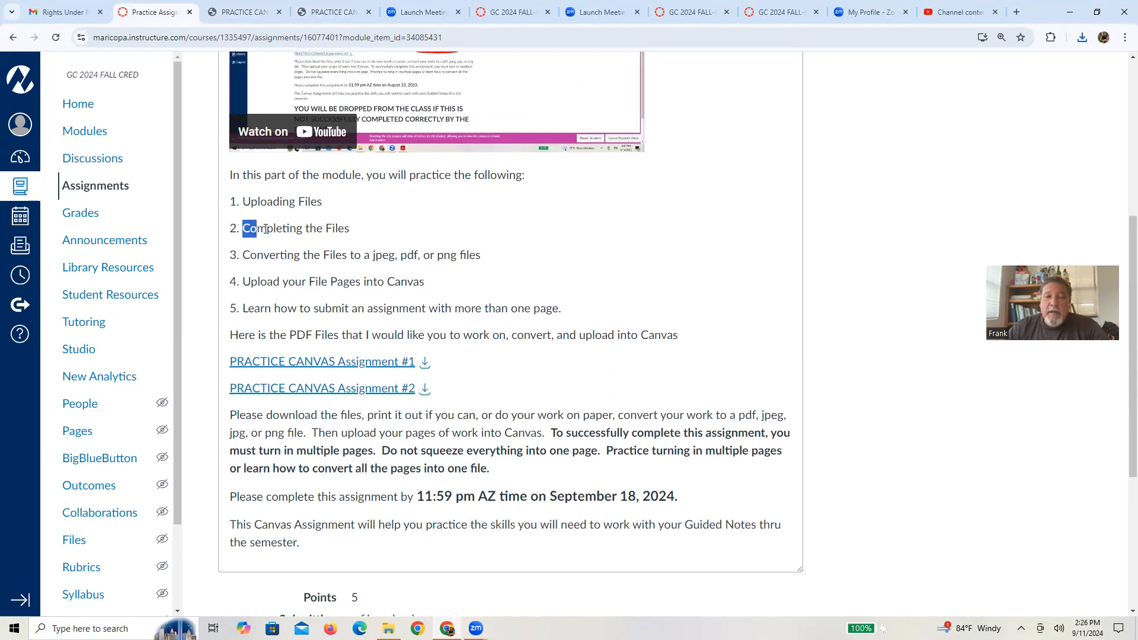
left_click_drag(242, 227, 349, 227)
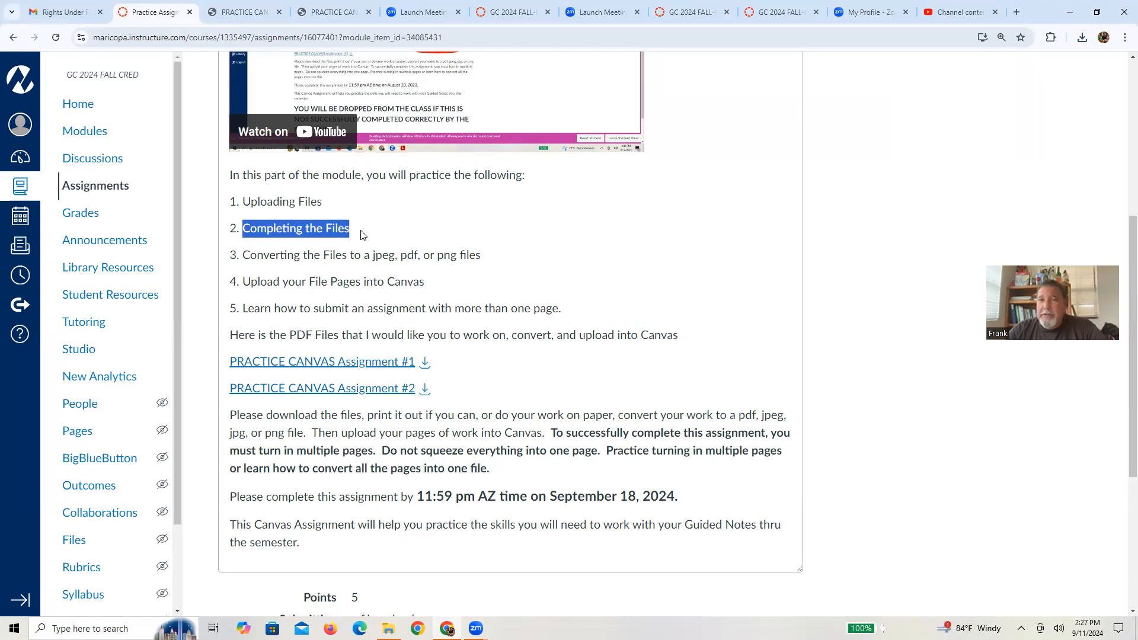
mouse_move(257, 265)
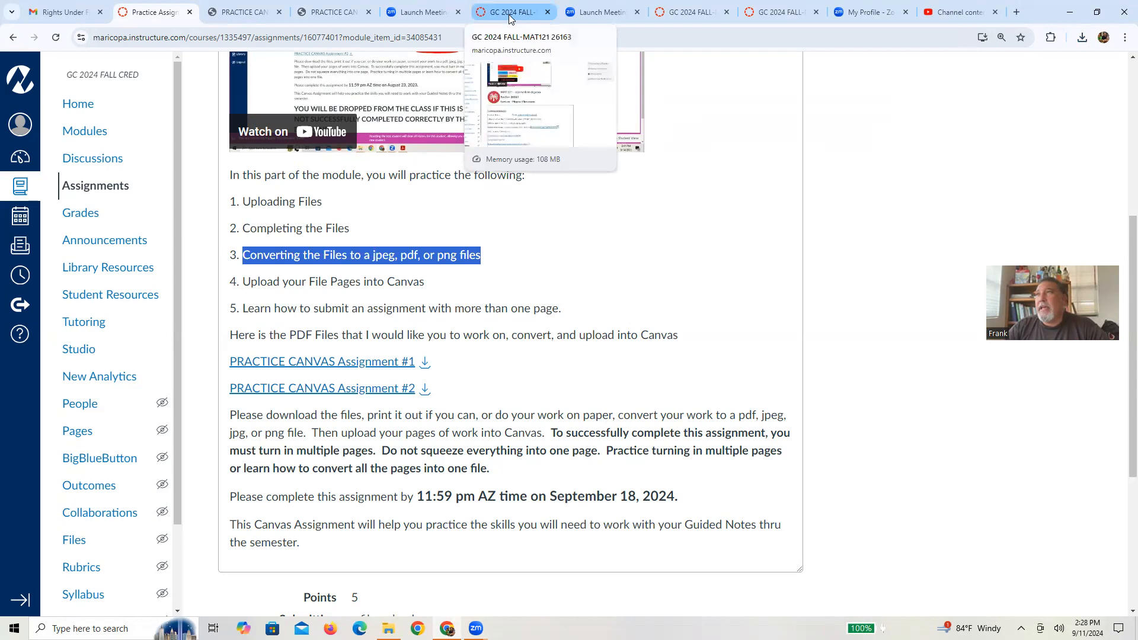
mouse_move(474, 26)
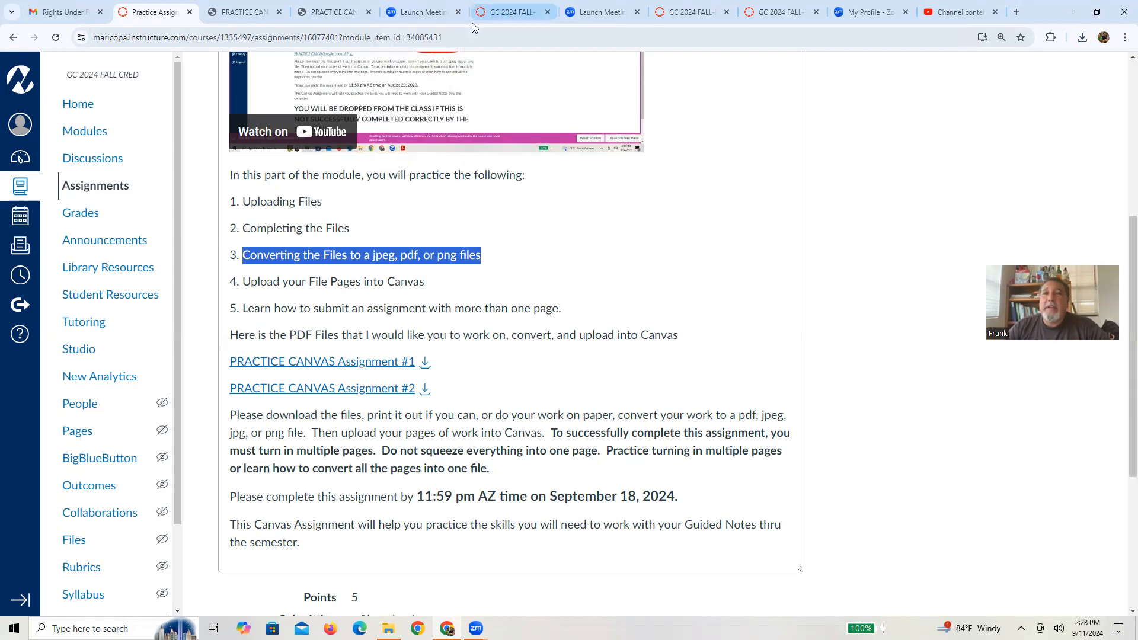
mouse_move(485, 127)
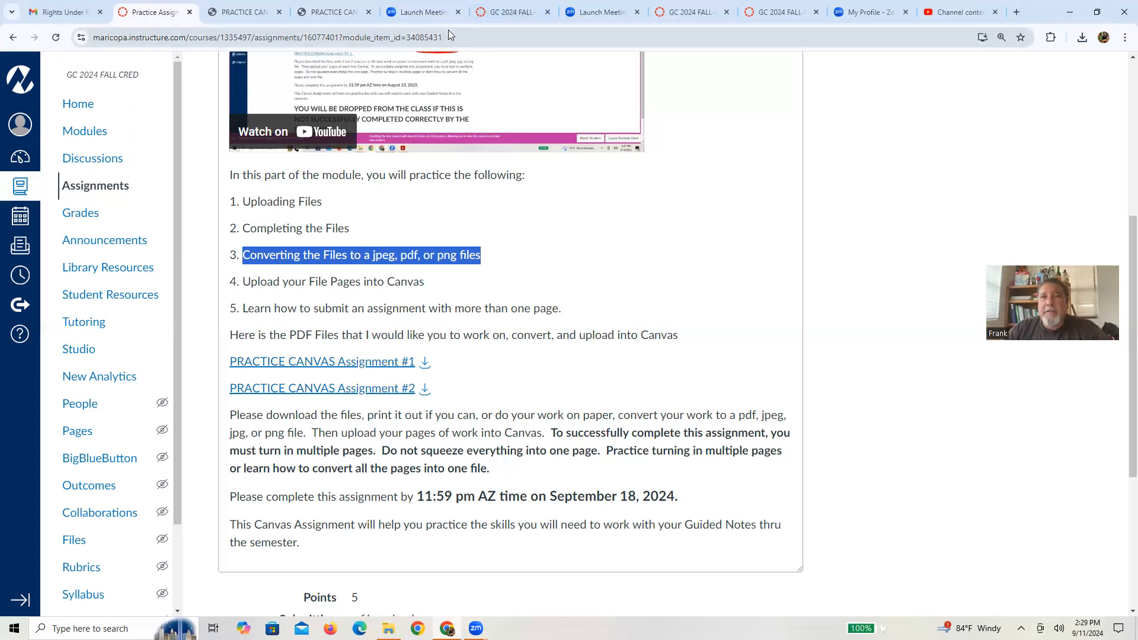
mouse_move(965, 155)
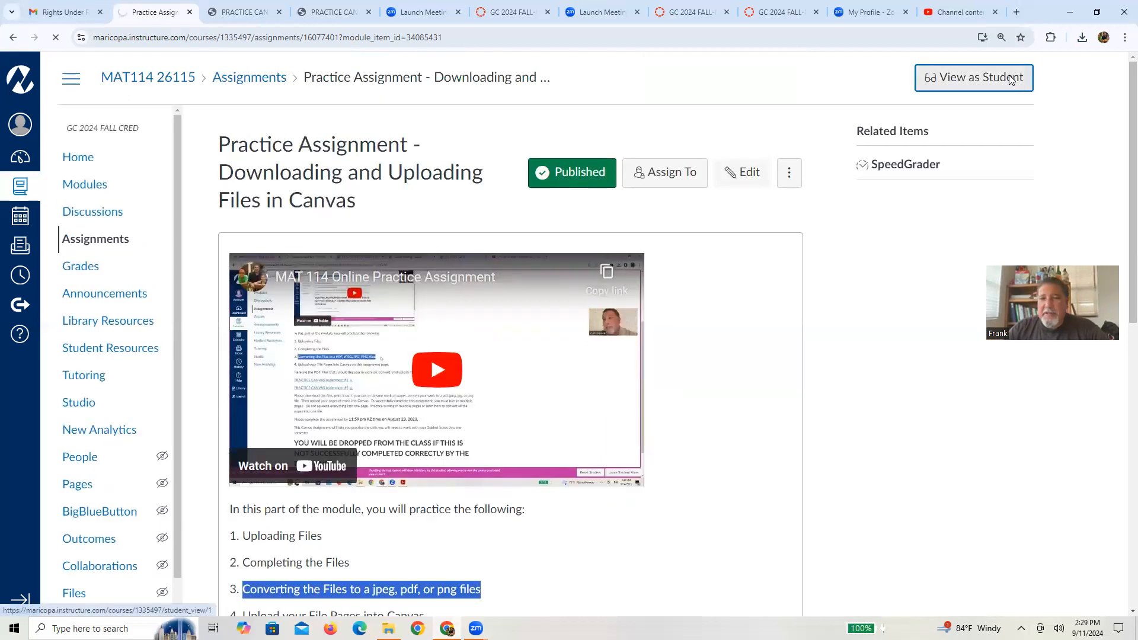
Switch to View as Student and start the practice assignment submission
left_click(975, 78)
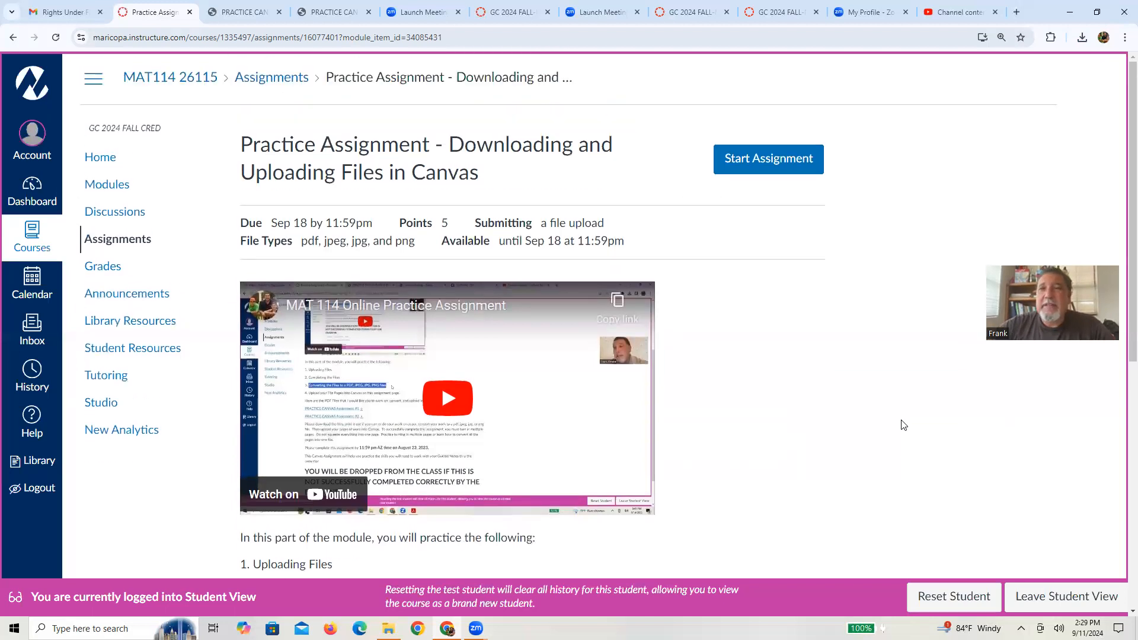
mouse_move(887, 271)
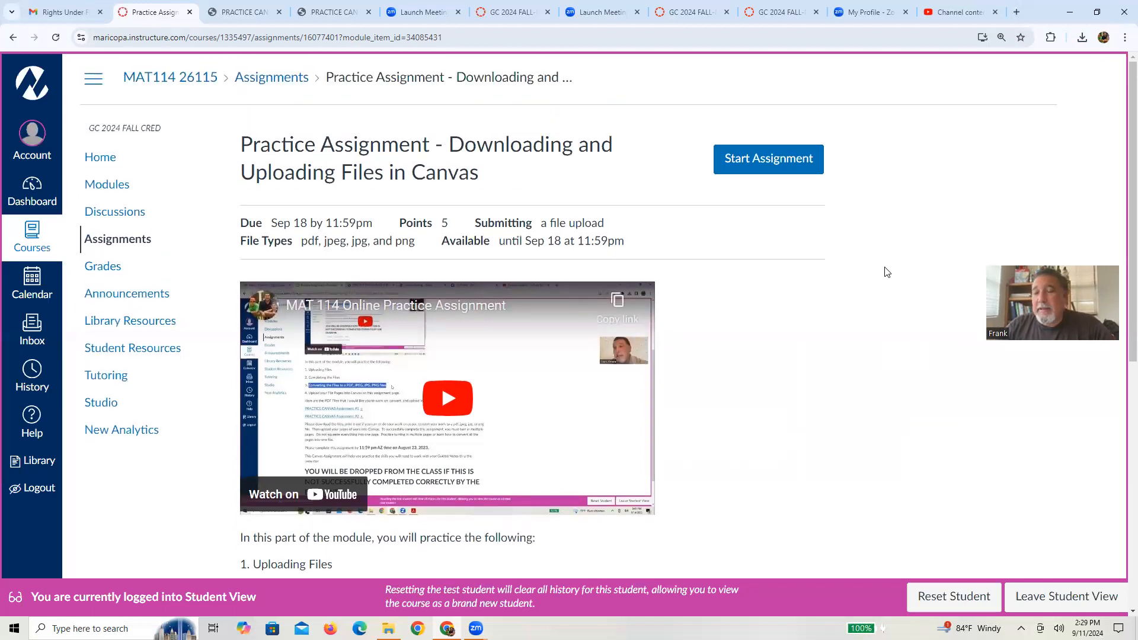
mouse_move(728, 159)
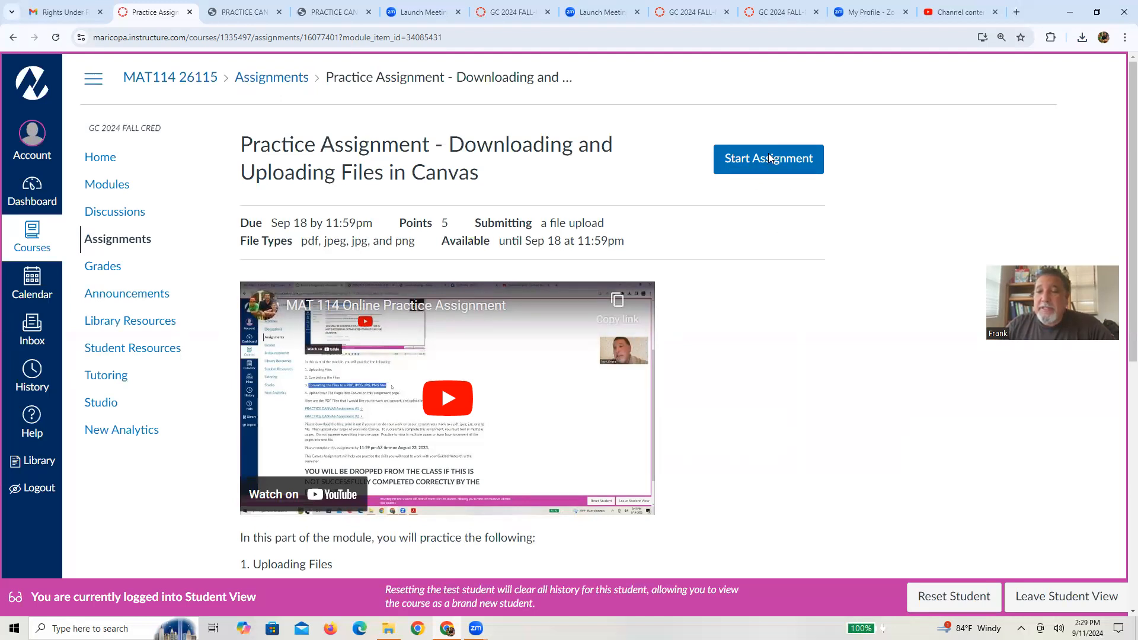
left_click(768, 159)
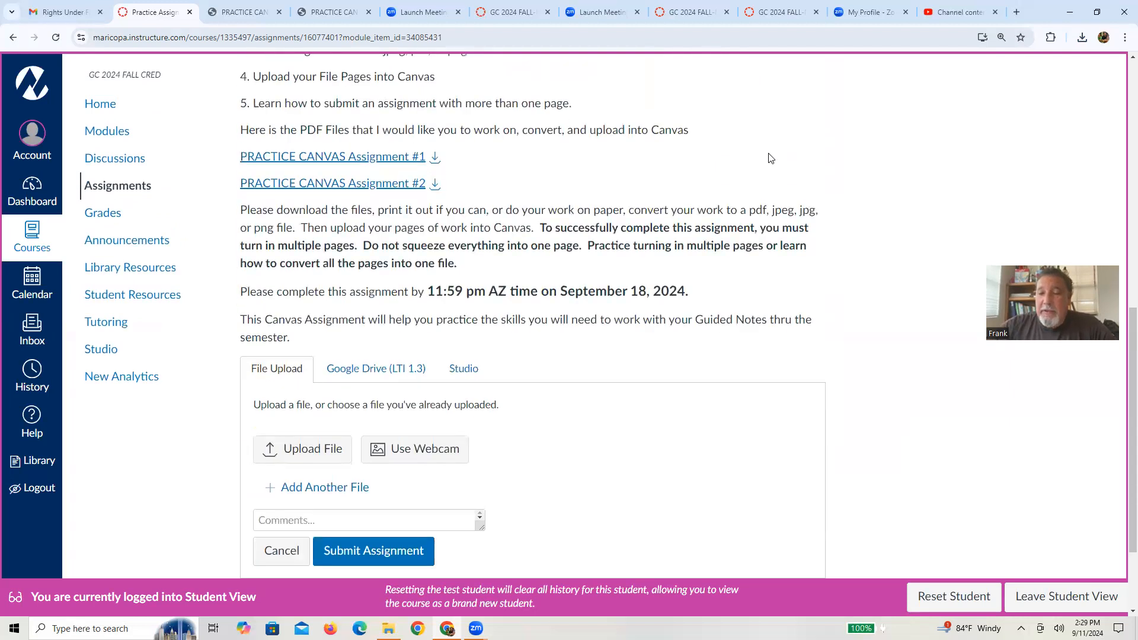
scroll("down", 3)
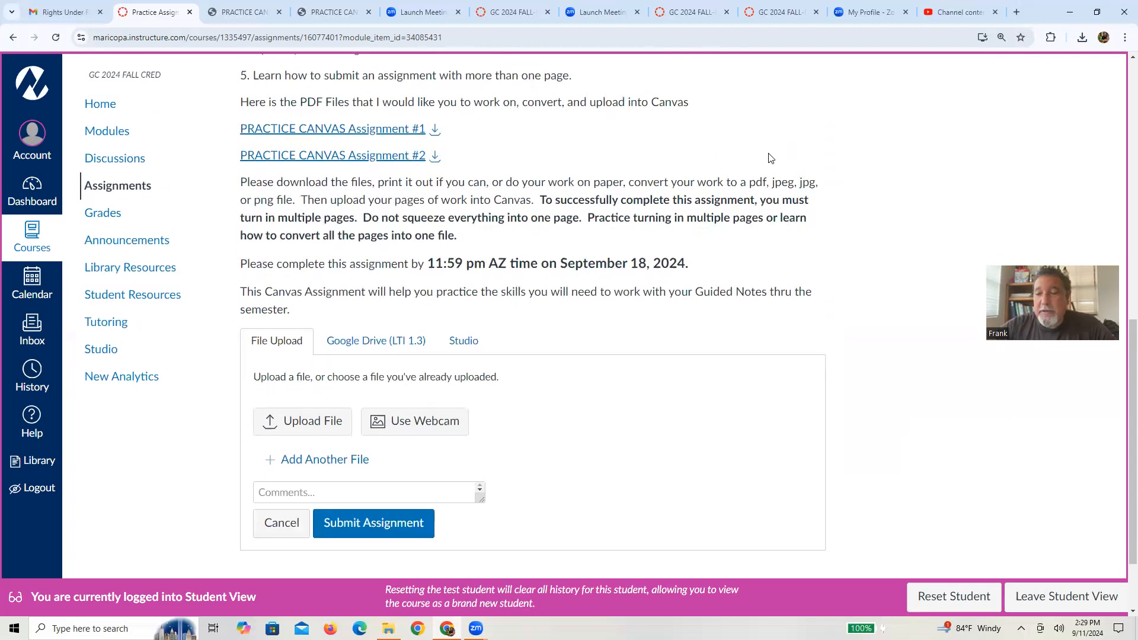
scroll("down", 3)
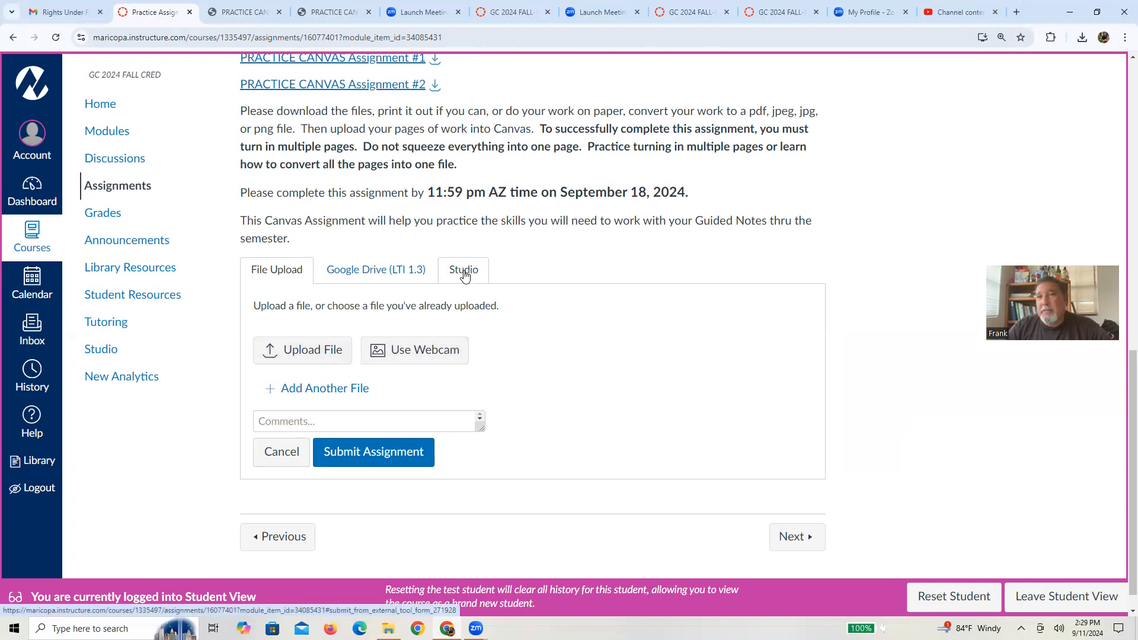
Look at the Studio and Google Drive submission options, ending back on File Upload
left_click(463, 270)
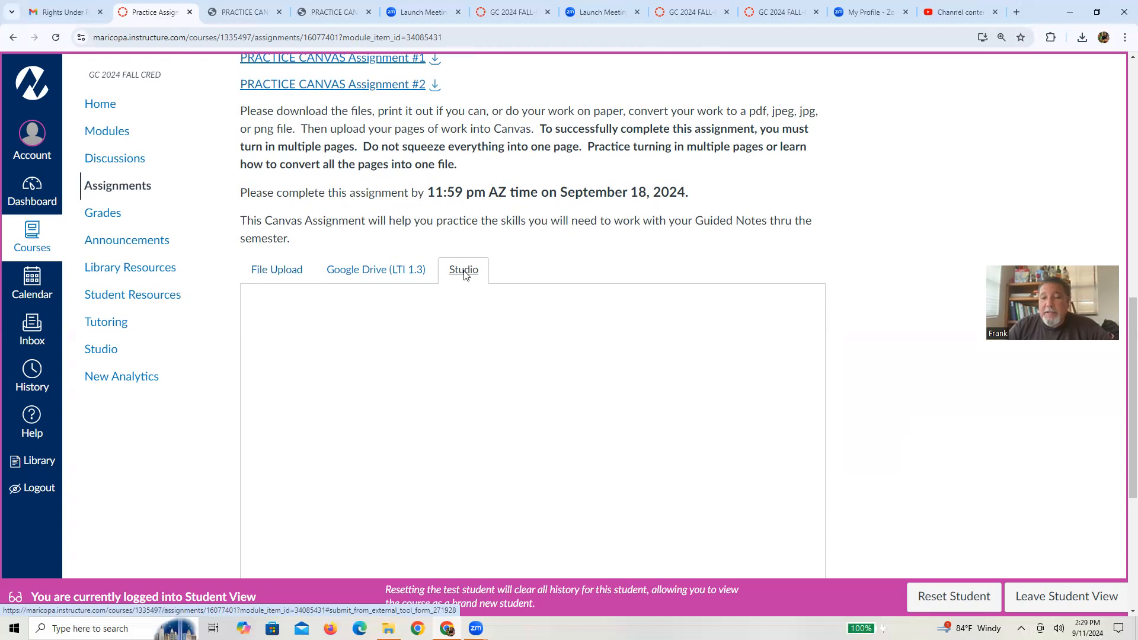
left_click(375, 270)
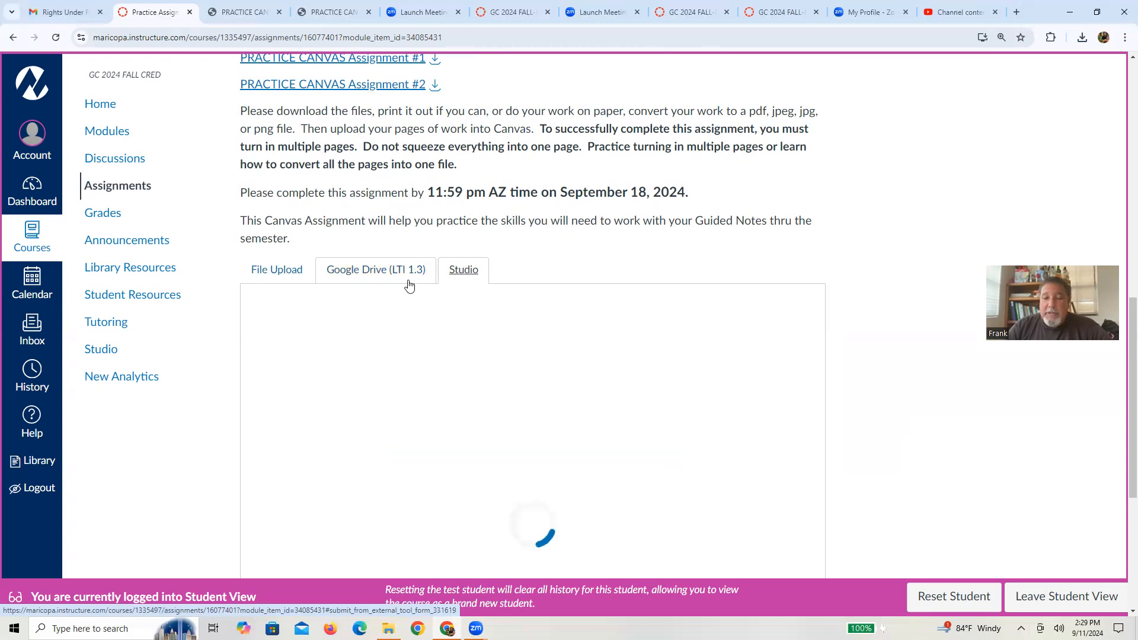
left_click(374, 271)
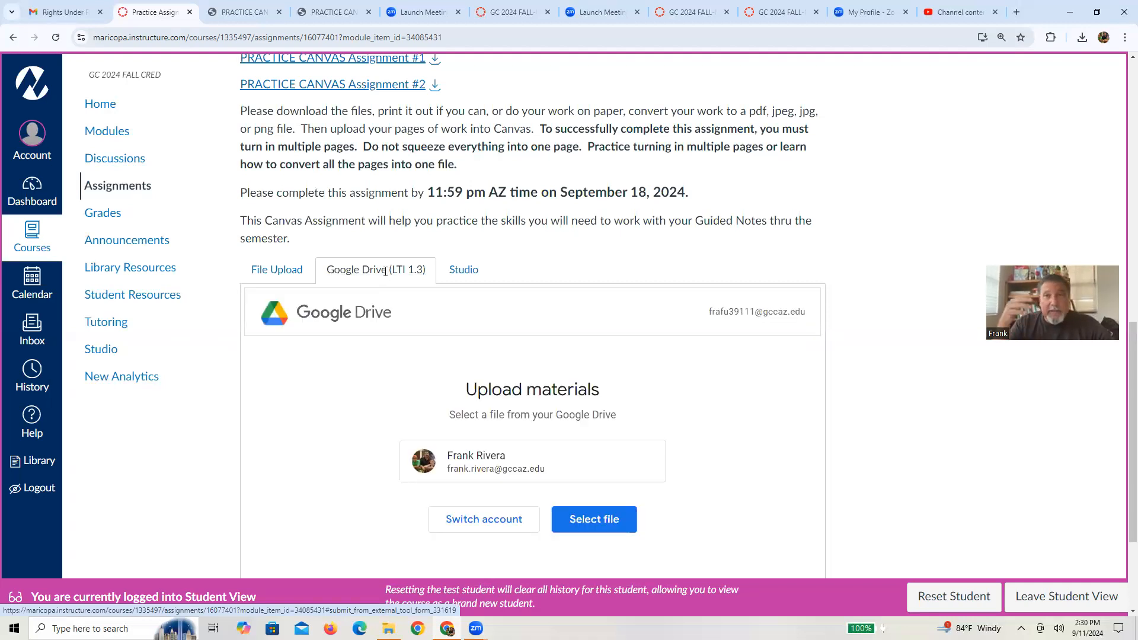
left_click(277, 270)
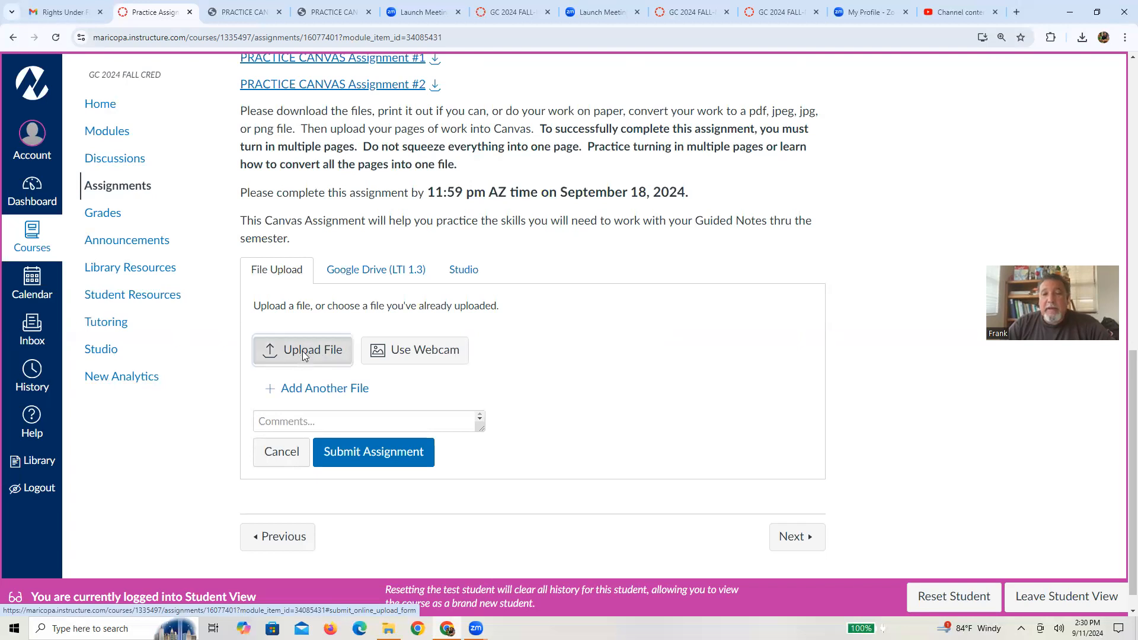
Browse Desktop folders in the Open dialog, sorting the files by Name
left_click(302, 349)
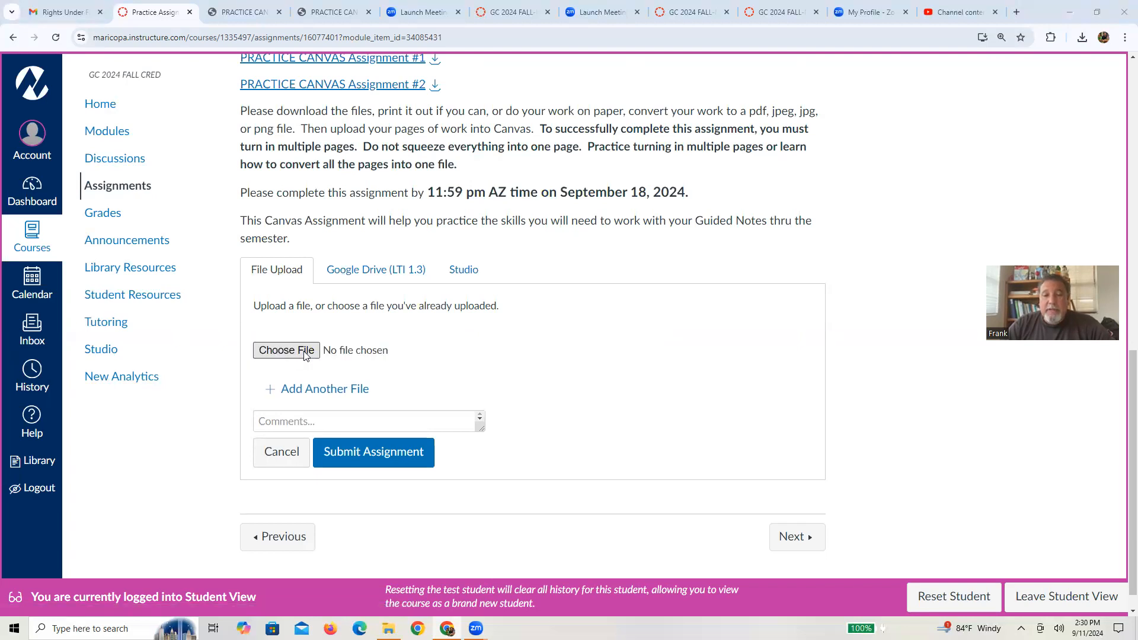
left_click(286, 350)
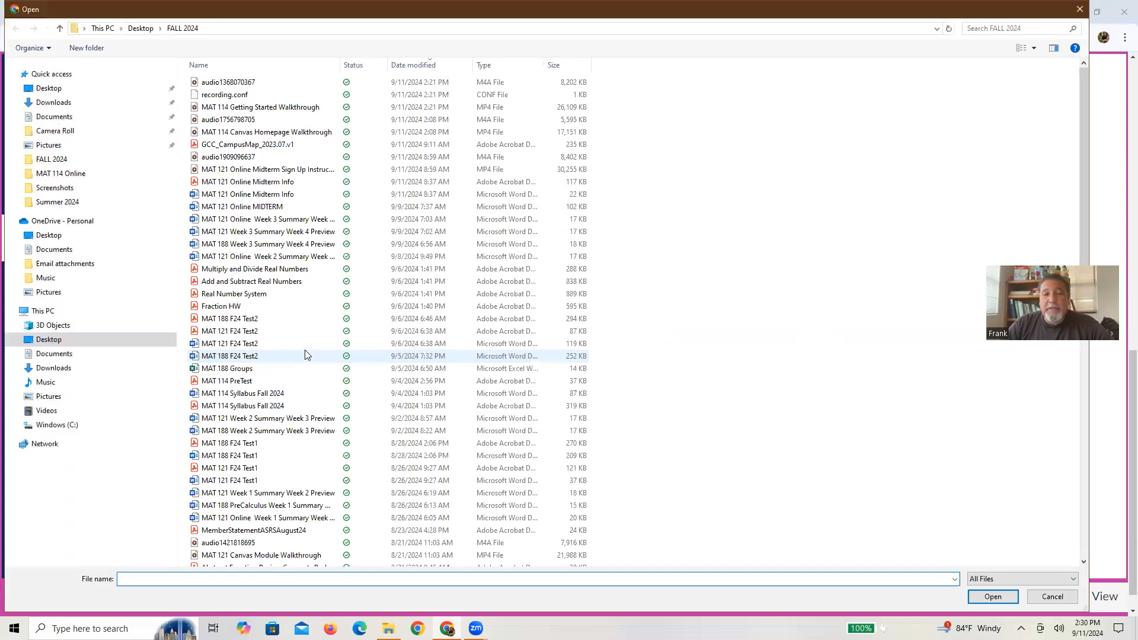
scroll("down", 3)
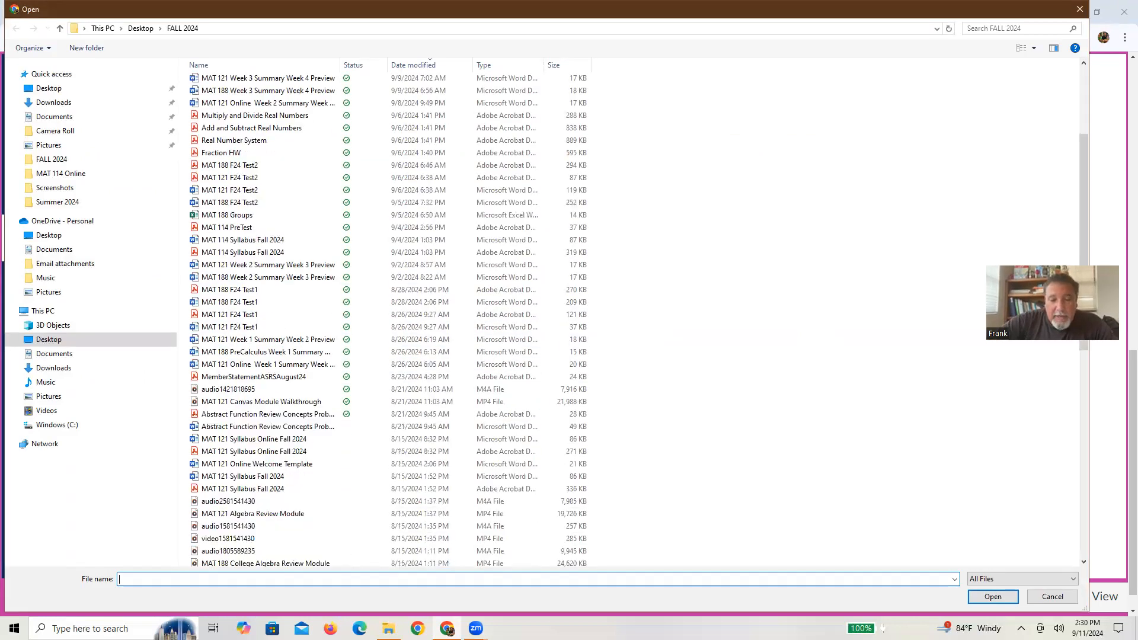
scroll("down", 3)
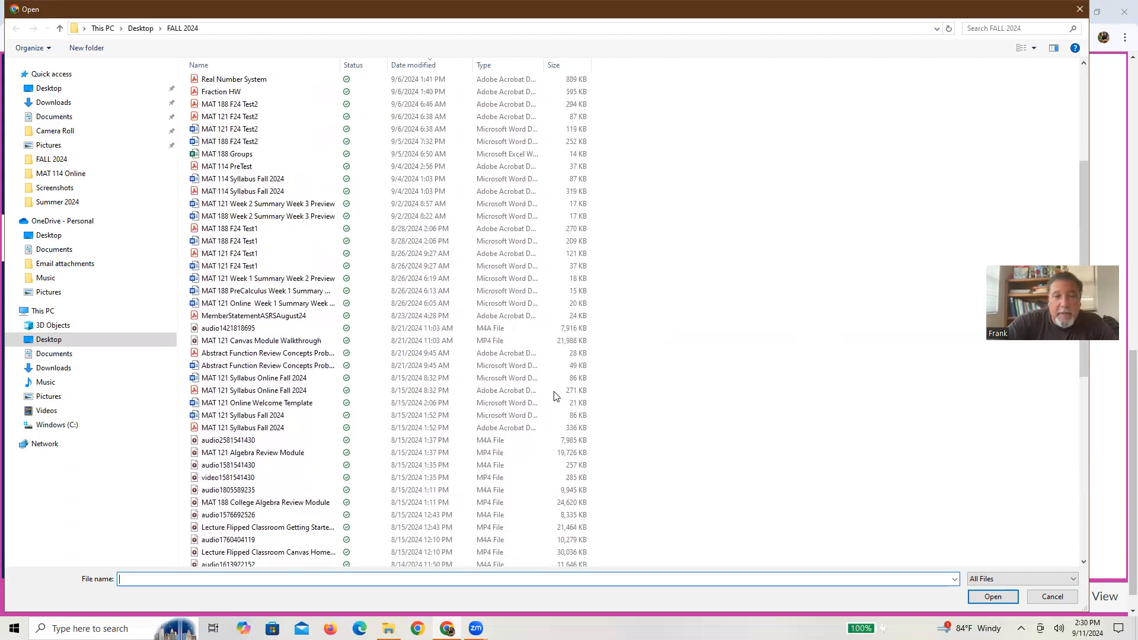
left_click(200, 64)
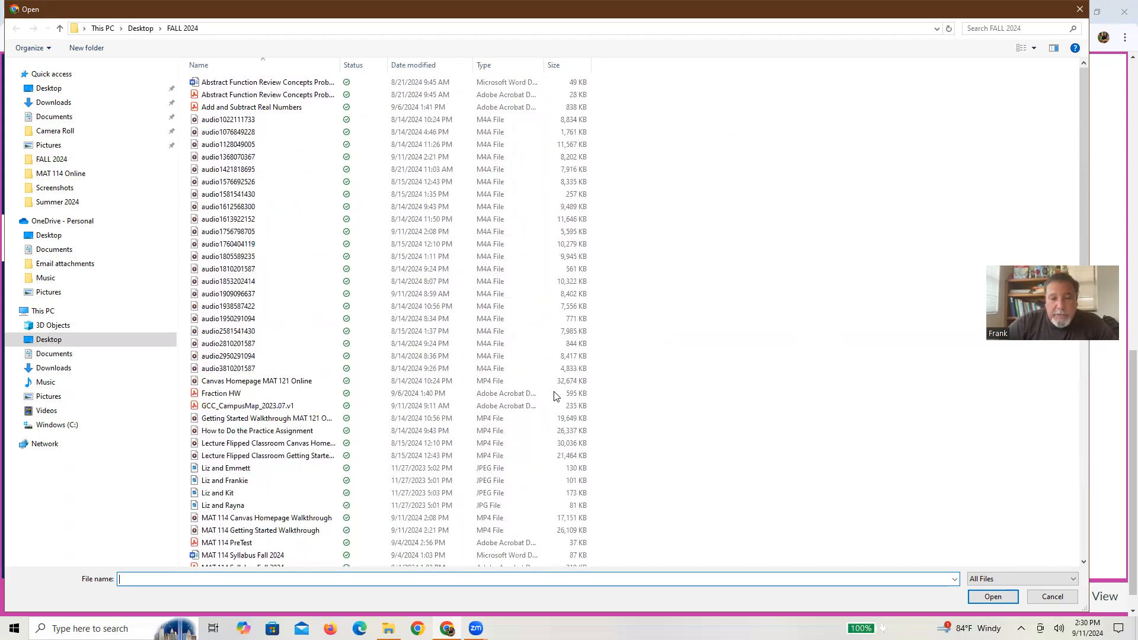
scroll("down", 3)
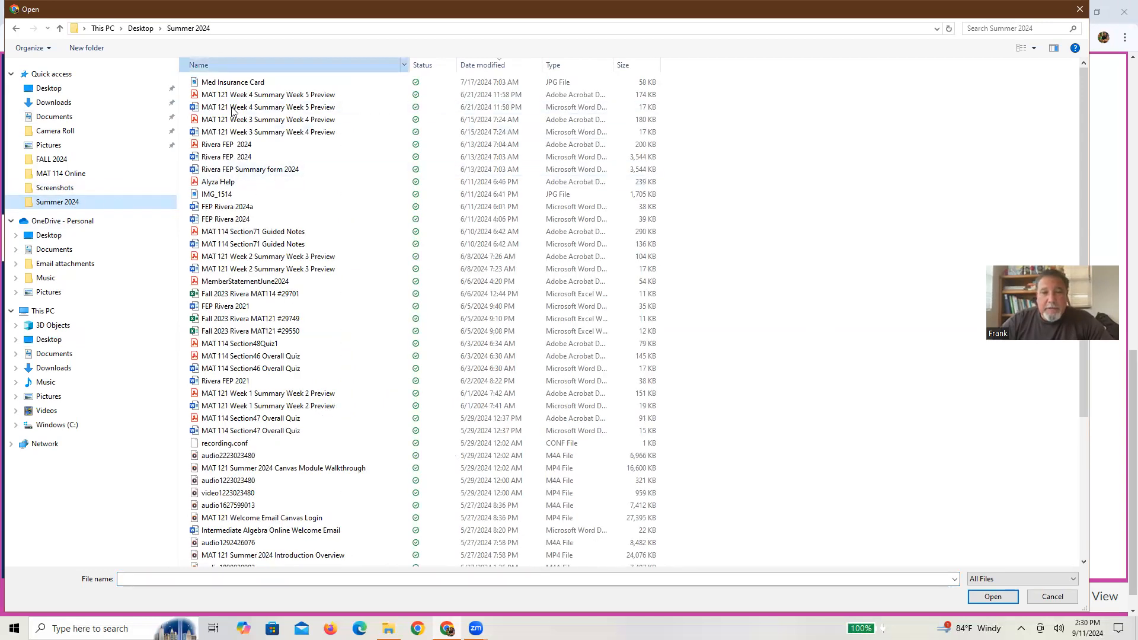
left_click(199, 64)
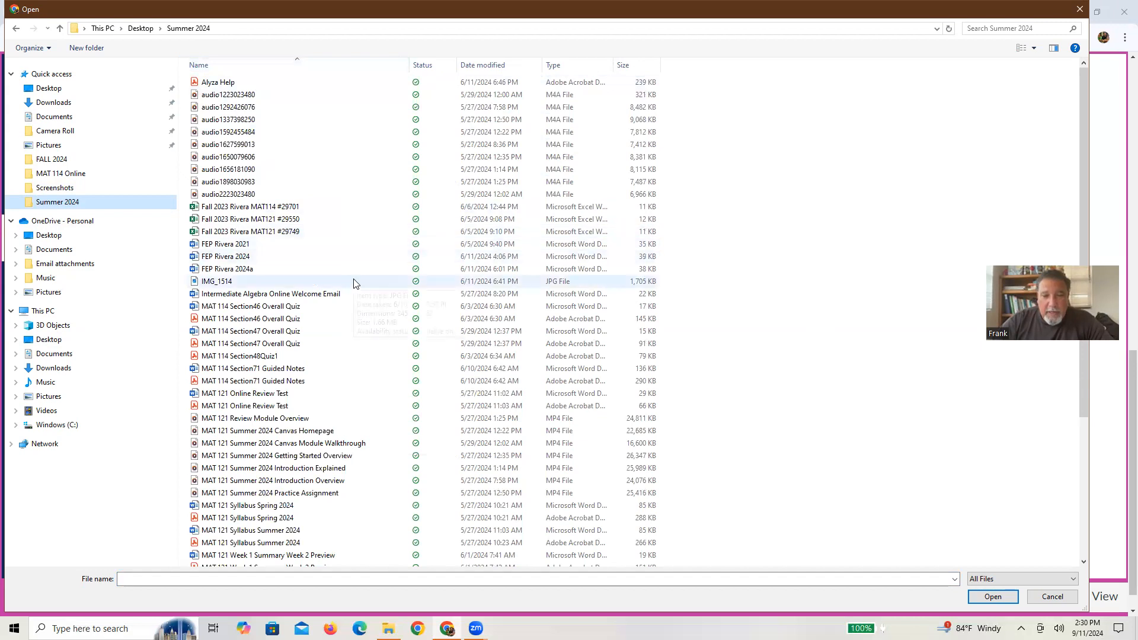
scroll("down", 3)
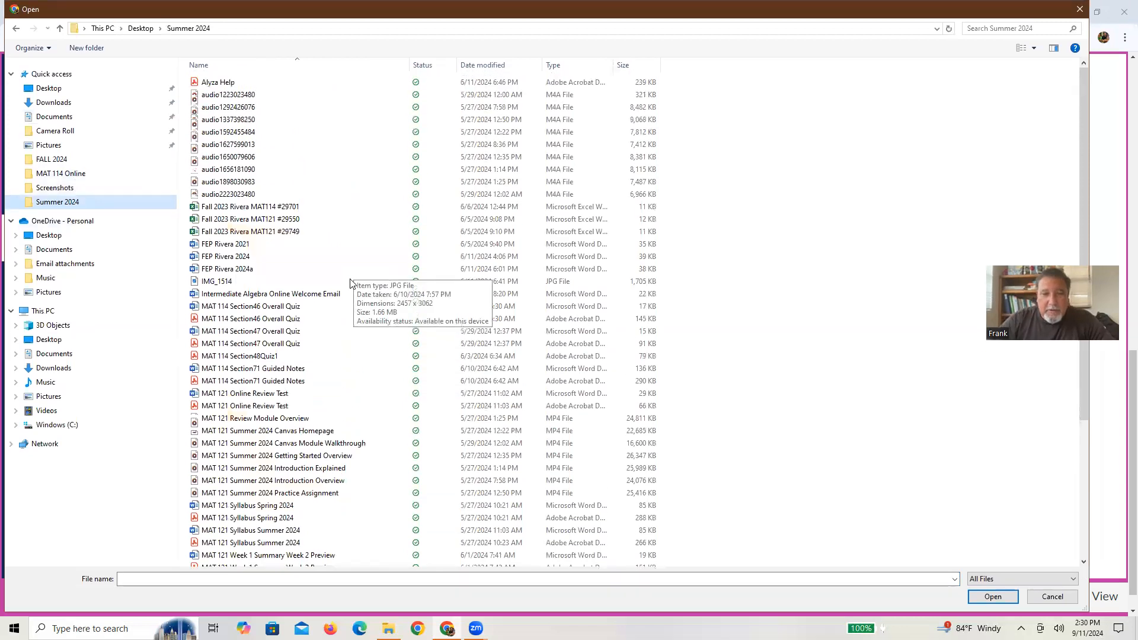
mouse_move(65, 135)
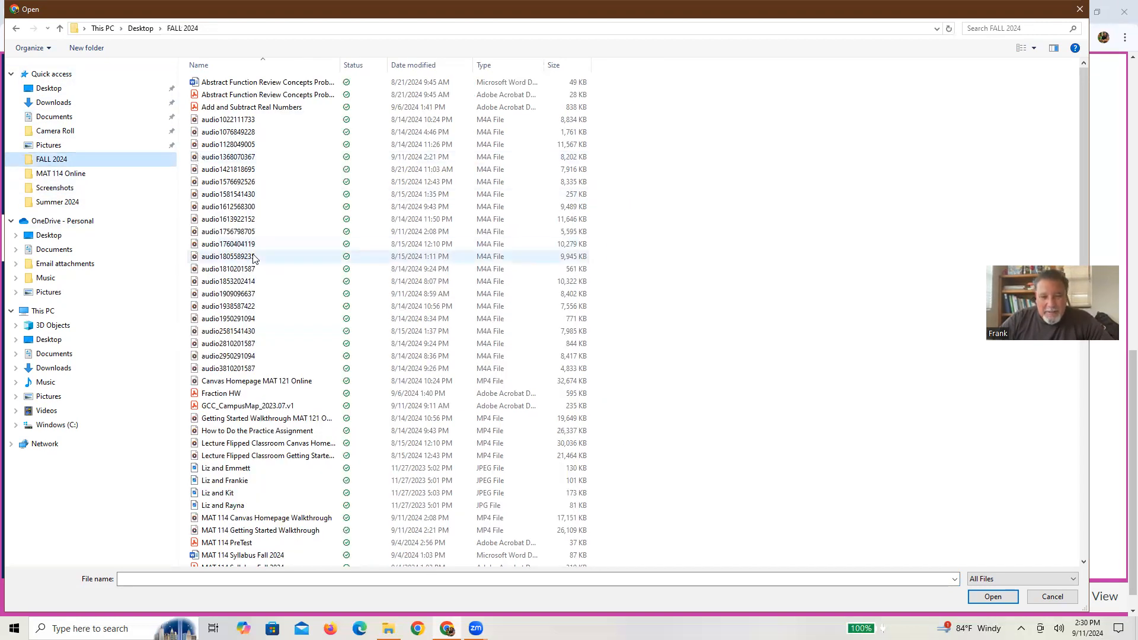
Select Practice Canvas 1 in the FALL 2024 folder and attach it to the submission
scroll("down", 3)
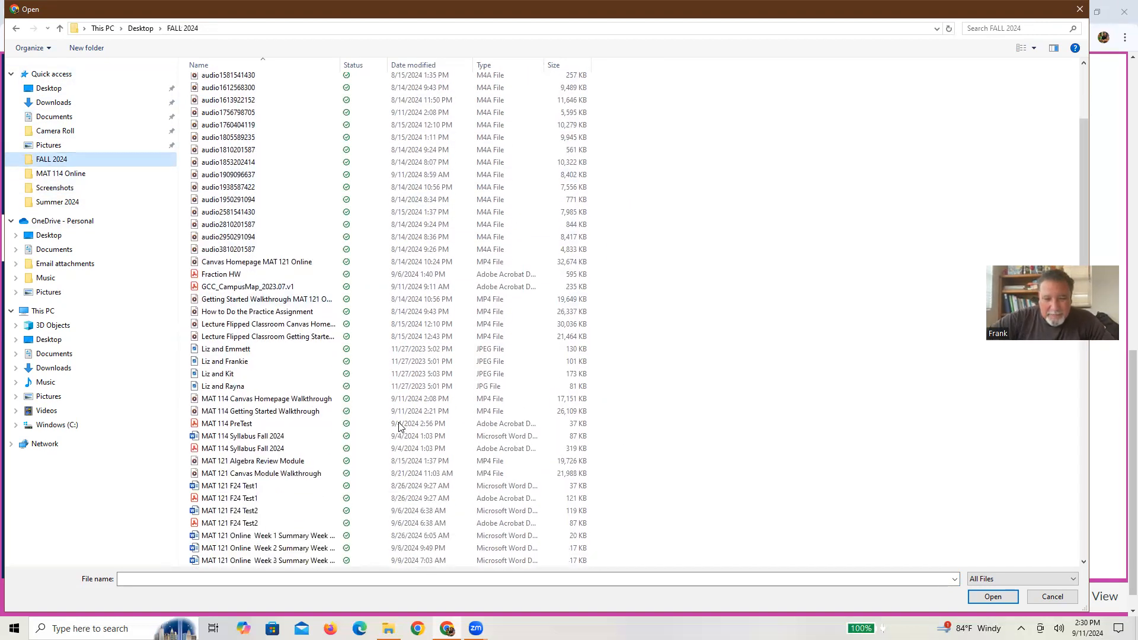
scroll("down", 3)
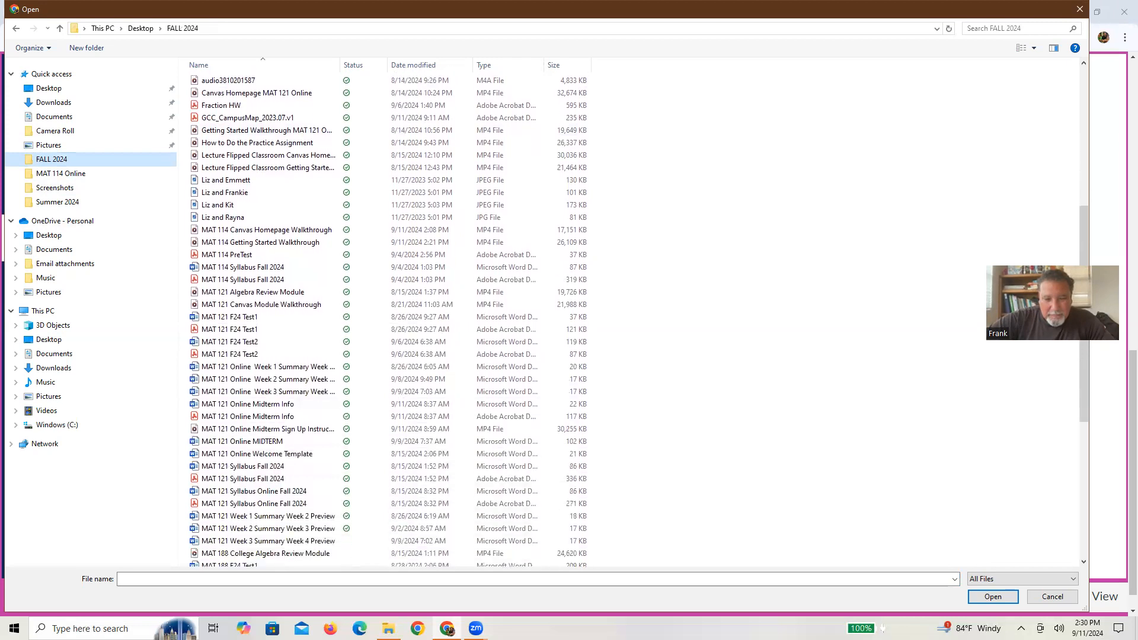
scroll("down", 3)
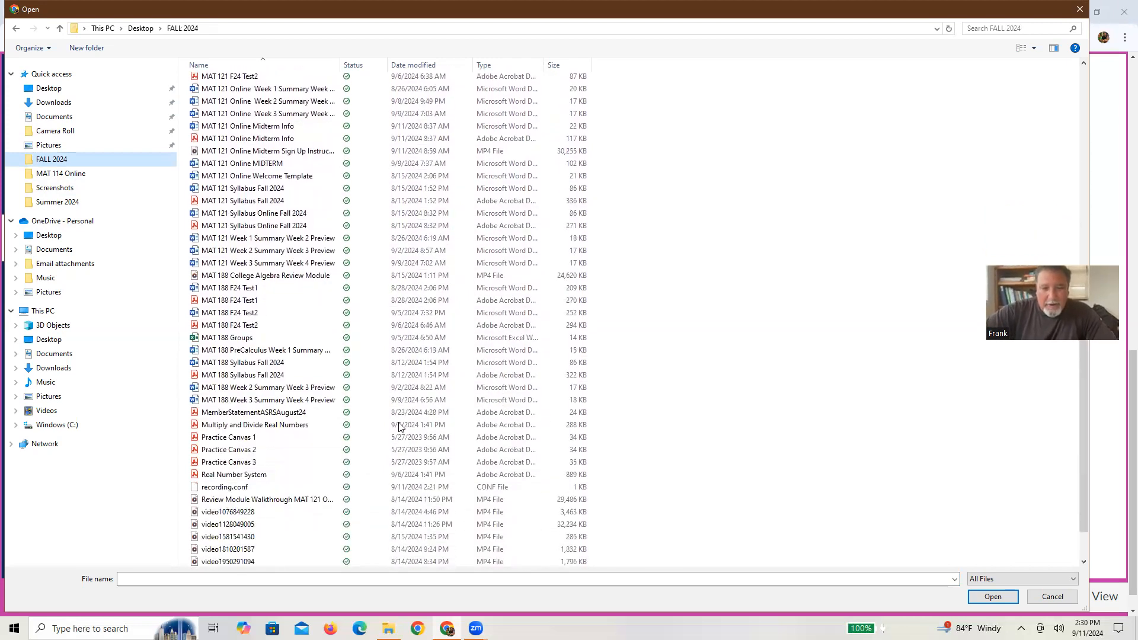
left_click(227, 436)
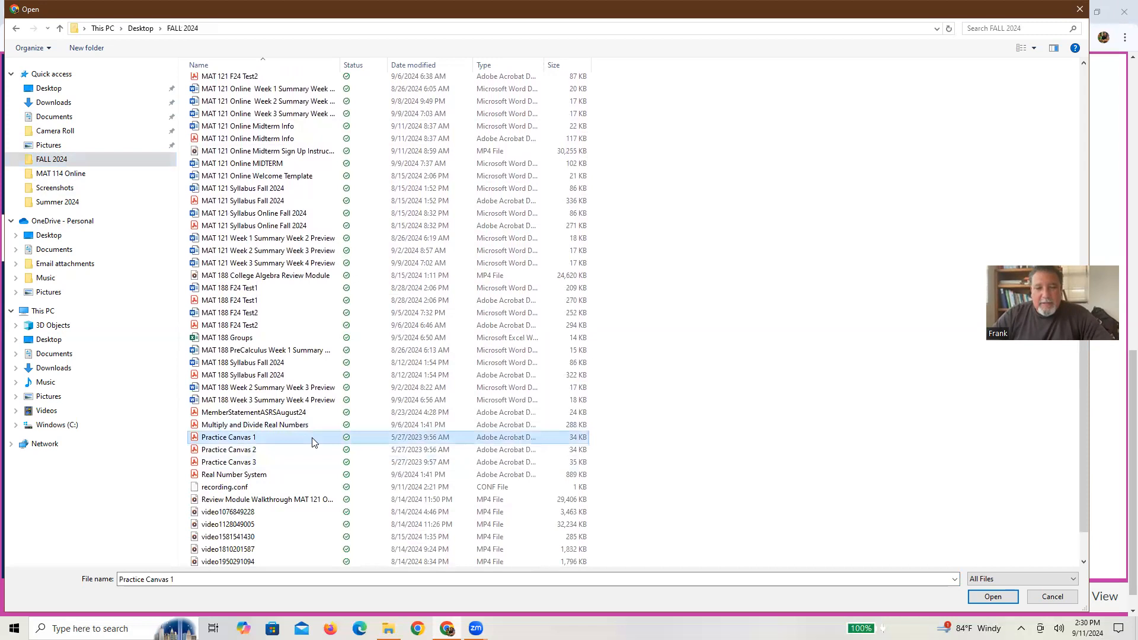
left_click(994, 597)
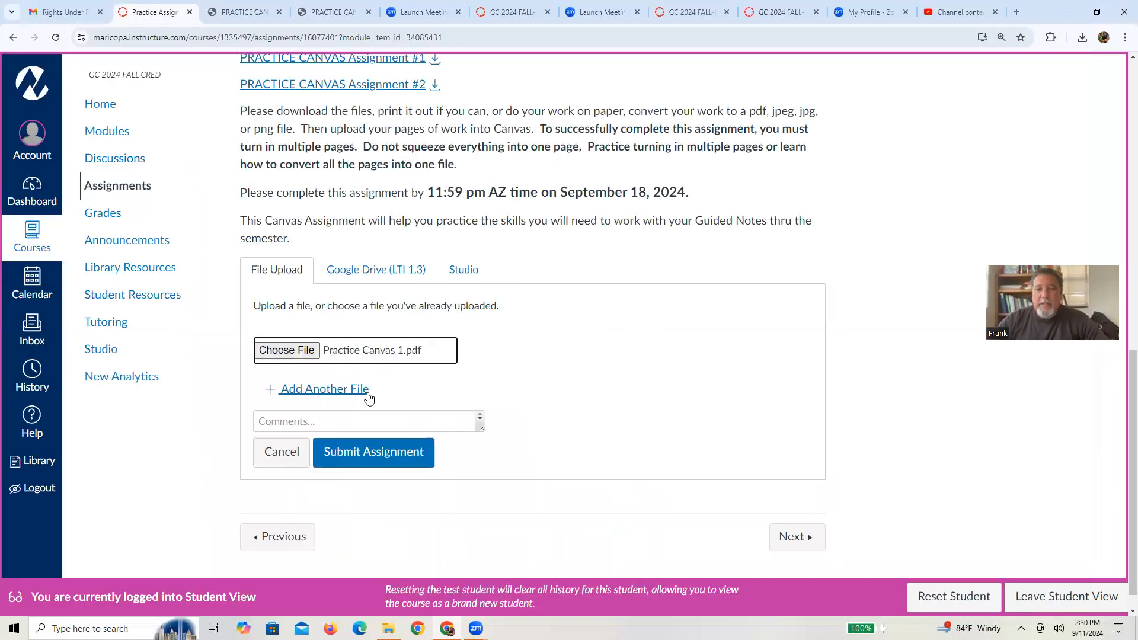
mouse_move(382, 358)
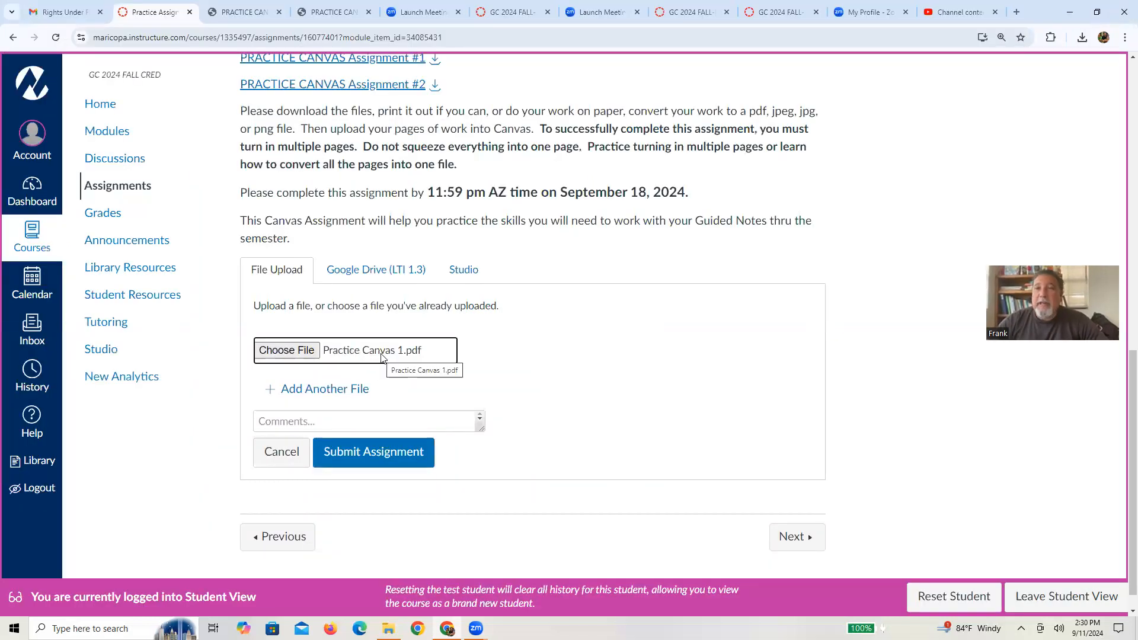
mouse_move(551, 287)
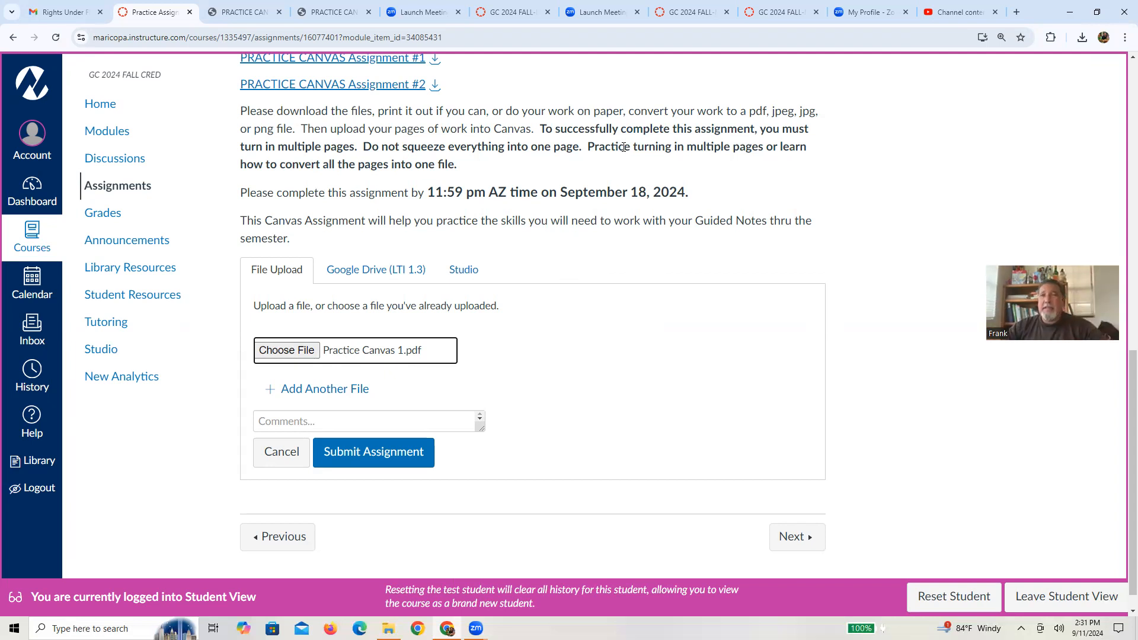
mouse_move(549, 181)
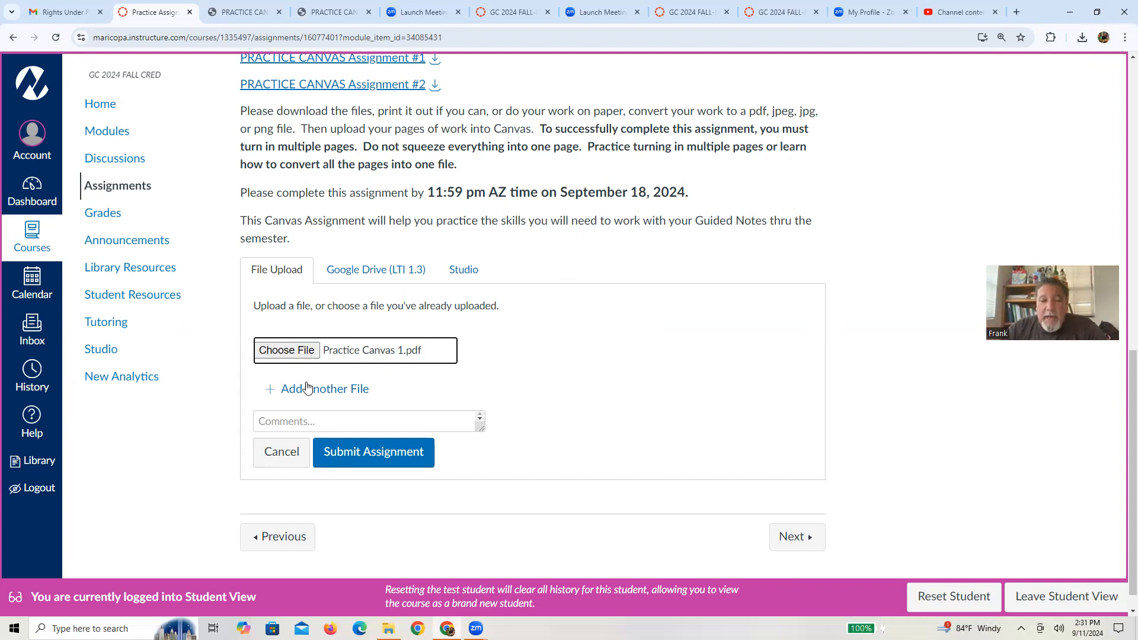
Add another upload slot and attach Practice Canvas 2.pdf as the second submission file
left_click(325, 389)
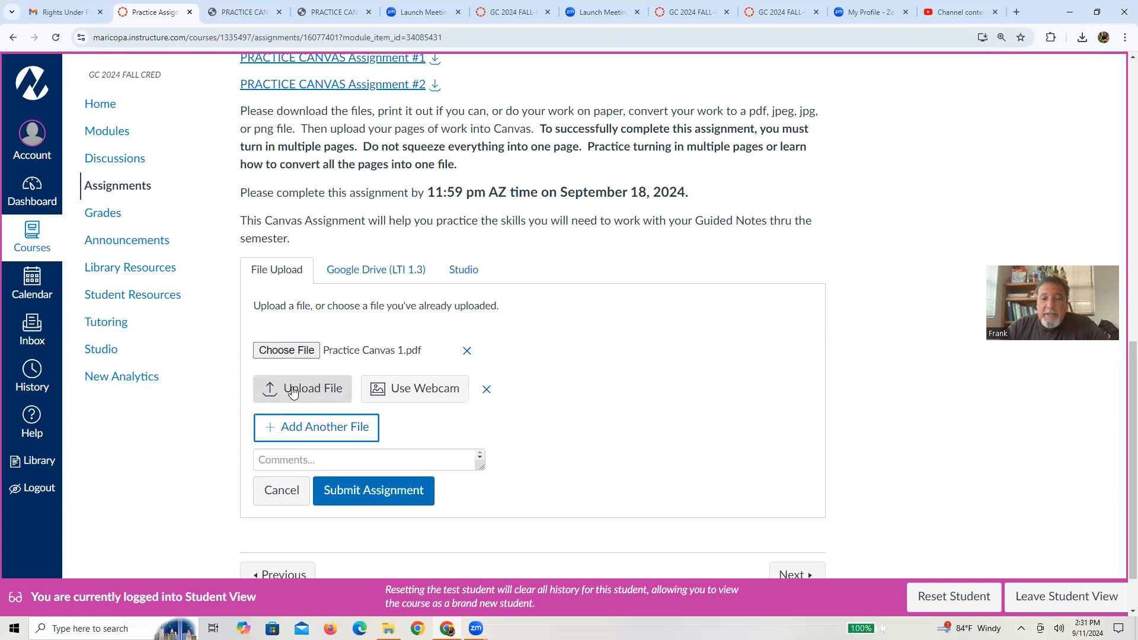
left_click(316, 427)
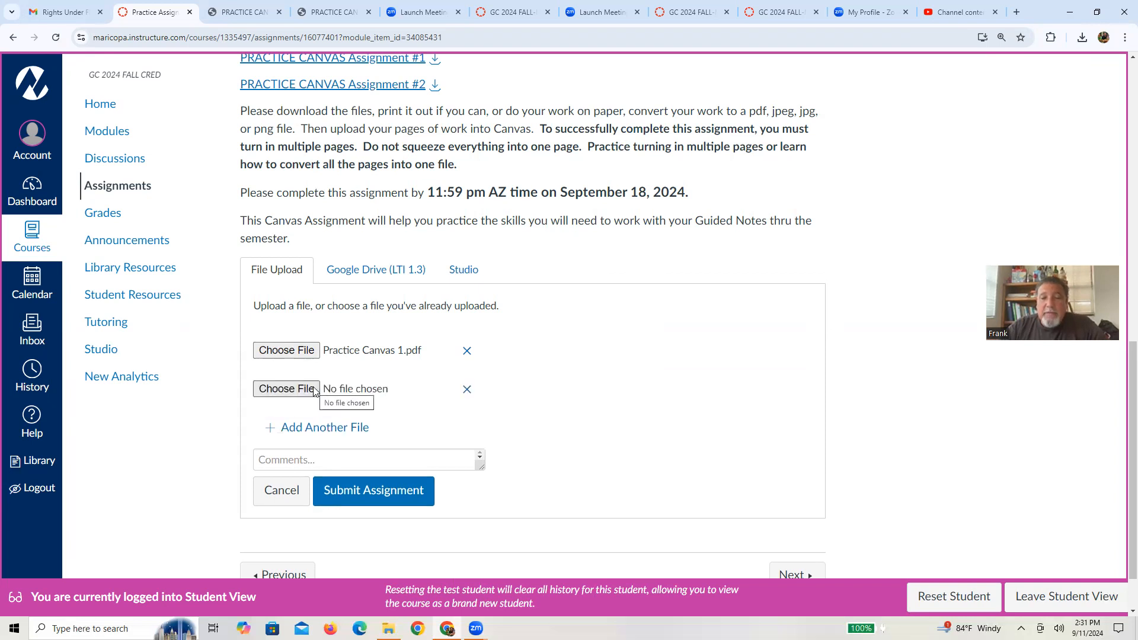
left_click(285, 389)
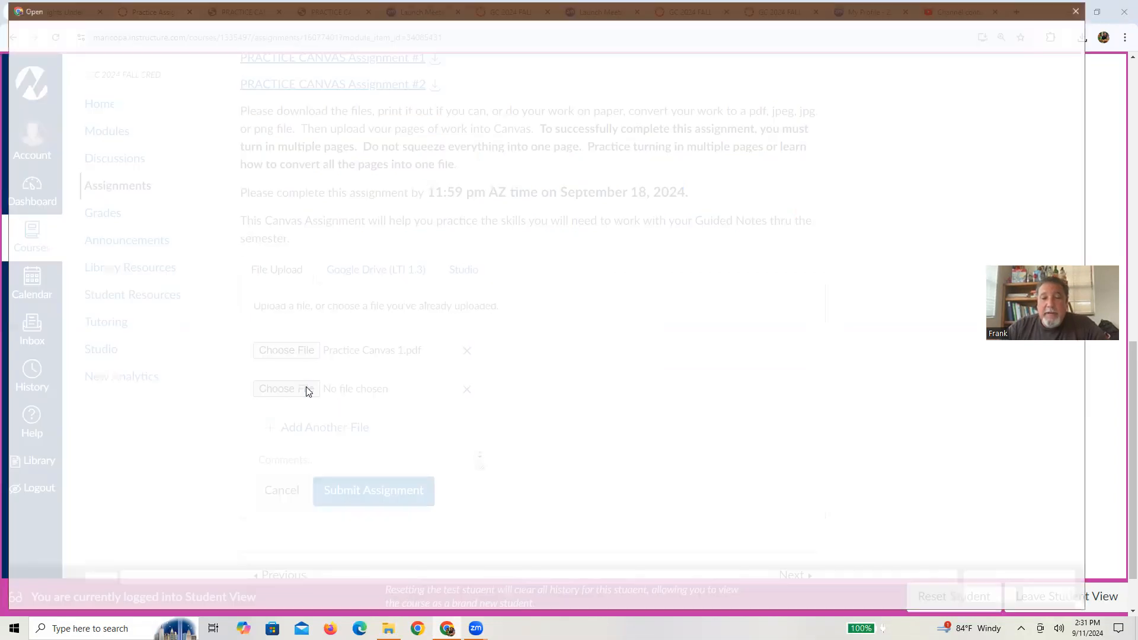
left_click(286, 387)
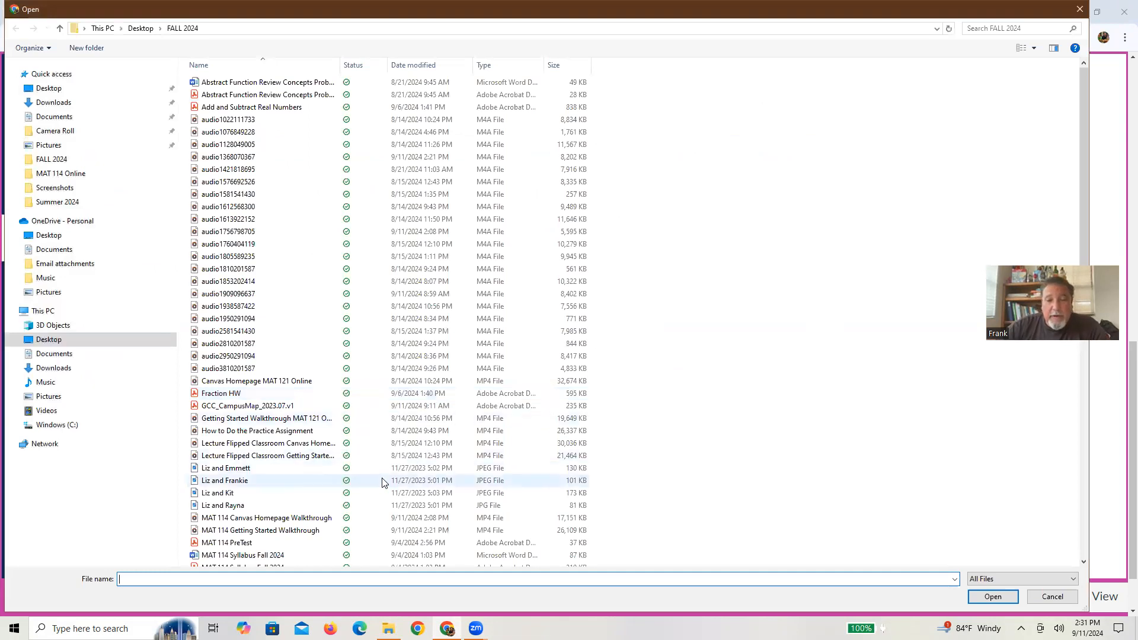
scroll("down", 3)
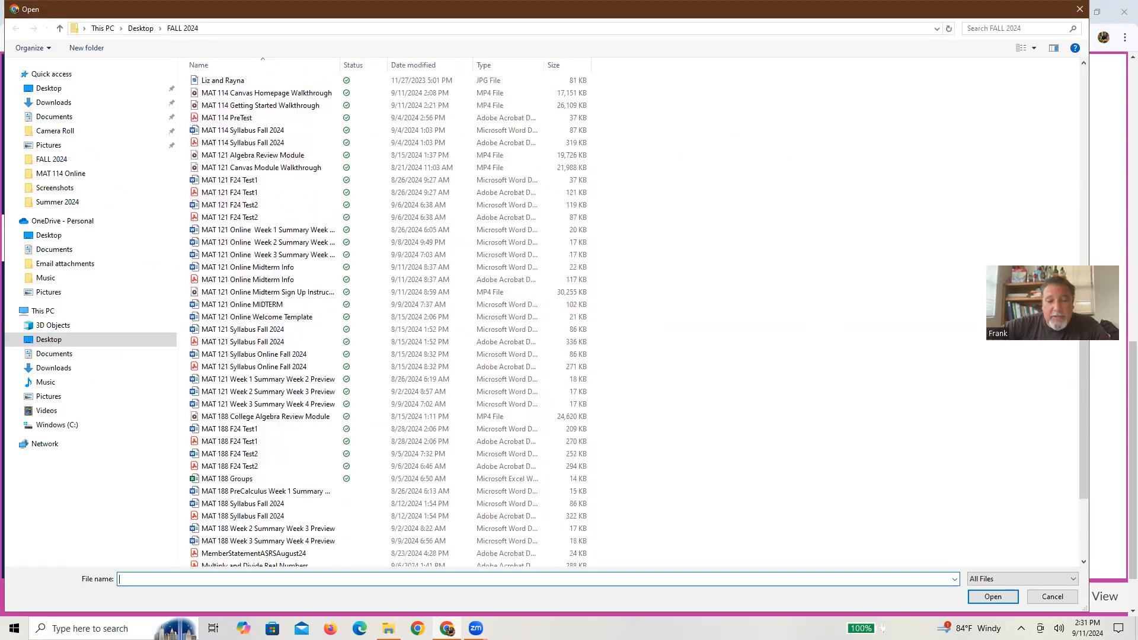
scroll("down", 3)
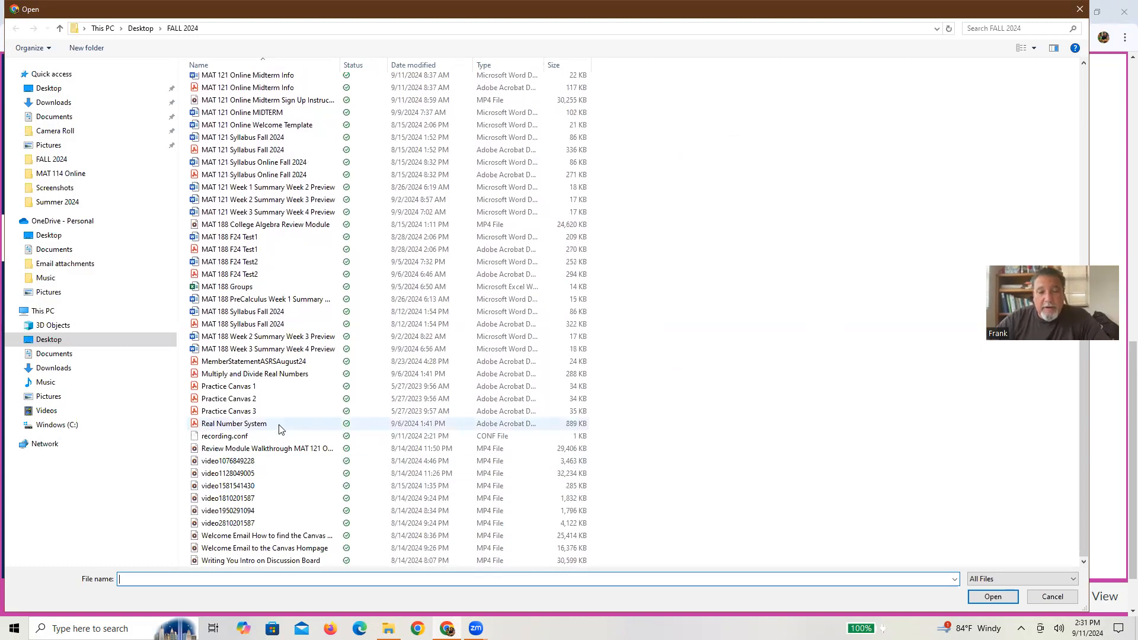
left_click(228, 398)
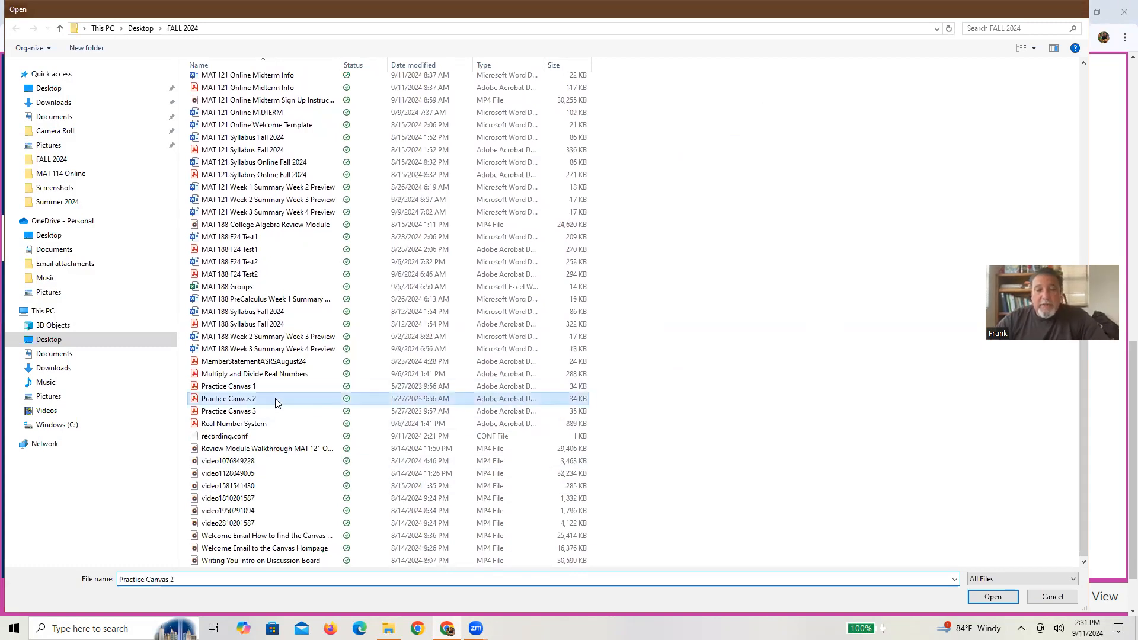
left_click(994, 596)
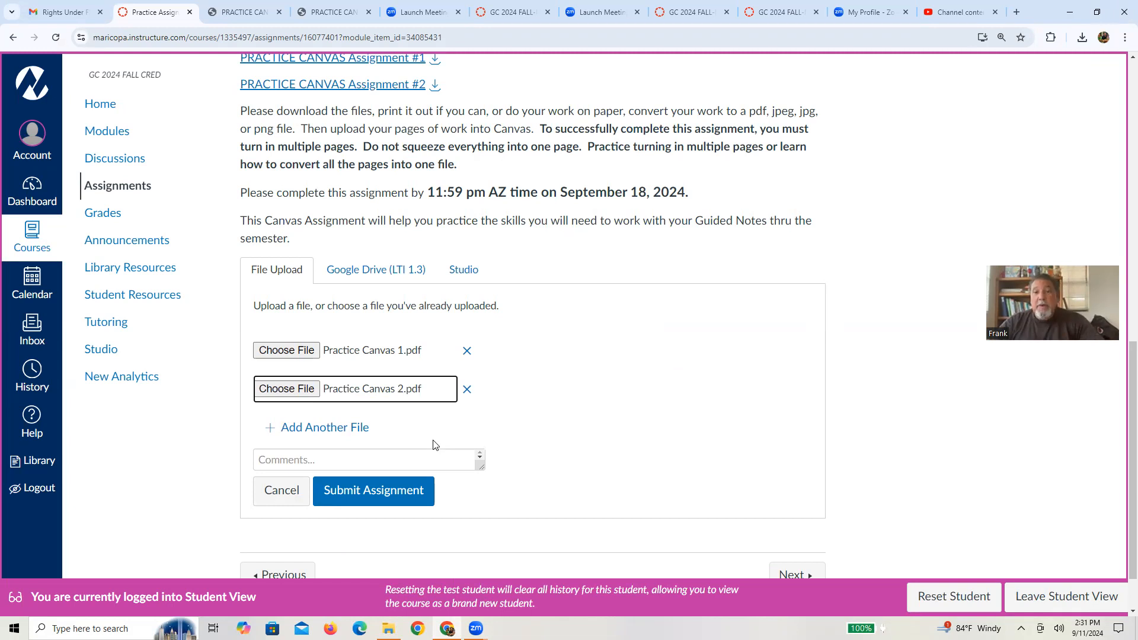
mouse_move(302, 432)
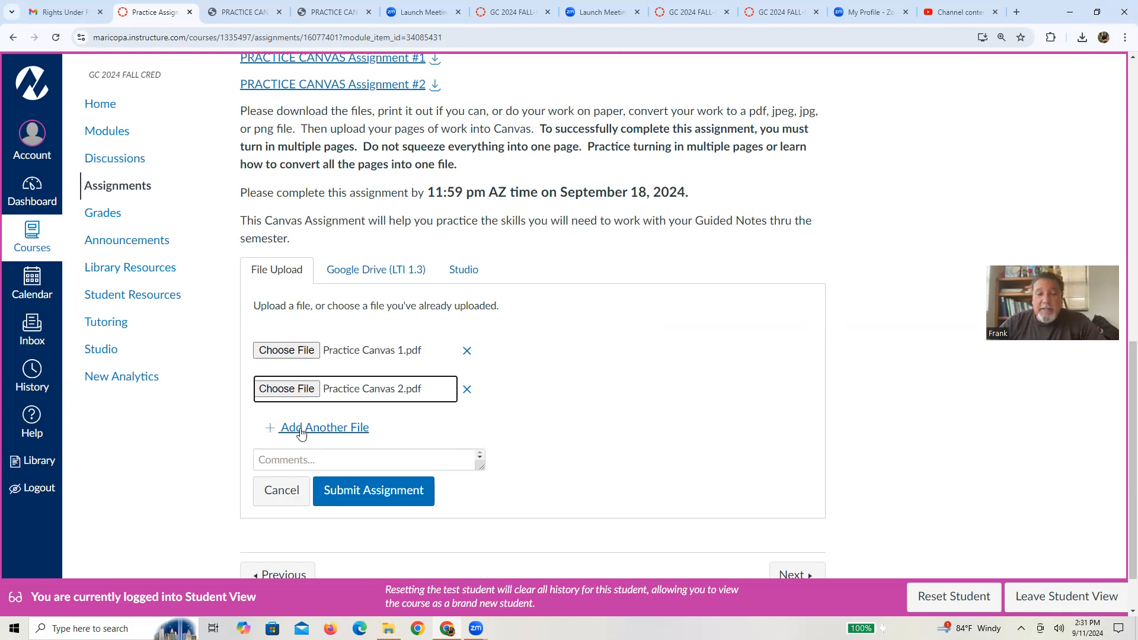
Add a third upload slot and browse the FALL 2024 folder for Practice Canvas 3.pdf
left_click(315, 427)
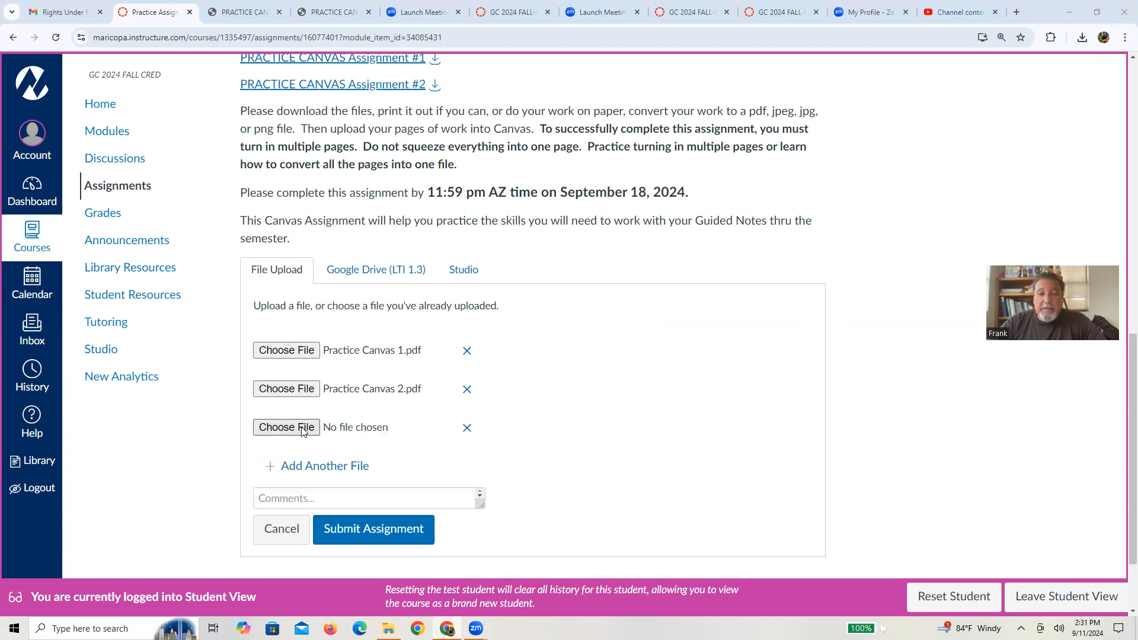
left_click(286, 427)
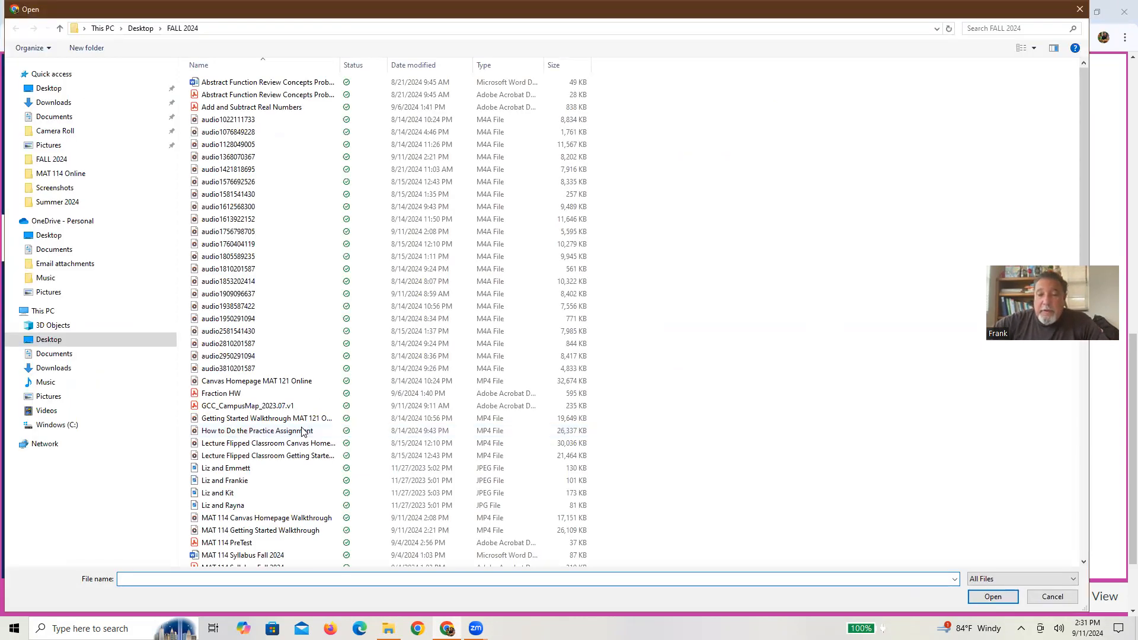
scroll("down", 3)
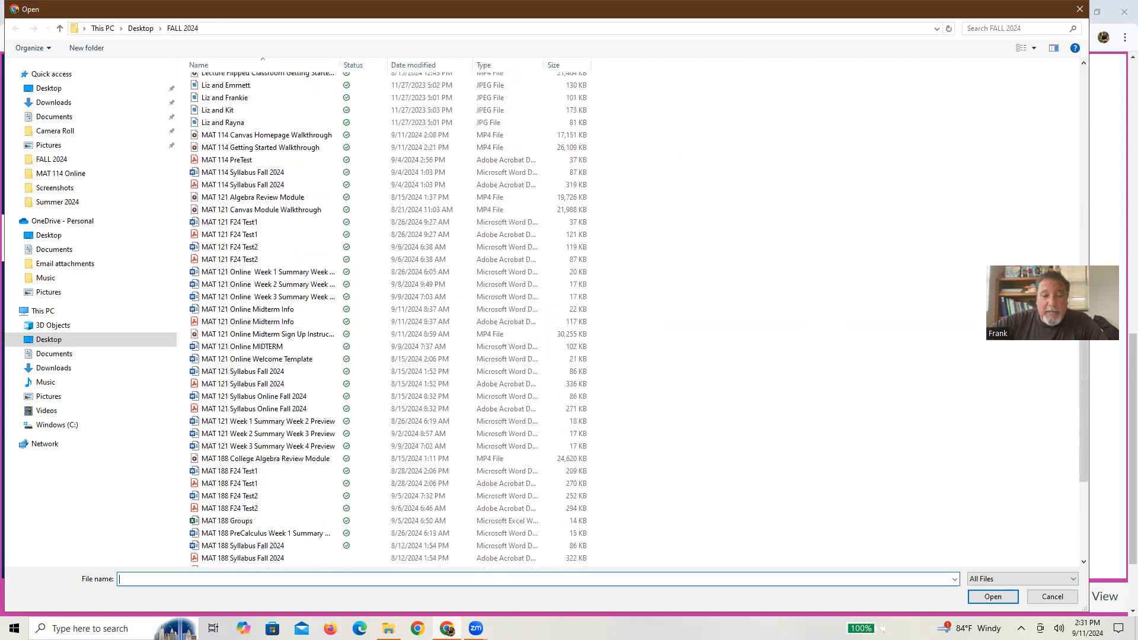
scroll("down", 3)
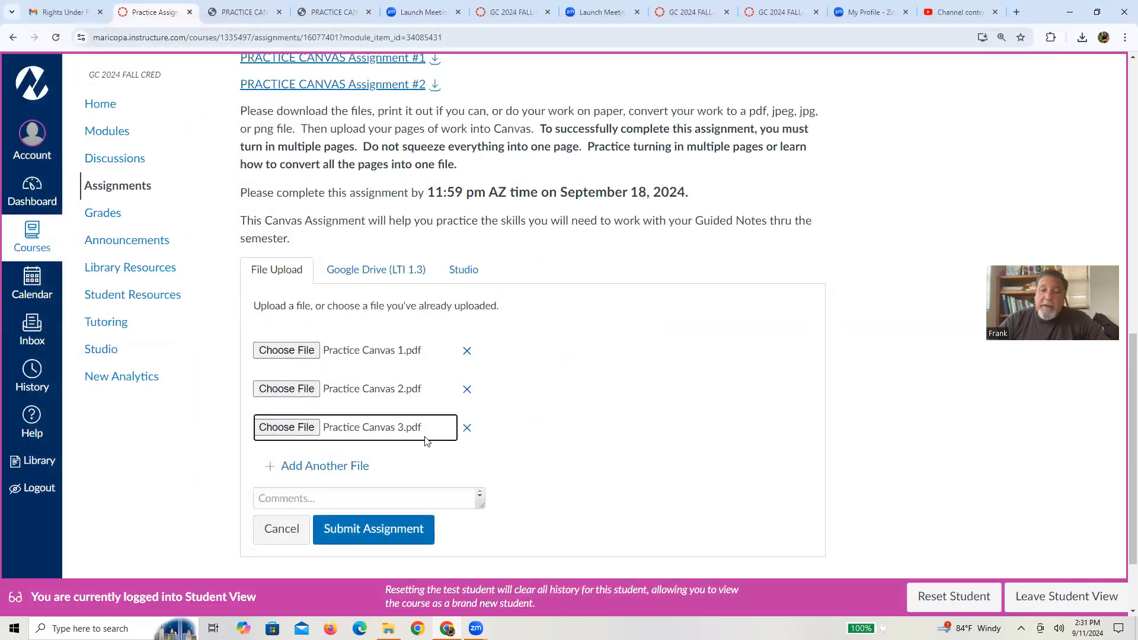
mouse_move(413, 542)
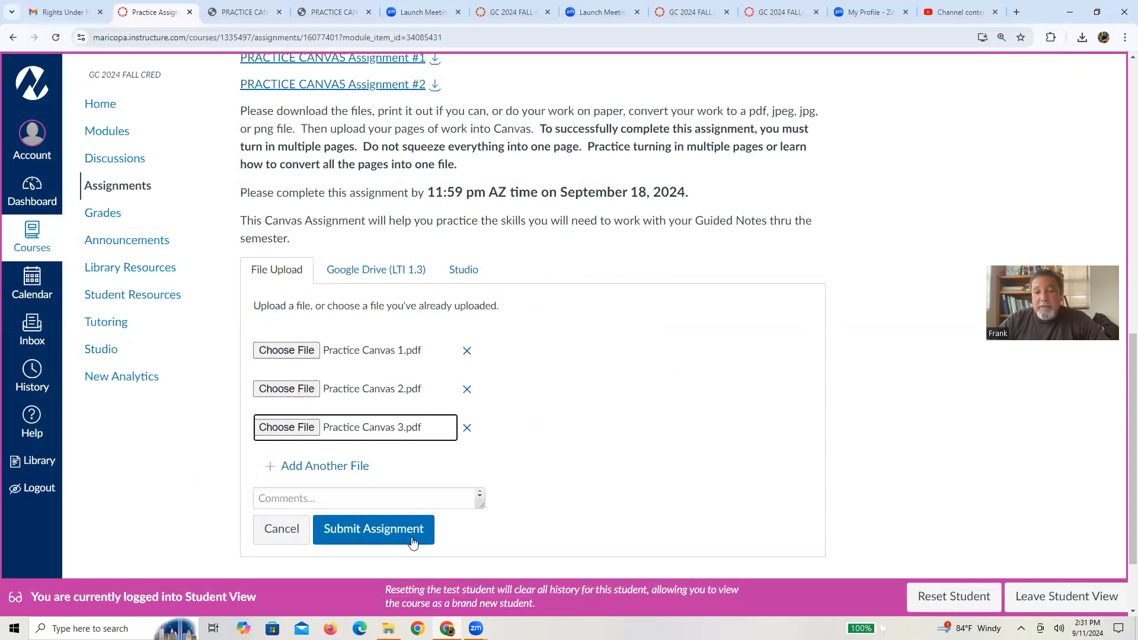
Submit the assignment with the three Practice Canvas PDFs attached
left_click(372, 529)
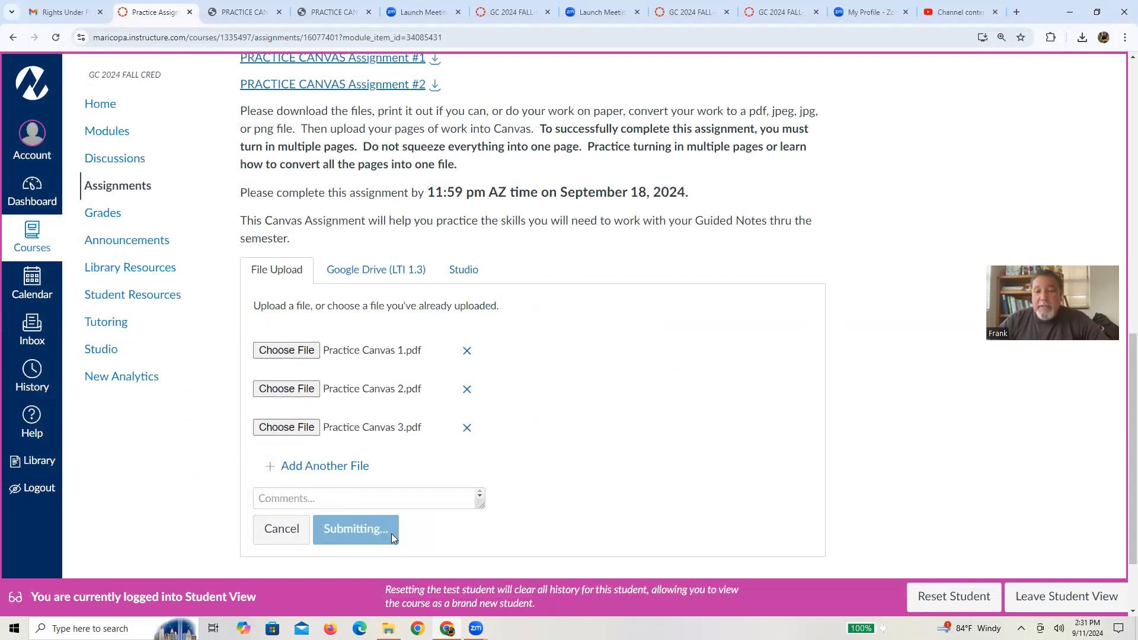
left_click(356, 529)
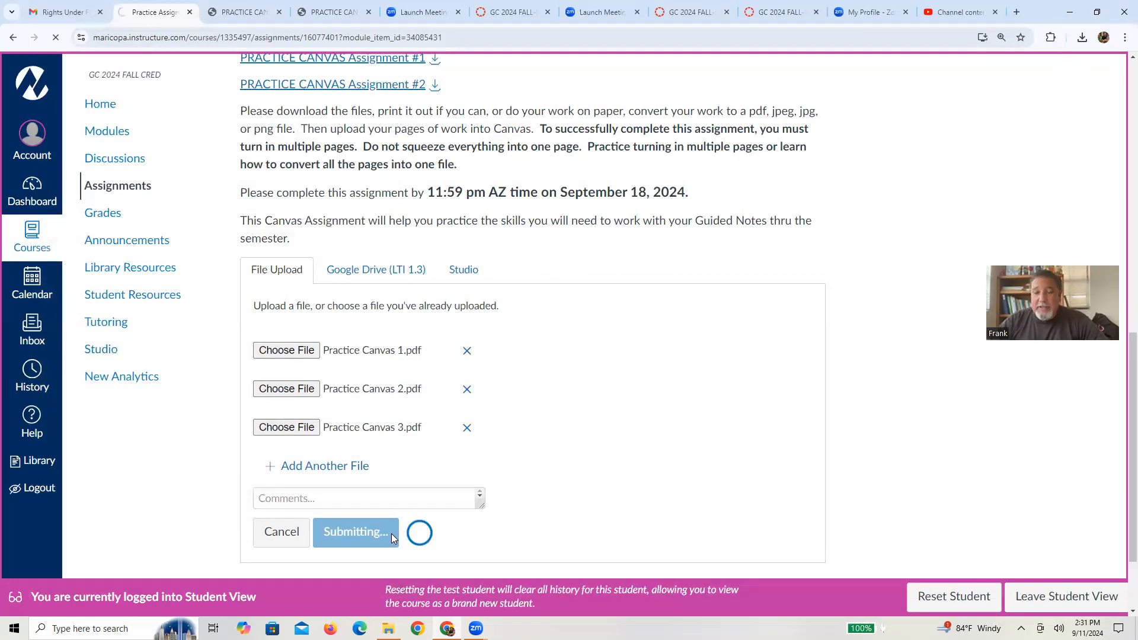
left_click(356, 531)
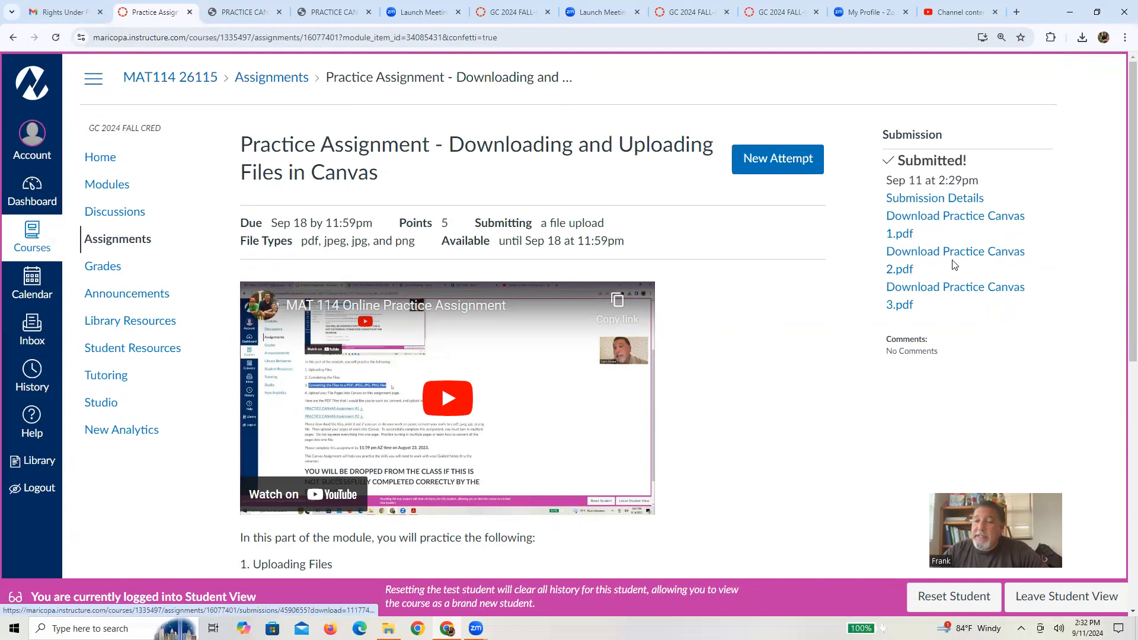
From Submission Details, post the comment 'I did it!' on the submission
left_click(935, 198)
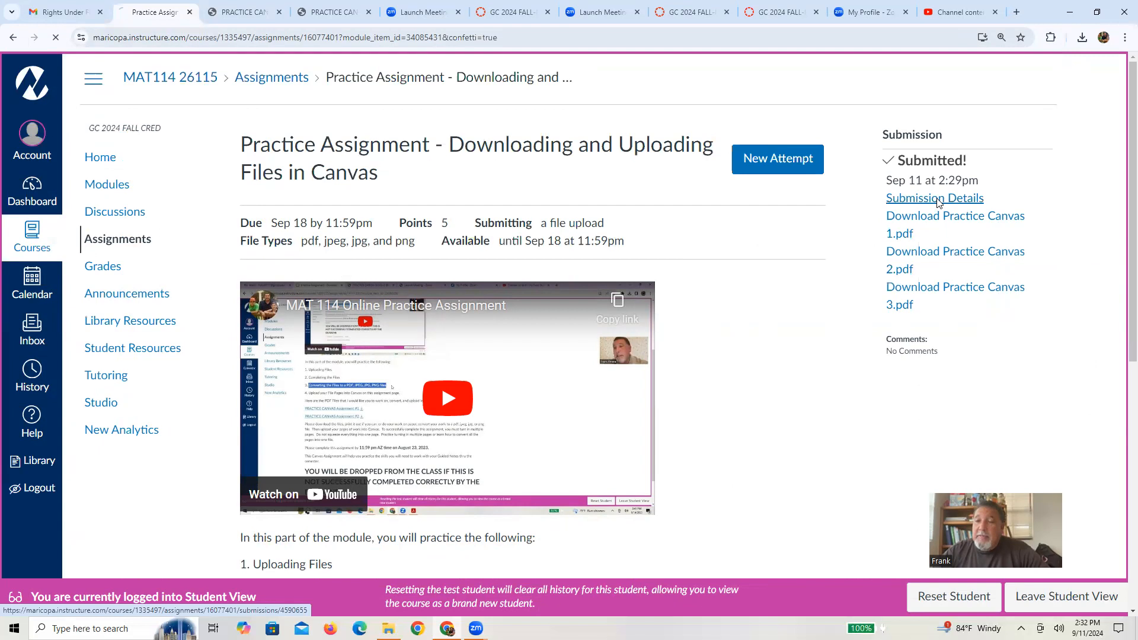
left_click(934, 197)
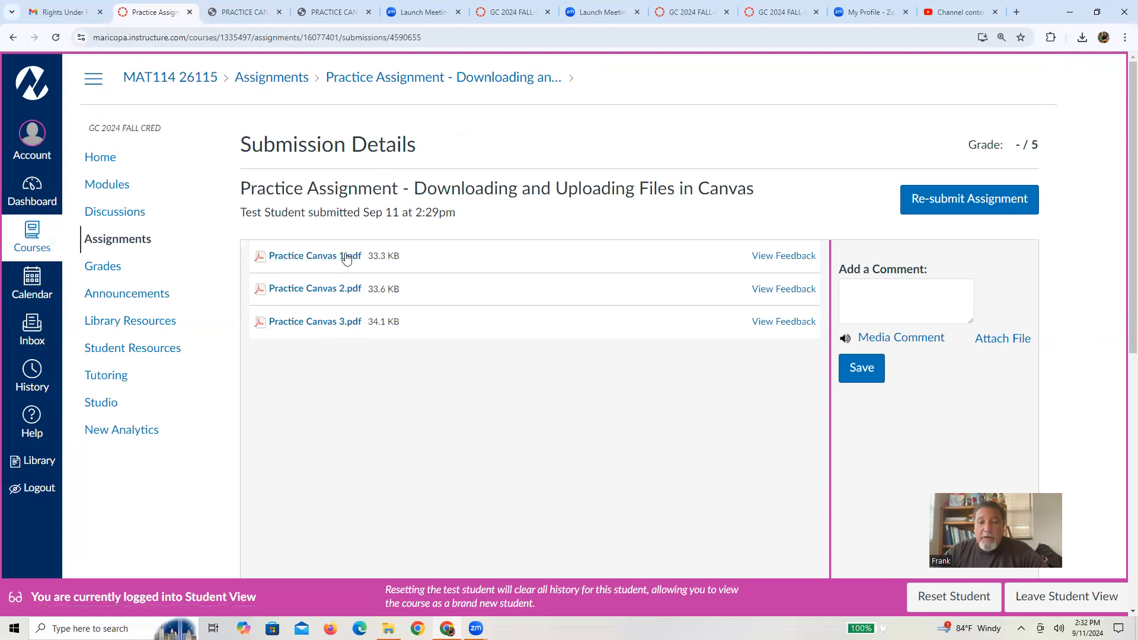
mouse_move(868, 277)
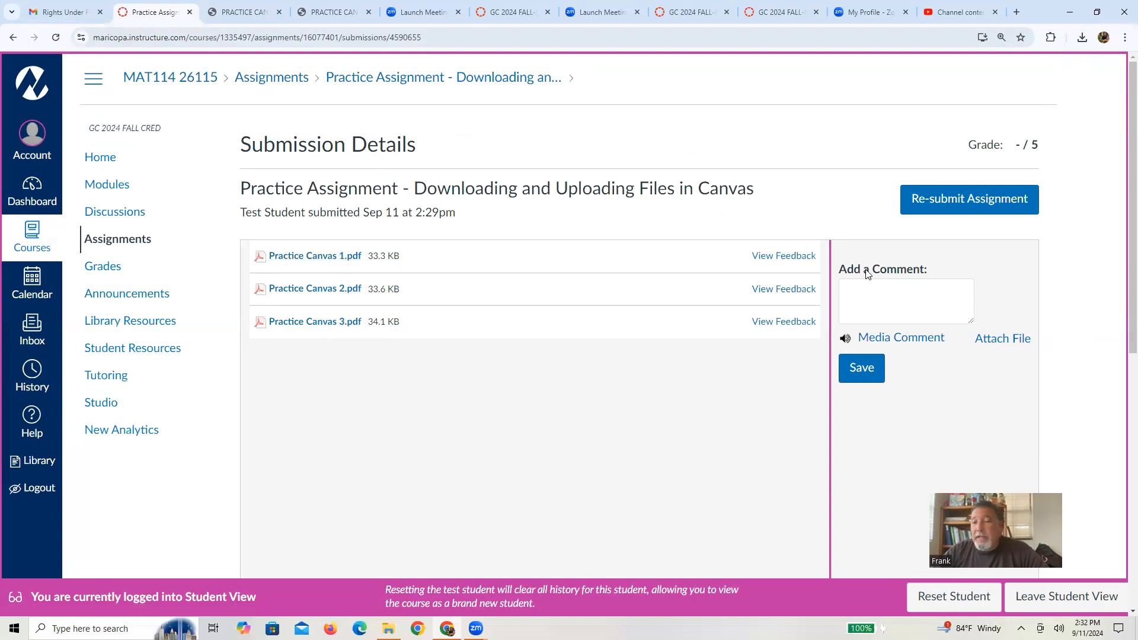
left_click(906, 302)
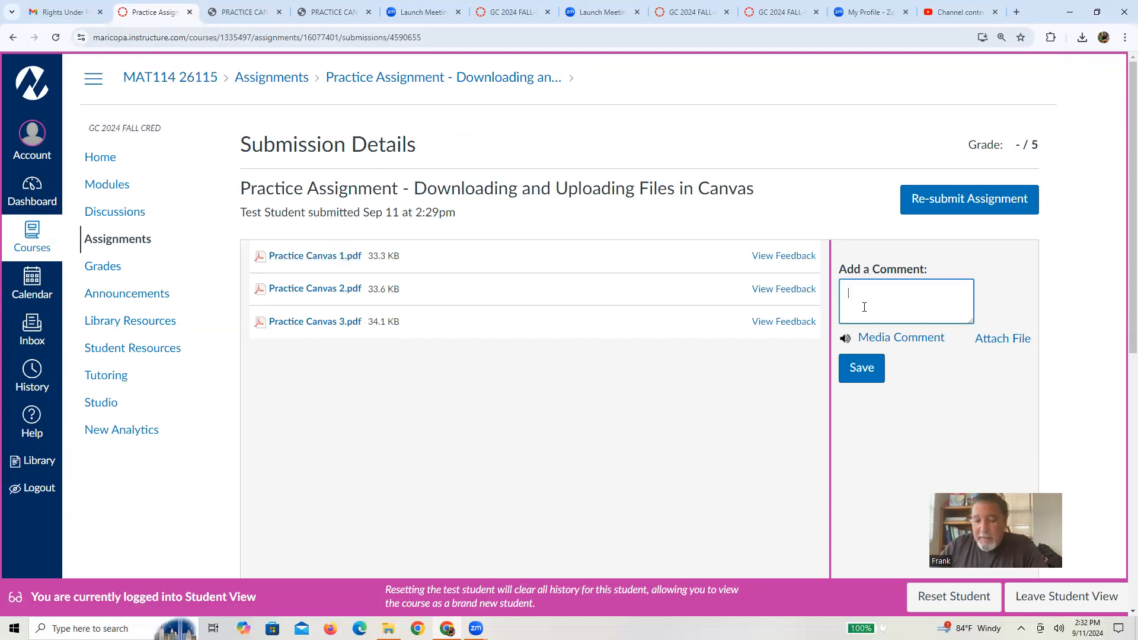
type("I did it!")
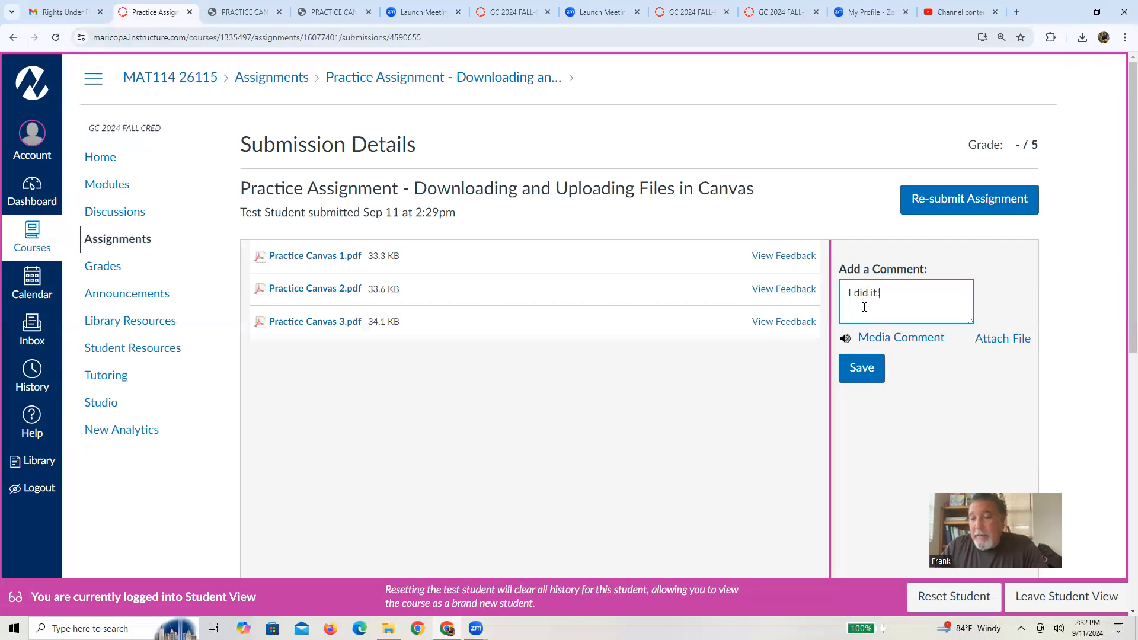
left_click(861, 367)
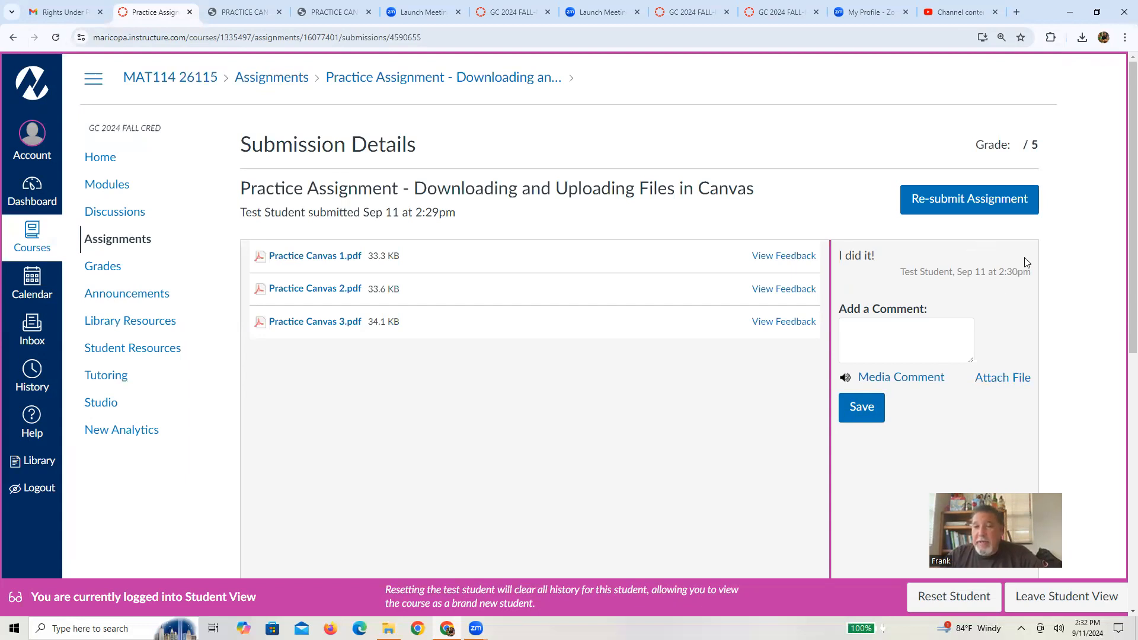
mouse_move(770, 215)
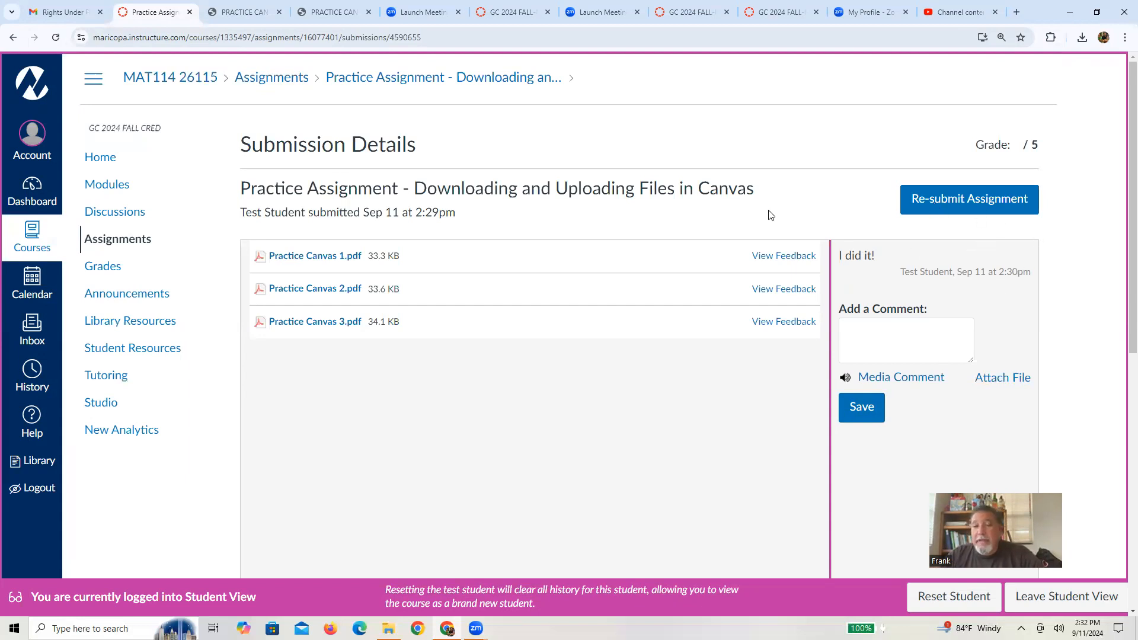
mouse_move(269, 285)
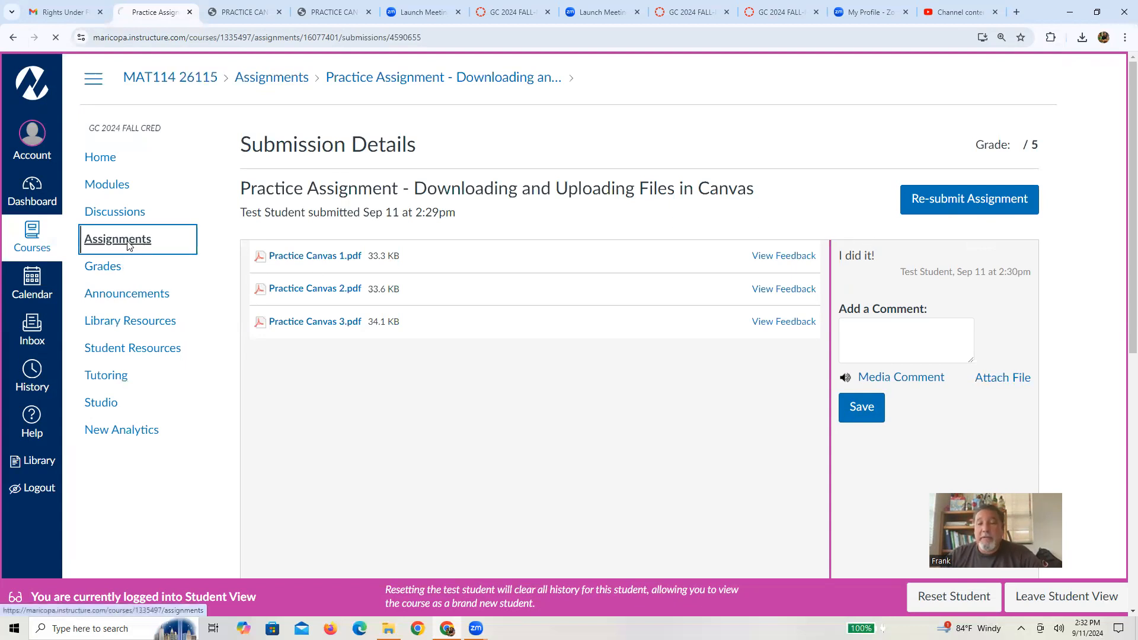
Go to the course Assignments list, then return to the Modules list
left_click(117, 239)
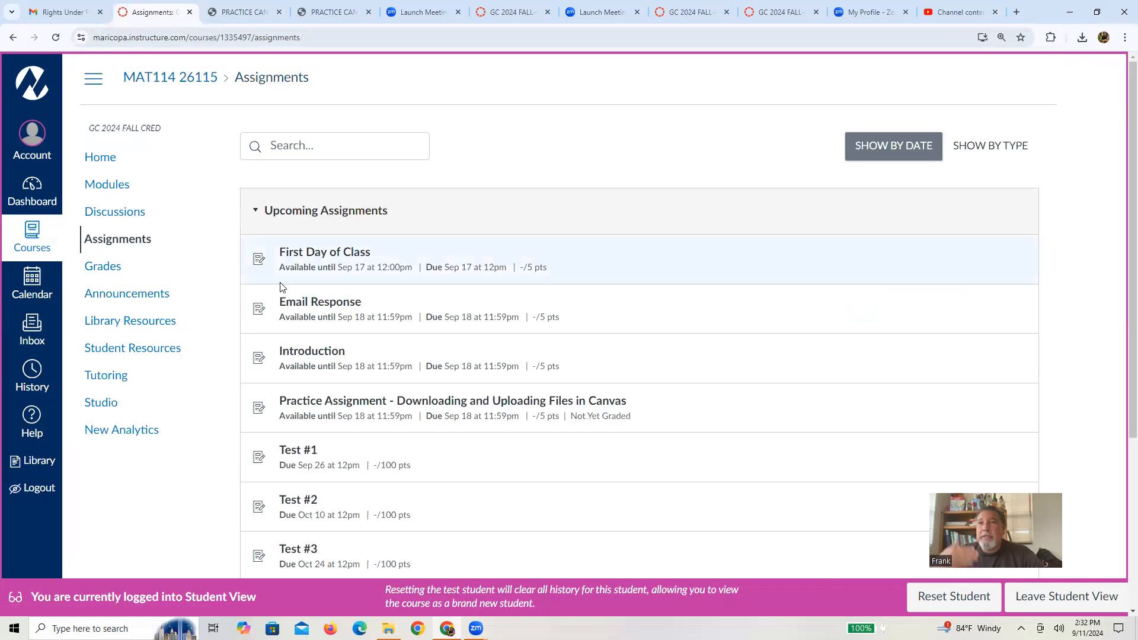
mouse_move(413, 406)
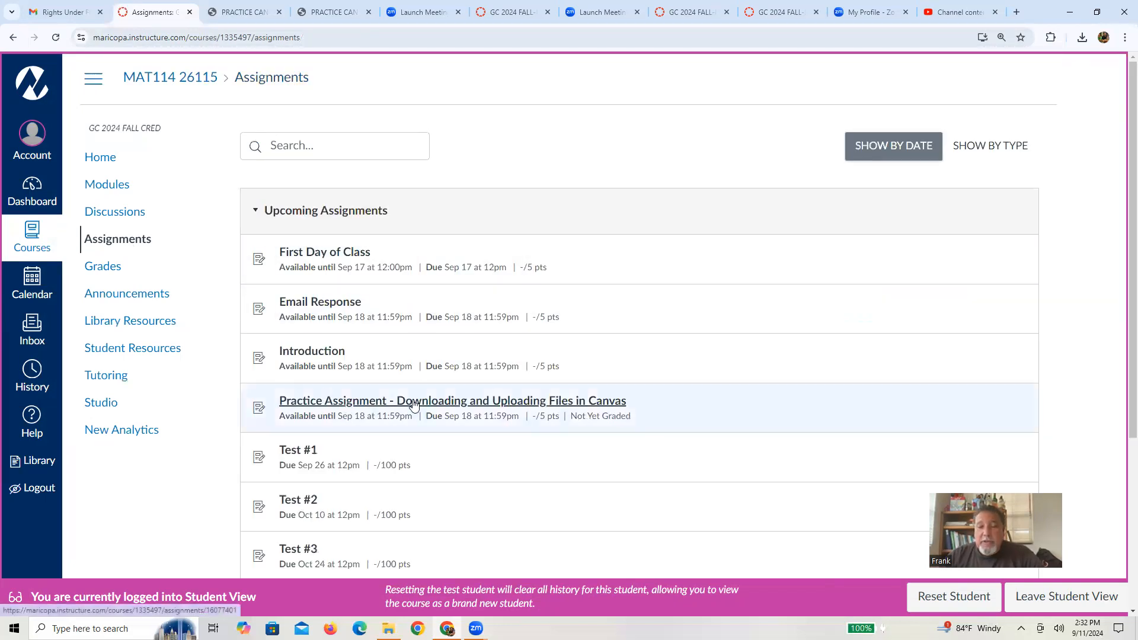
mouse_move(111, 192)
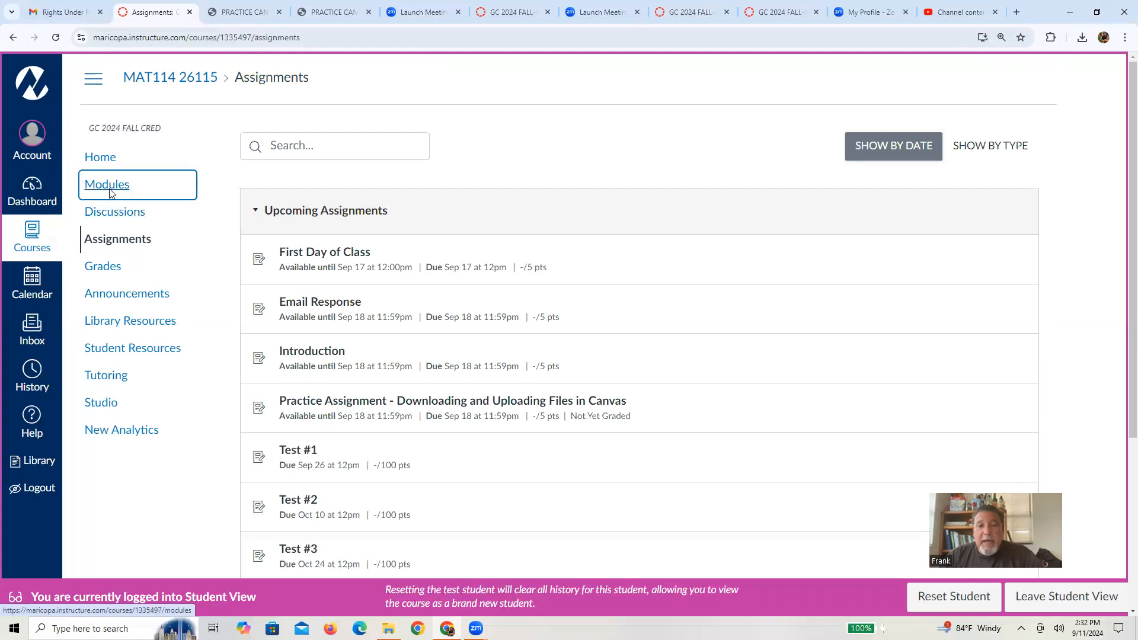
left_click(107, 184)
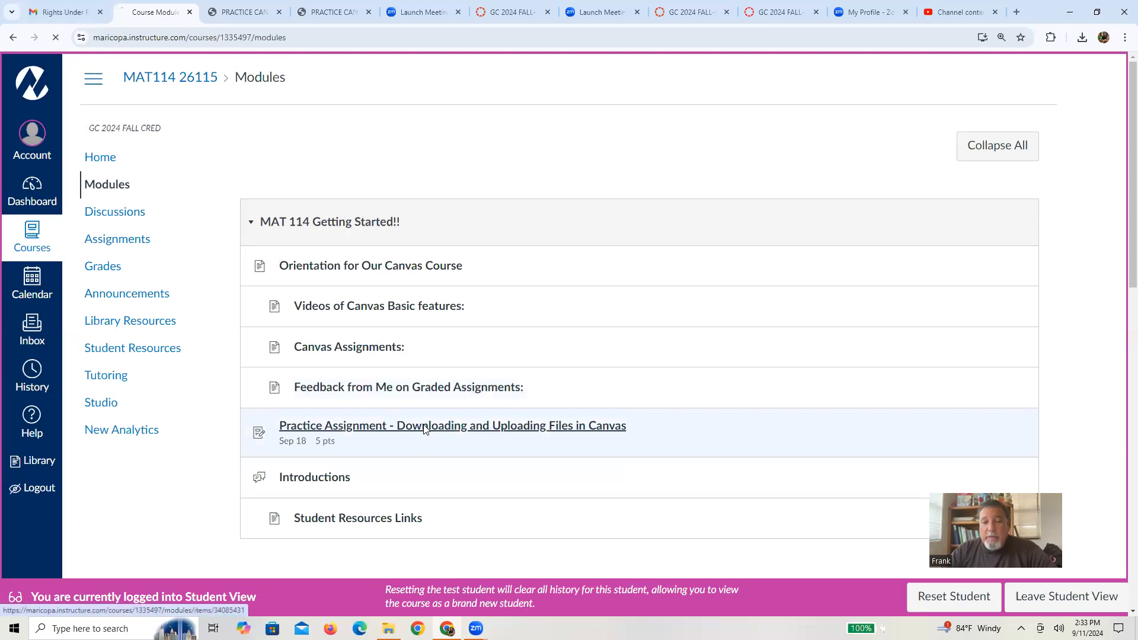
Reopen the Practice Assignment and highlight the convert-files and upload-file-pages steps
left_click(425, 426)
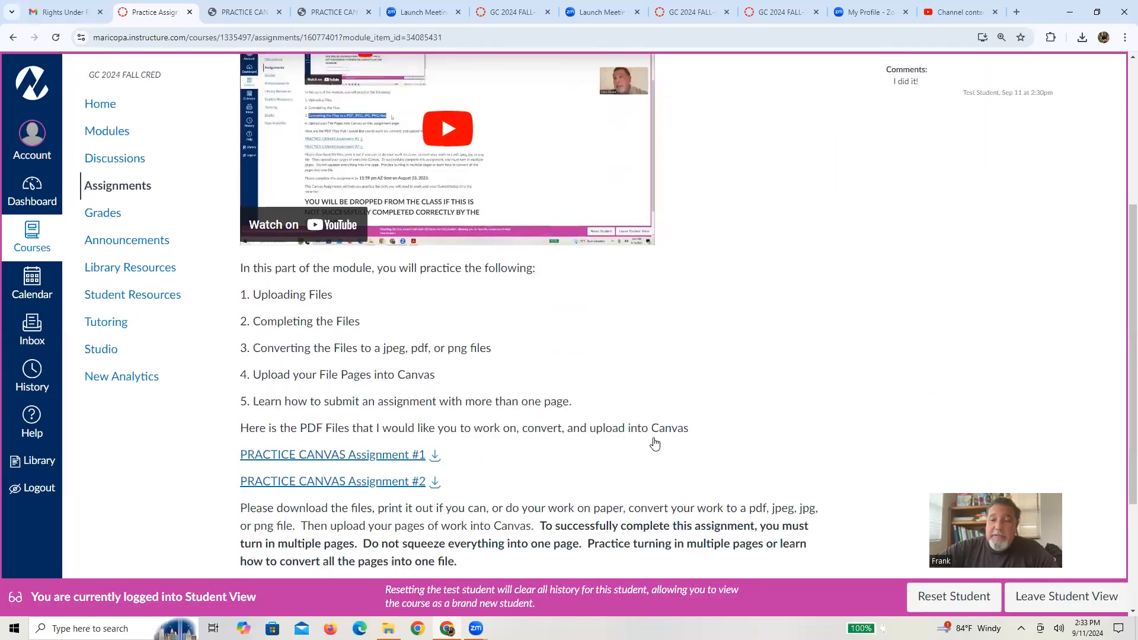
scroll("down", 3)
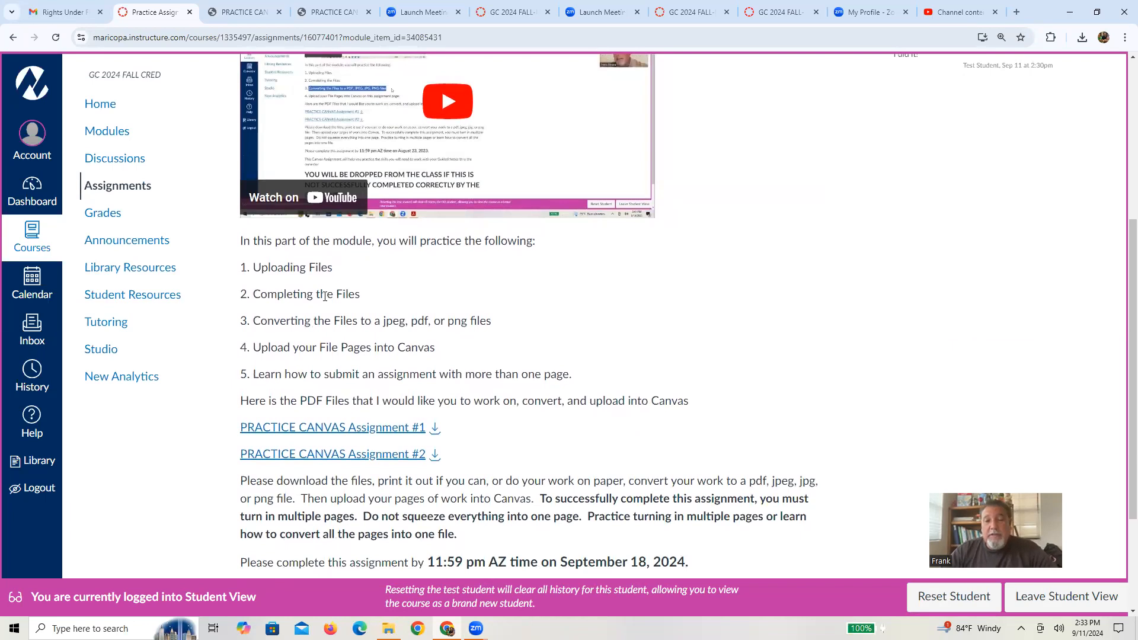
double_click(306, 294)
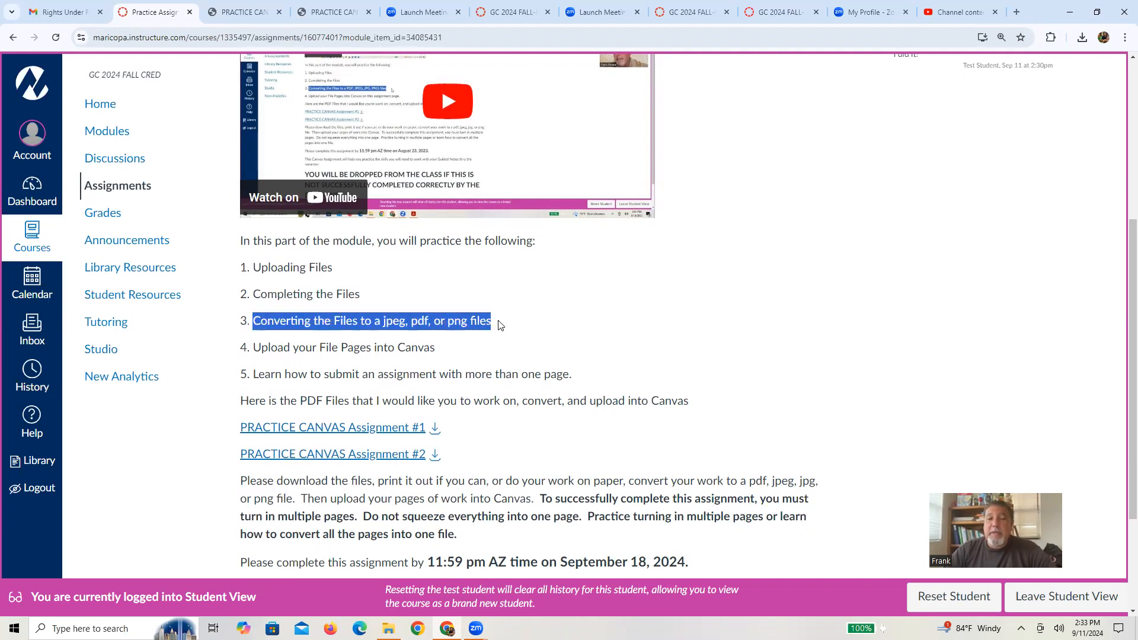
left_click(446, 351)
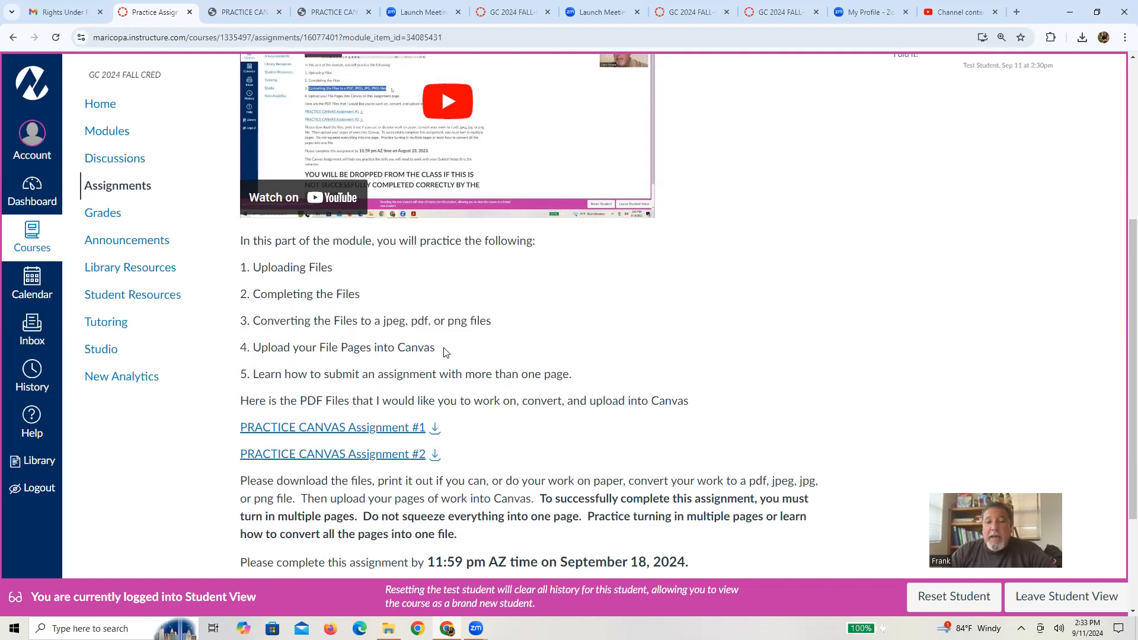
left_click_drag(331, 348, 436, 347)
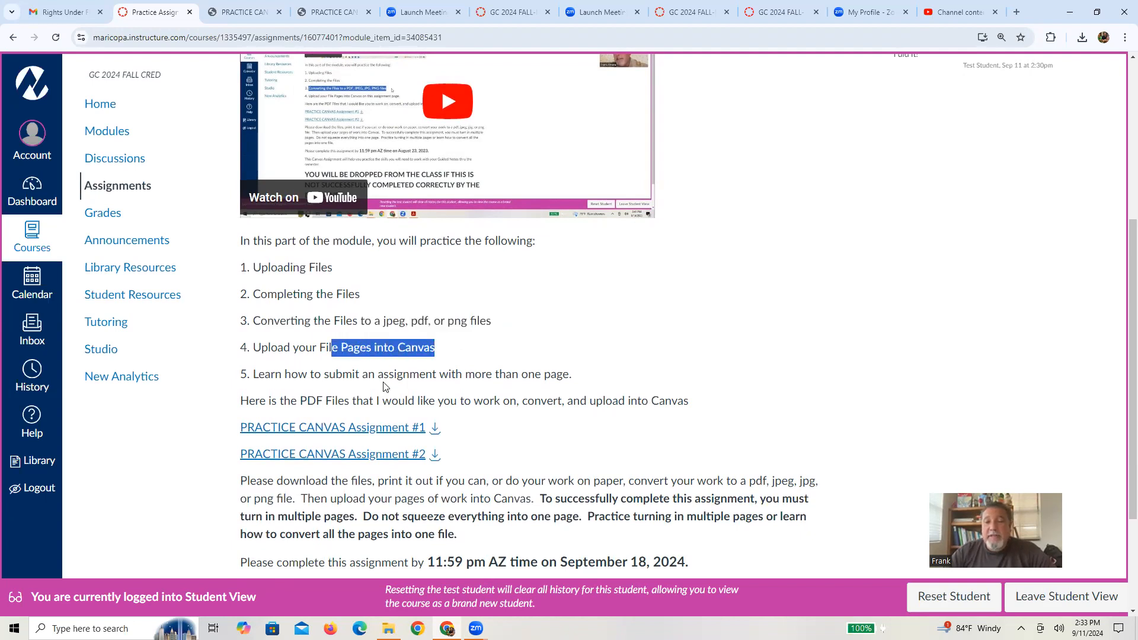
mouse_move(500, 118)
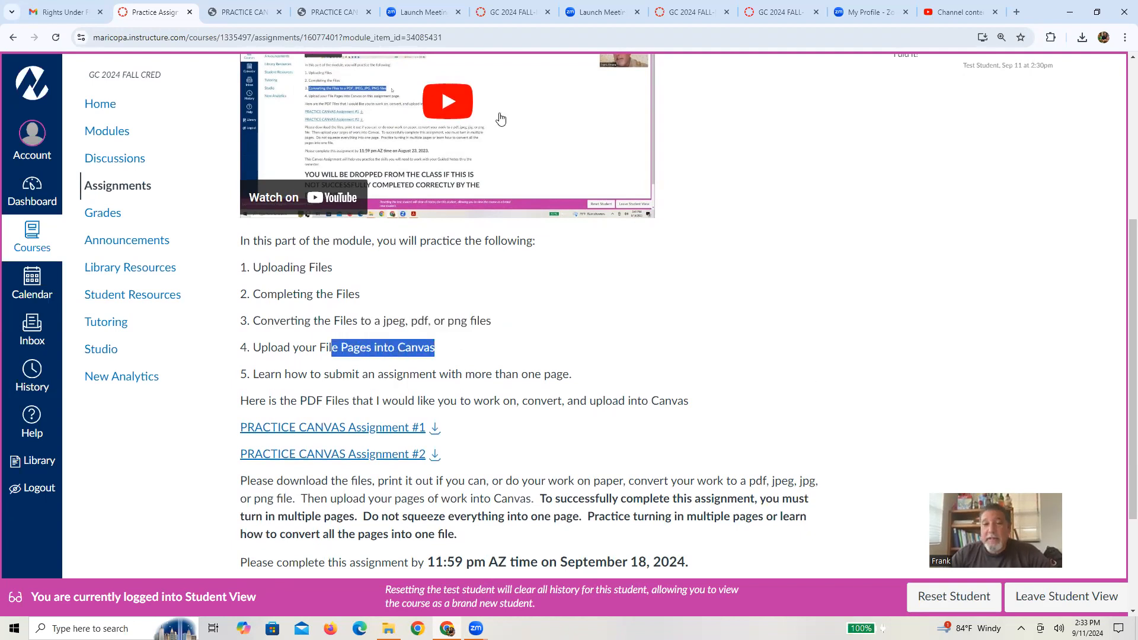
mouse_move(489, 105)
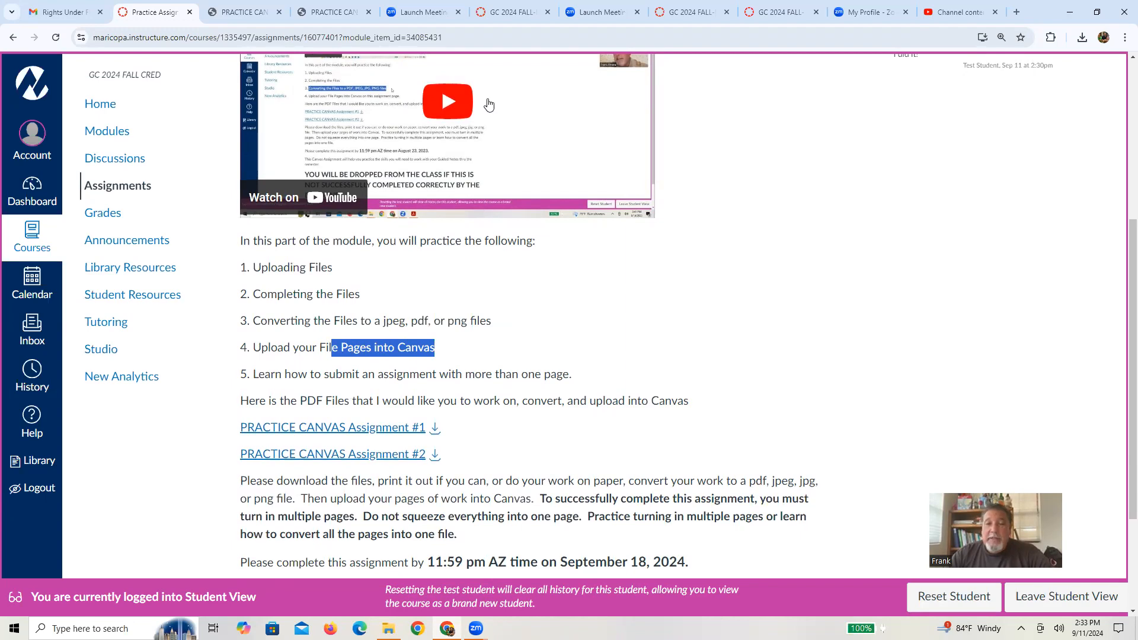